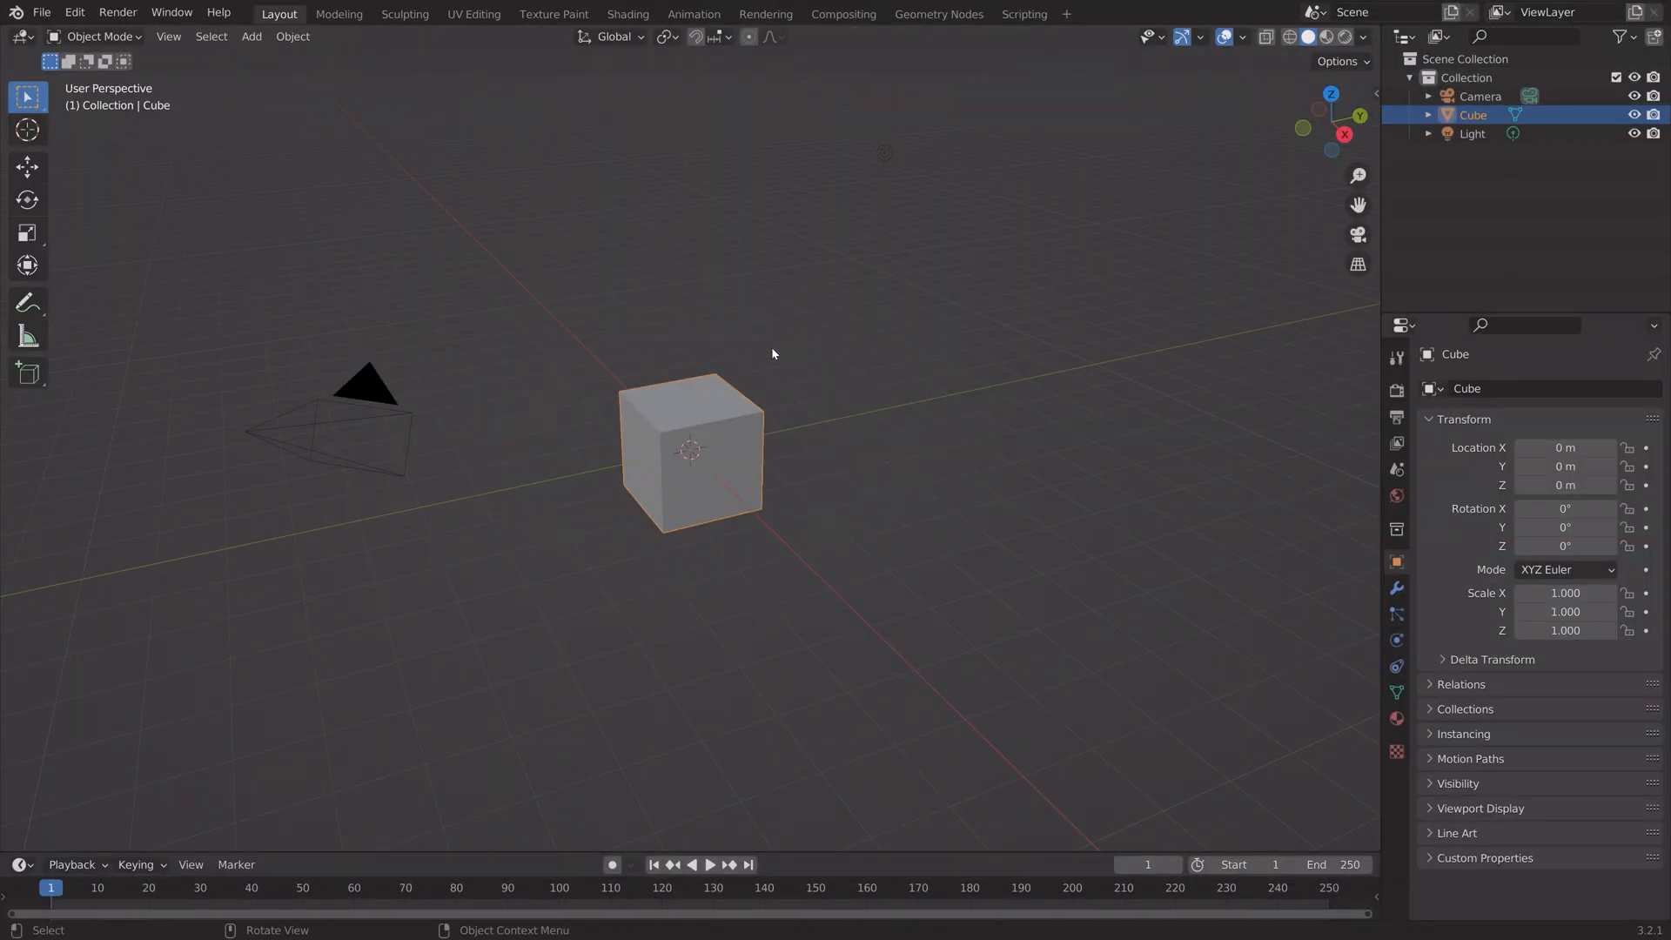
# Step: Create a new geometry node tree on the cube in the Geometry Nodes workspace and delete its Group Input node
pyautogui.click(937, 14)
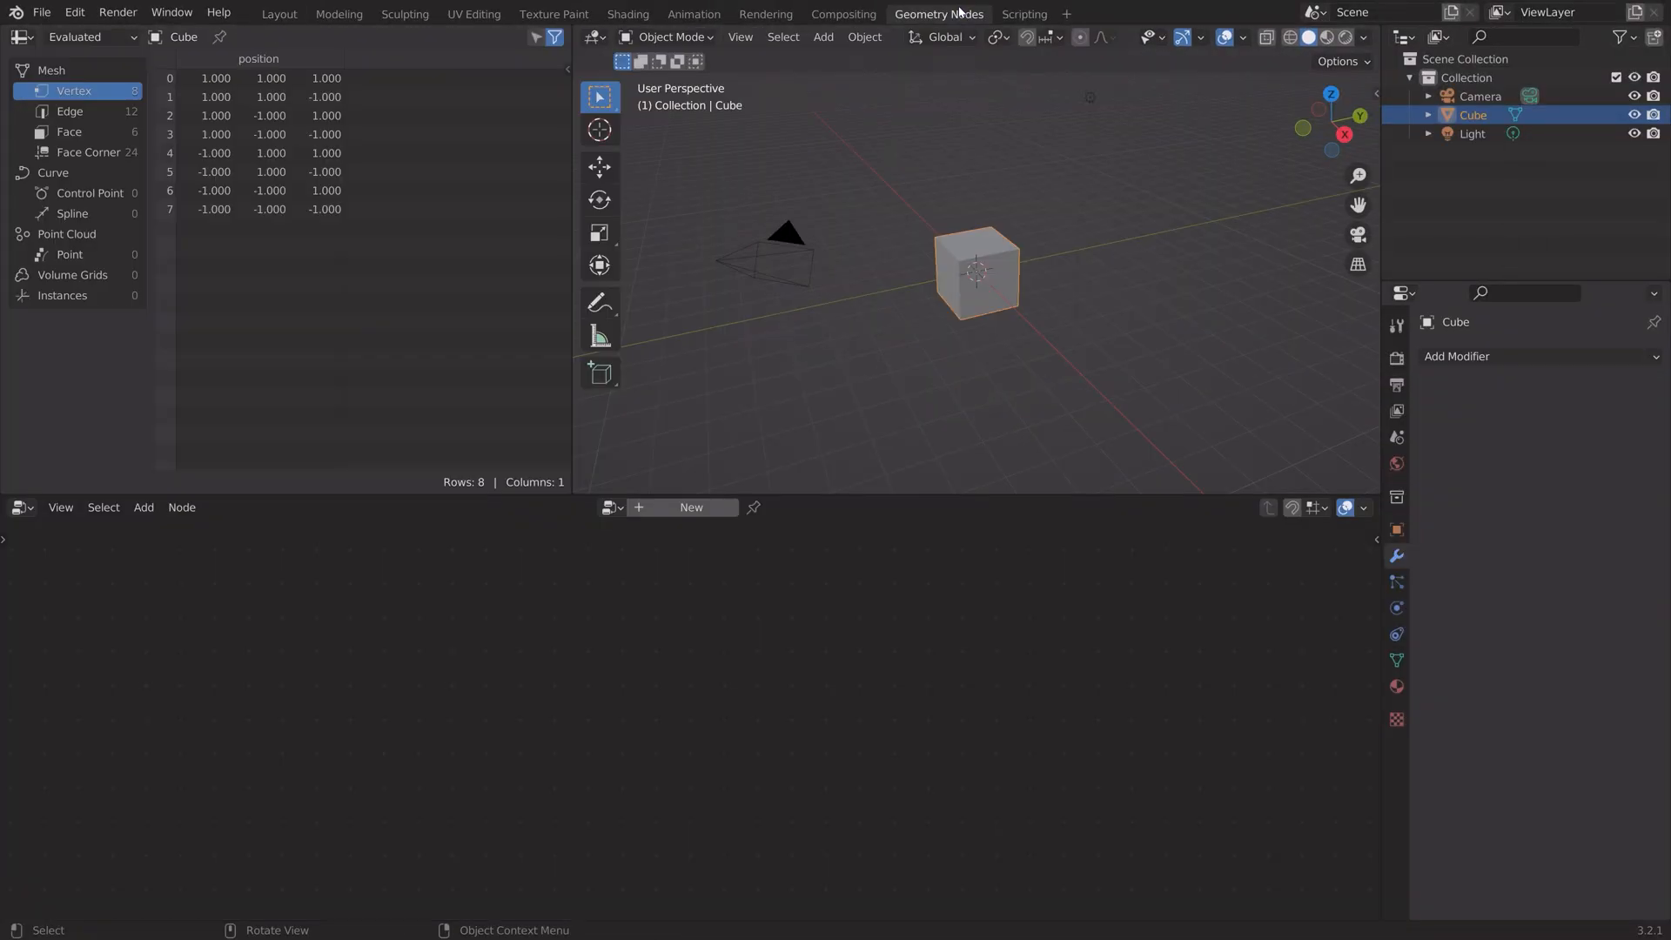
pyautogui.click(691, 507)
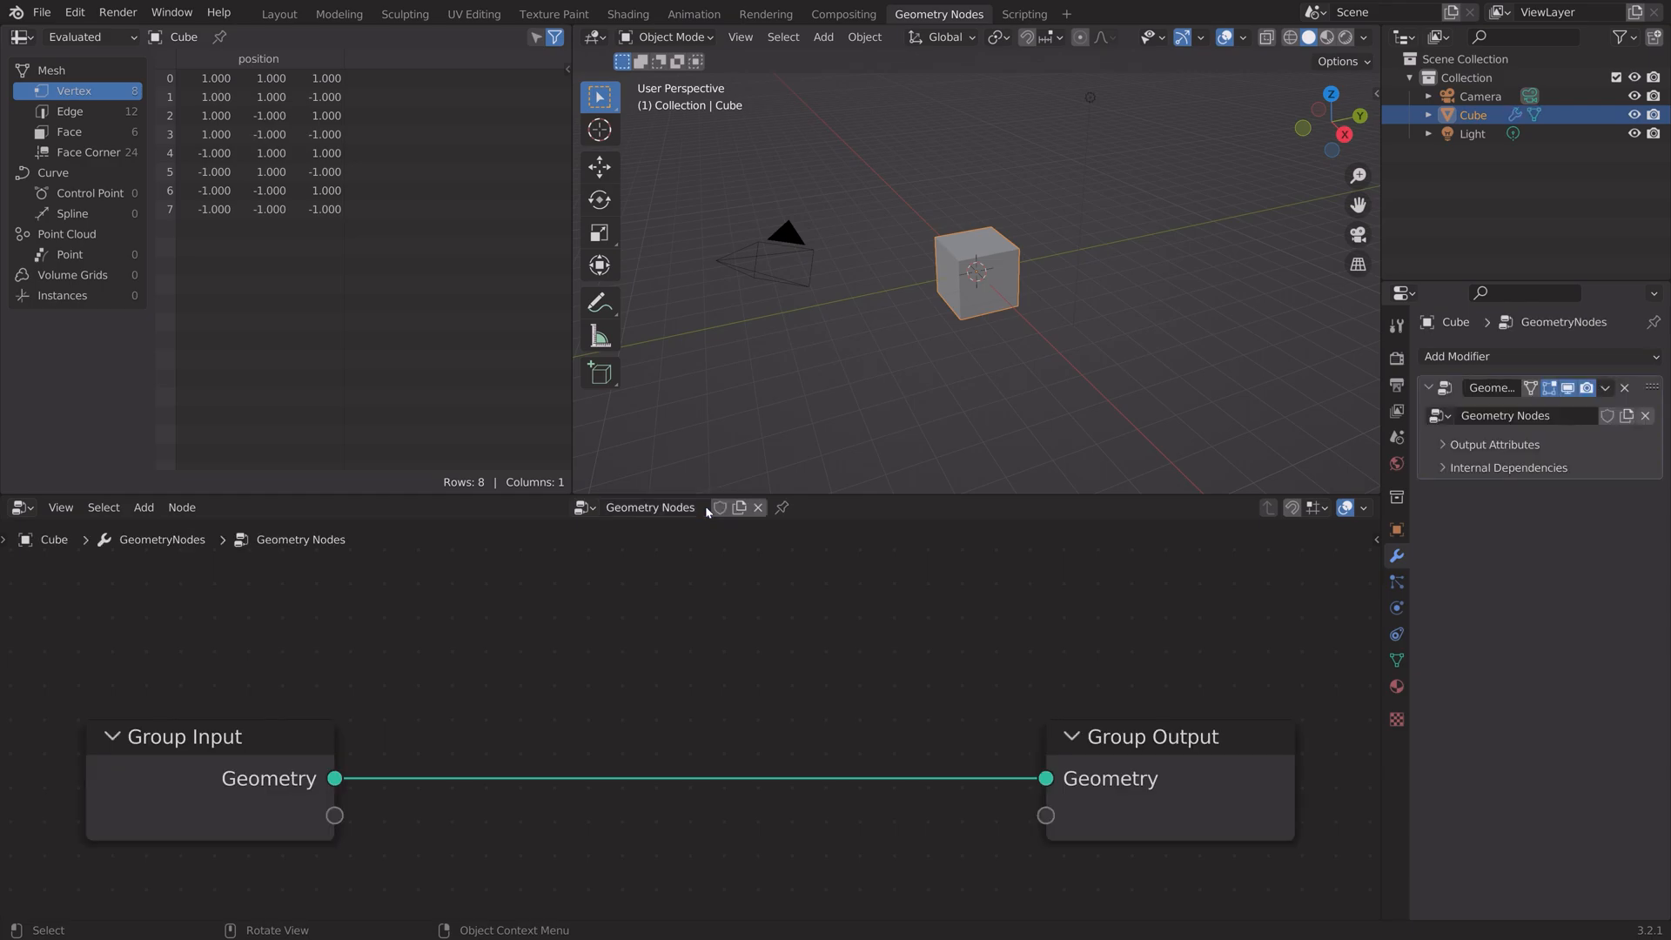
pyautogui.scroll(-3)
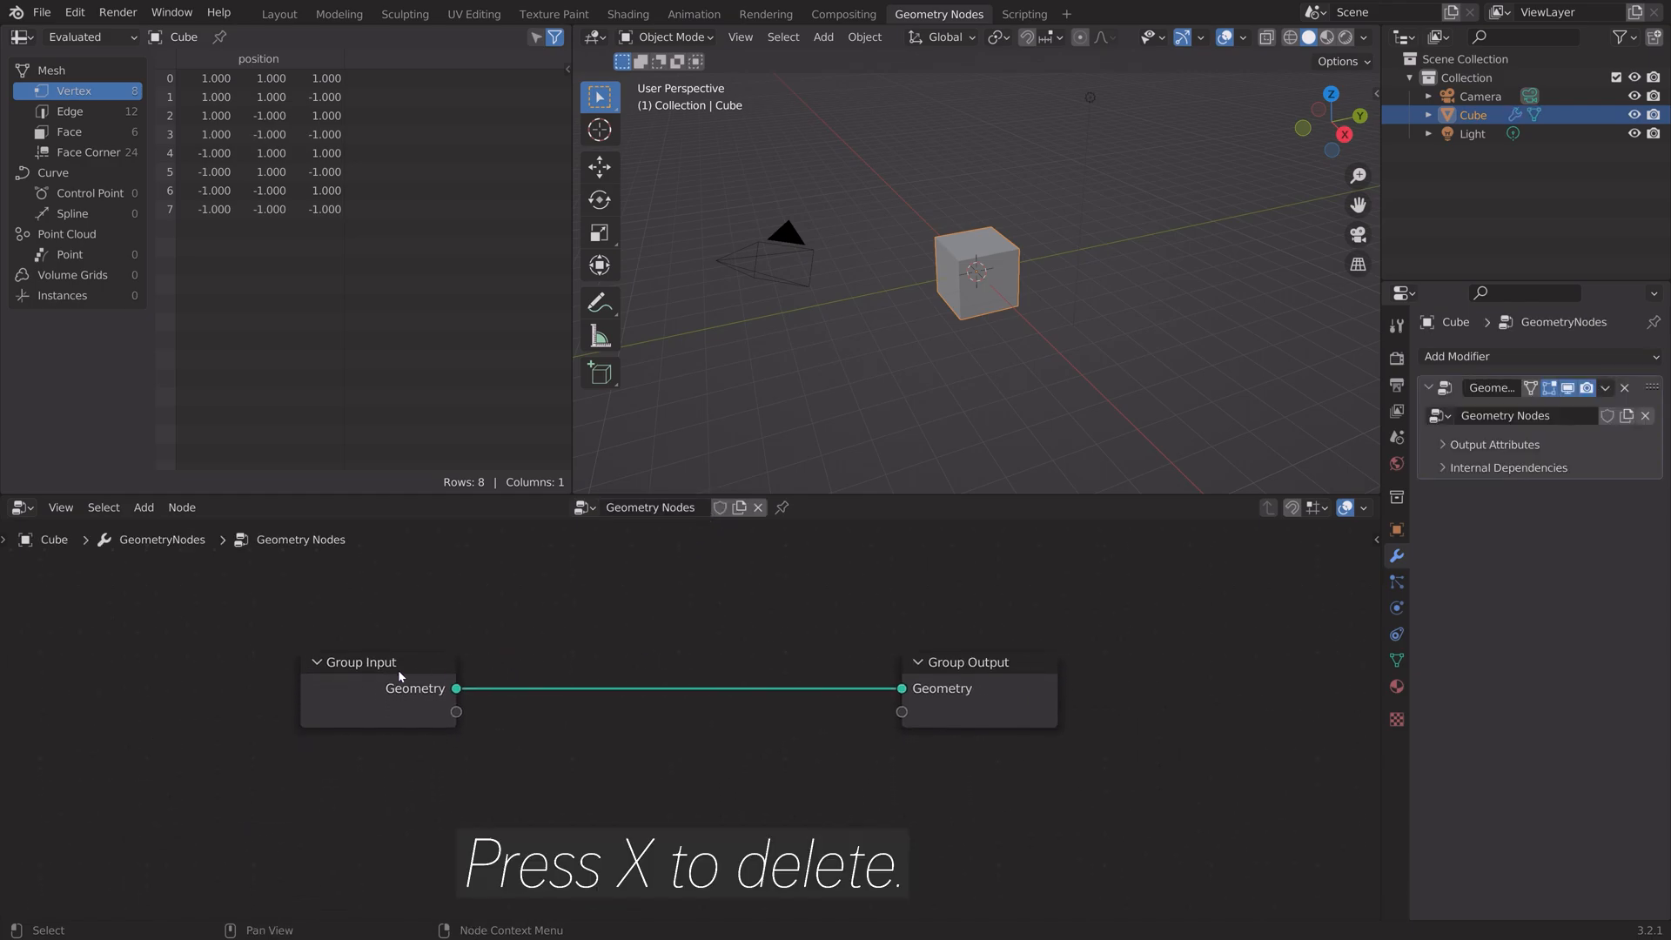
pyautogui.press('x')
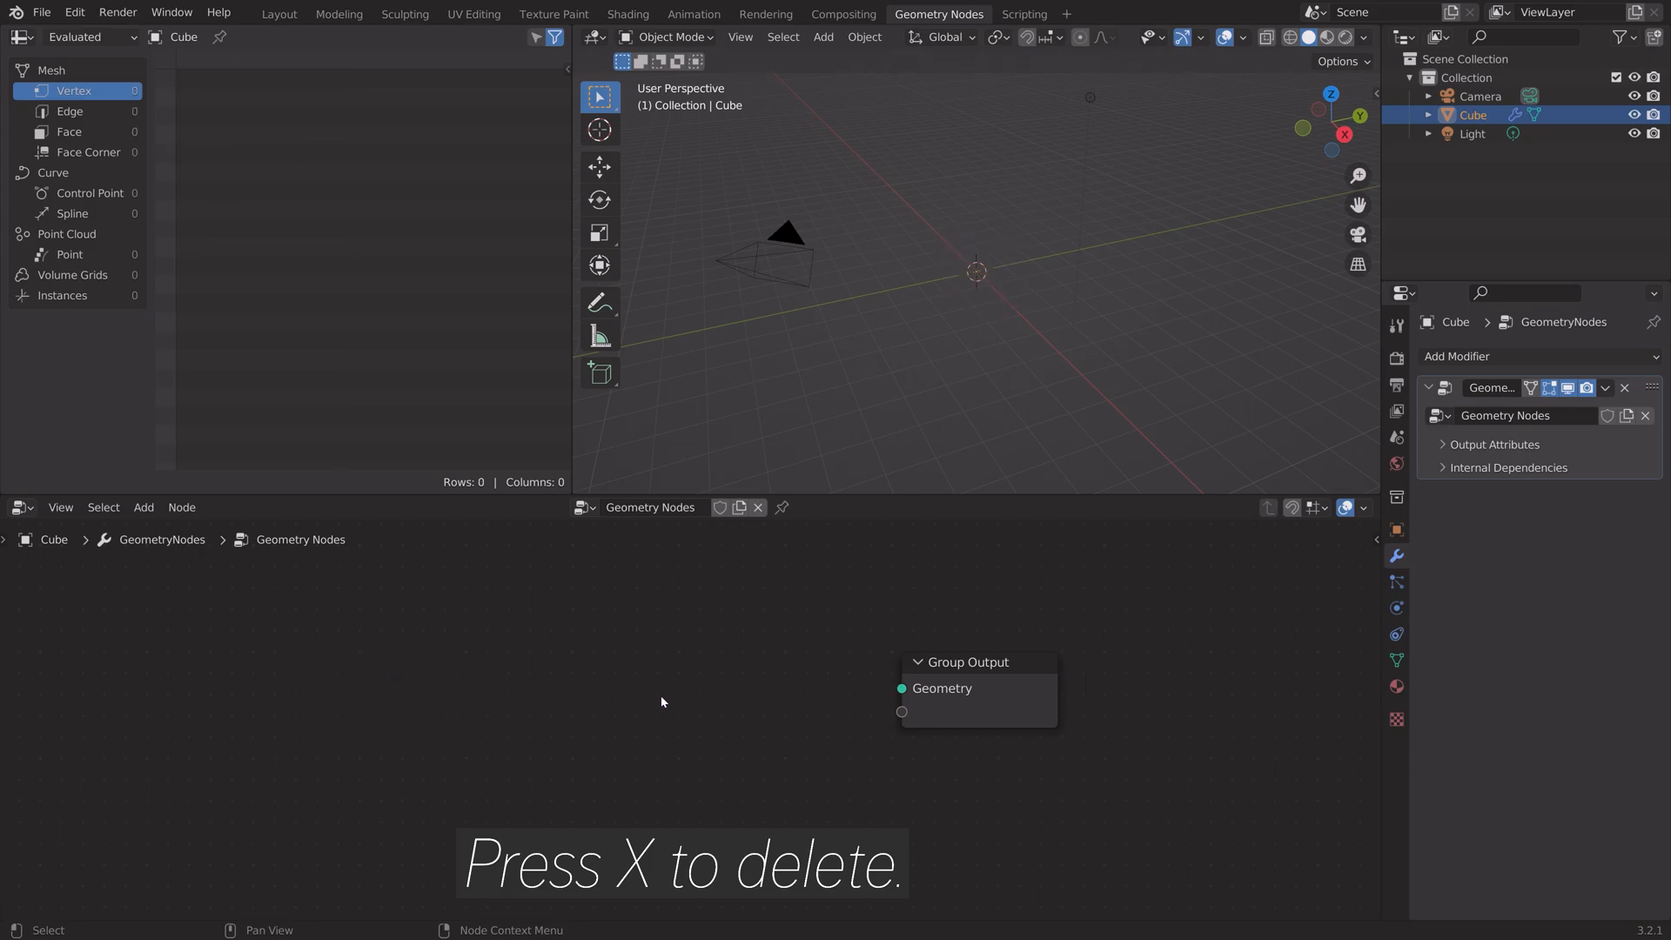
pyautogui.press('shift+a')
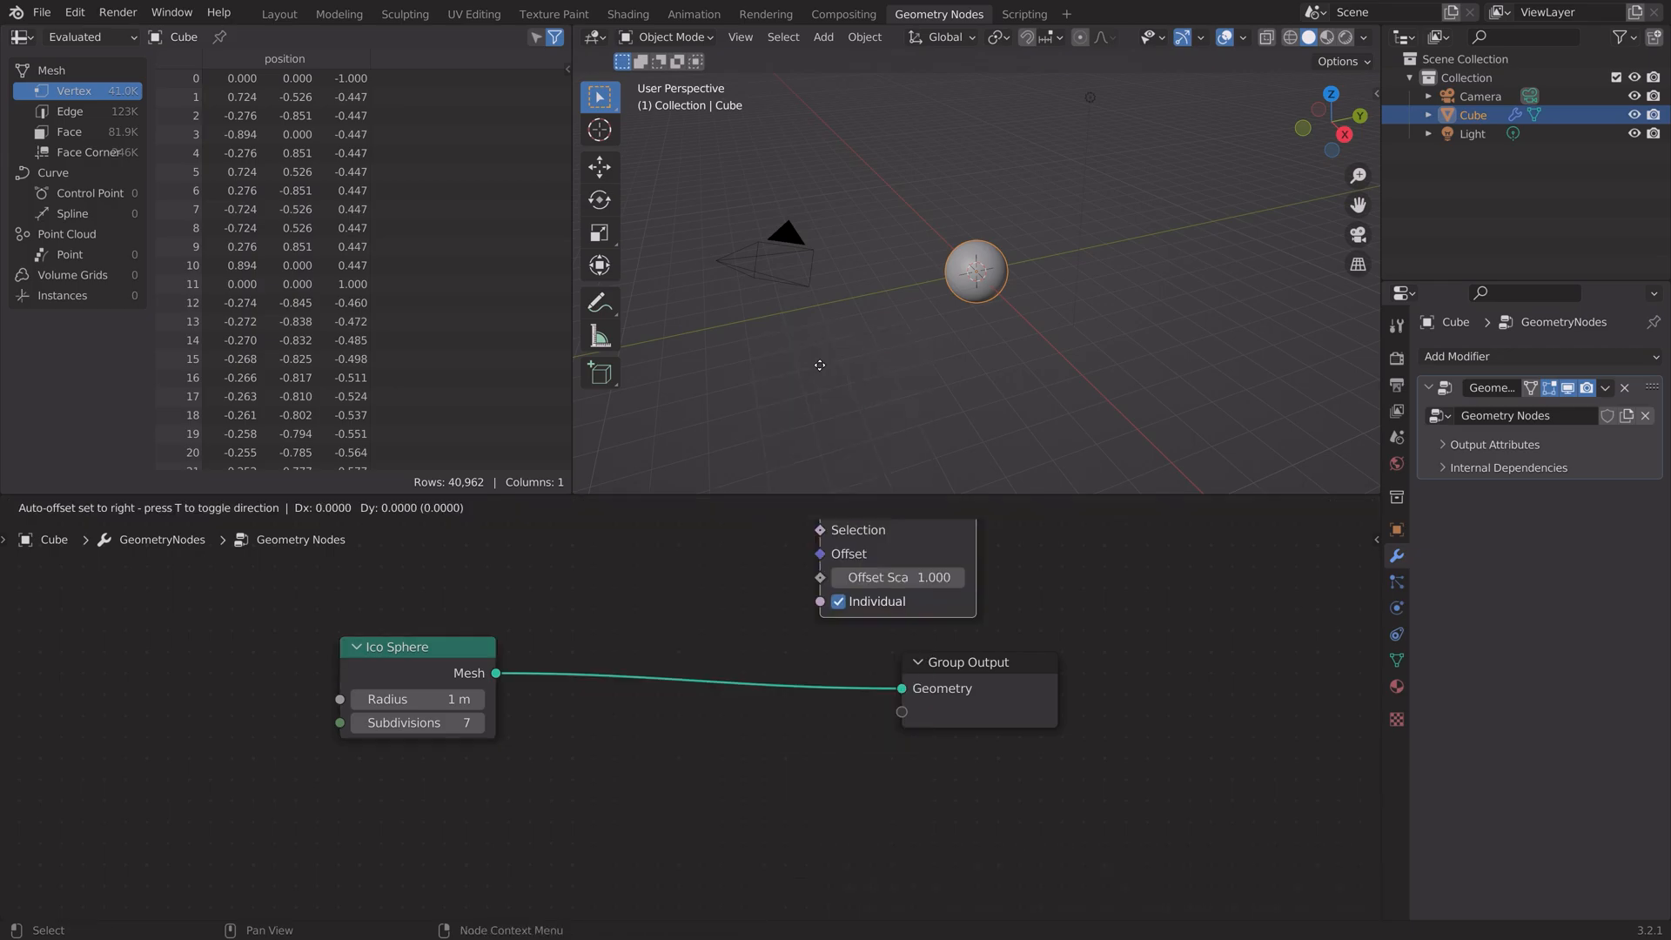
# Step: Insert an Extrude Mesh node between the 7-subdivision Ico Sphere and the Group Output
pyautogui.click(716, 683)
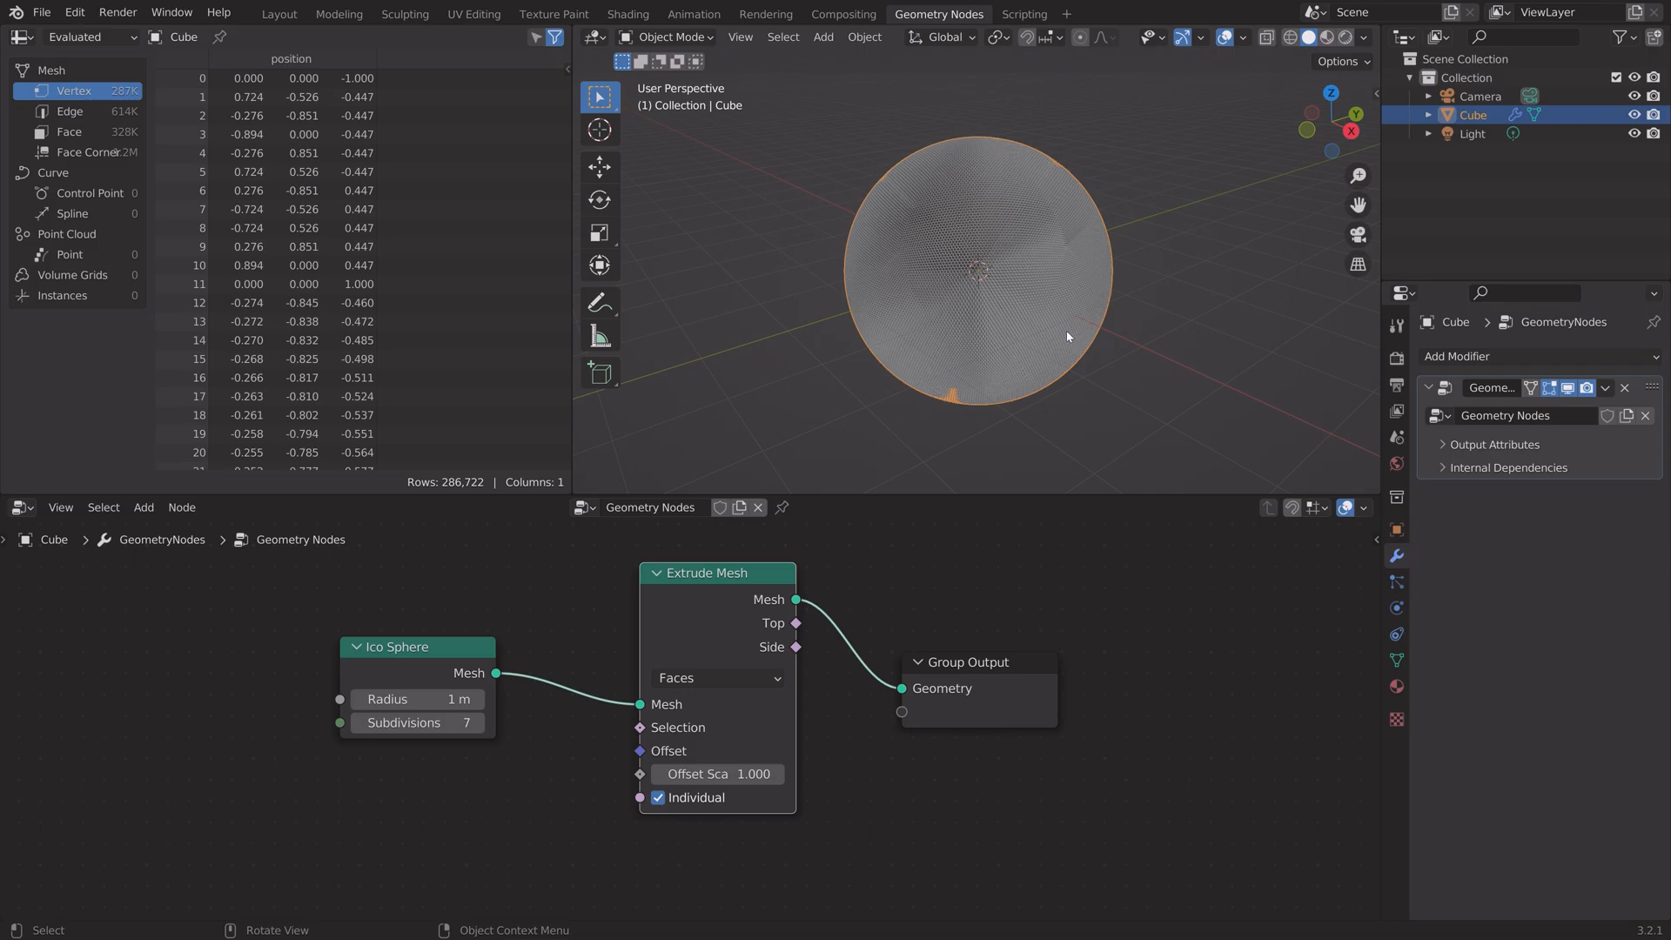
pyautogui.moveTo(483, 827)
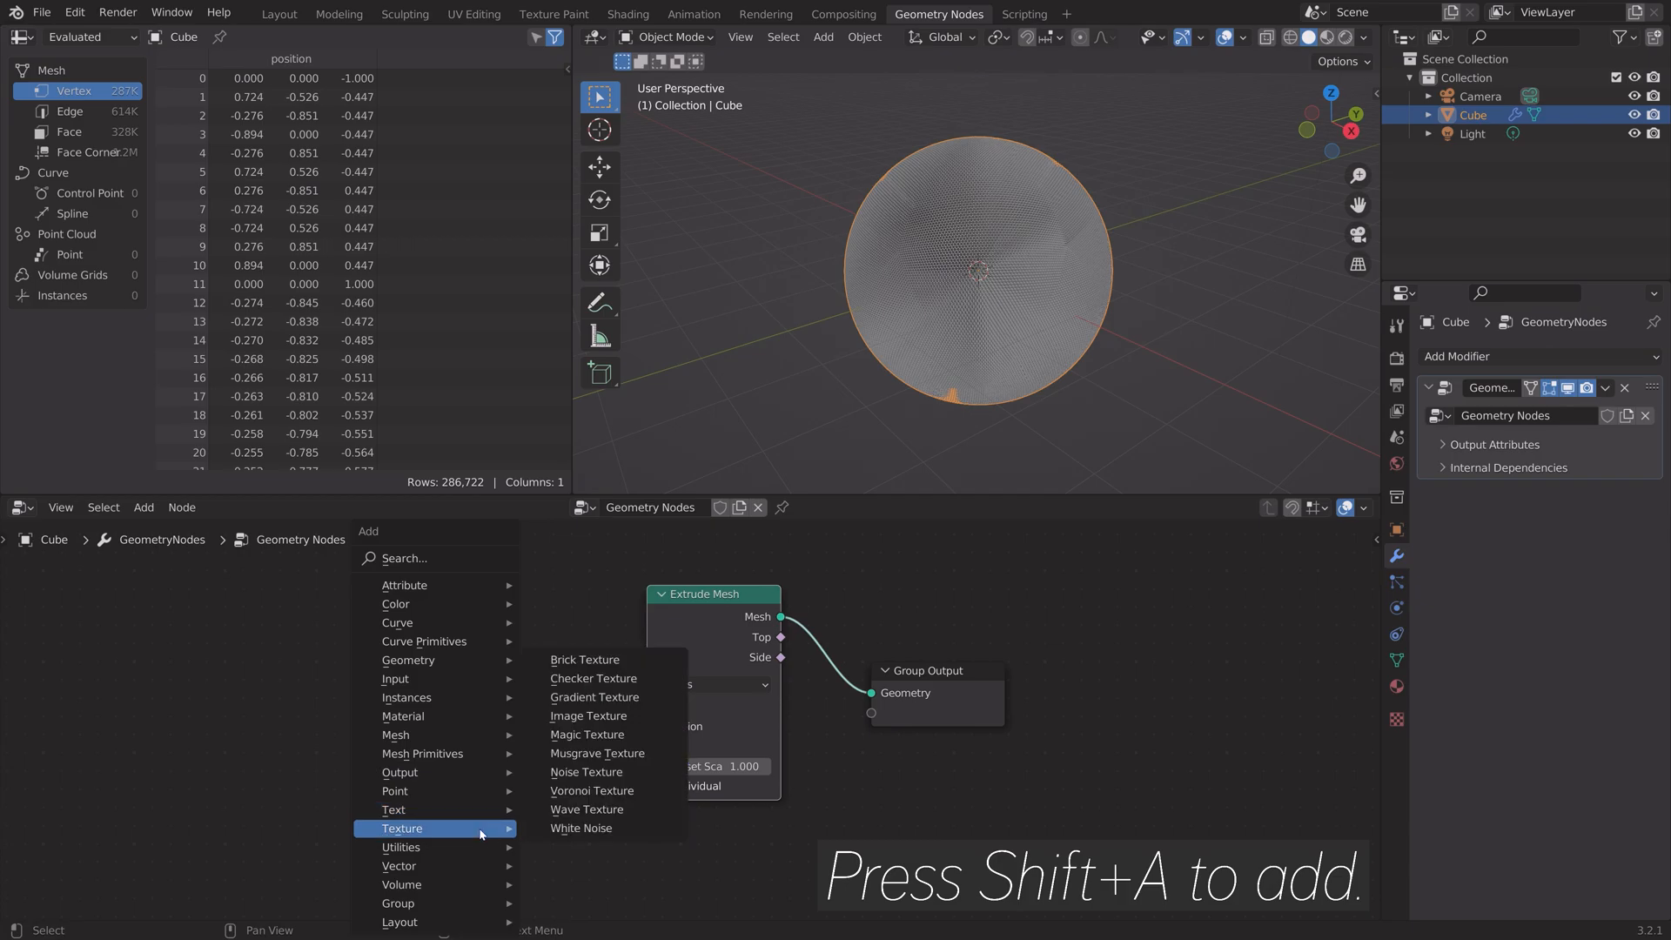
# Step: Drive the extrusion offset scale with a 4D Voronoi texture and set the Ico Sphere to 9 subdivisions
pyautogui.click(590, 791)
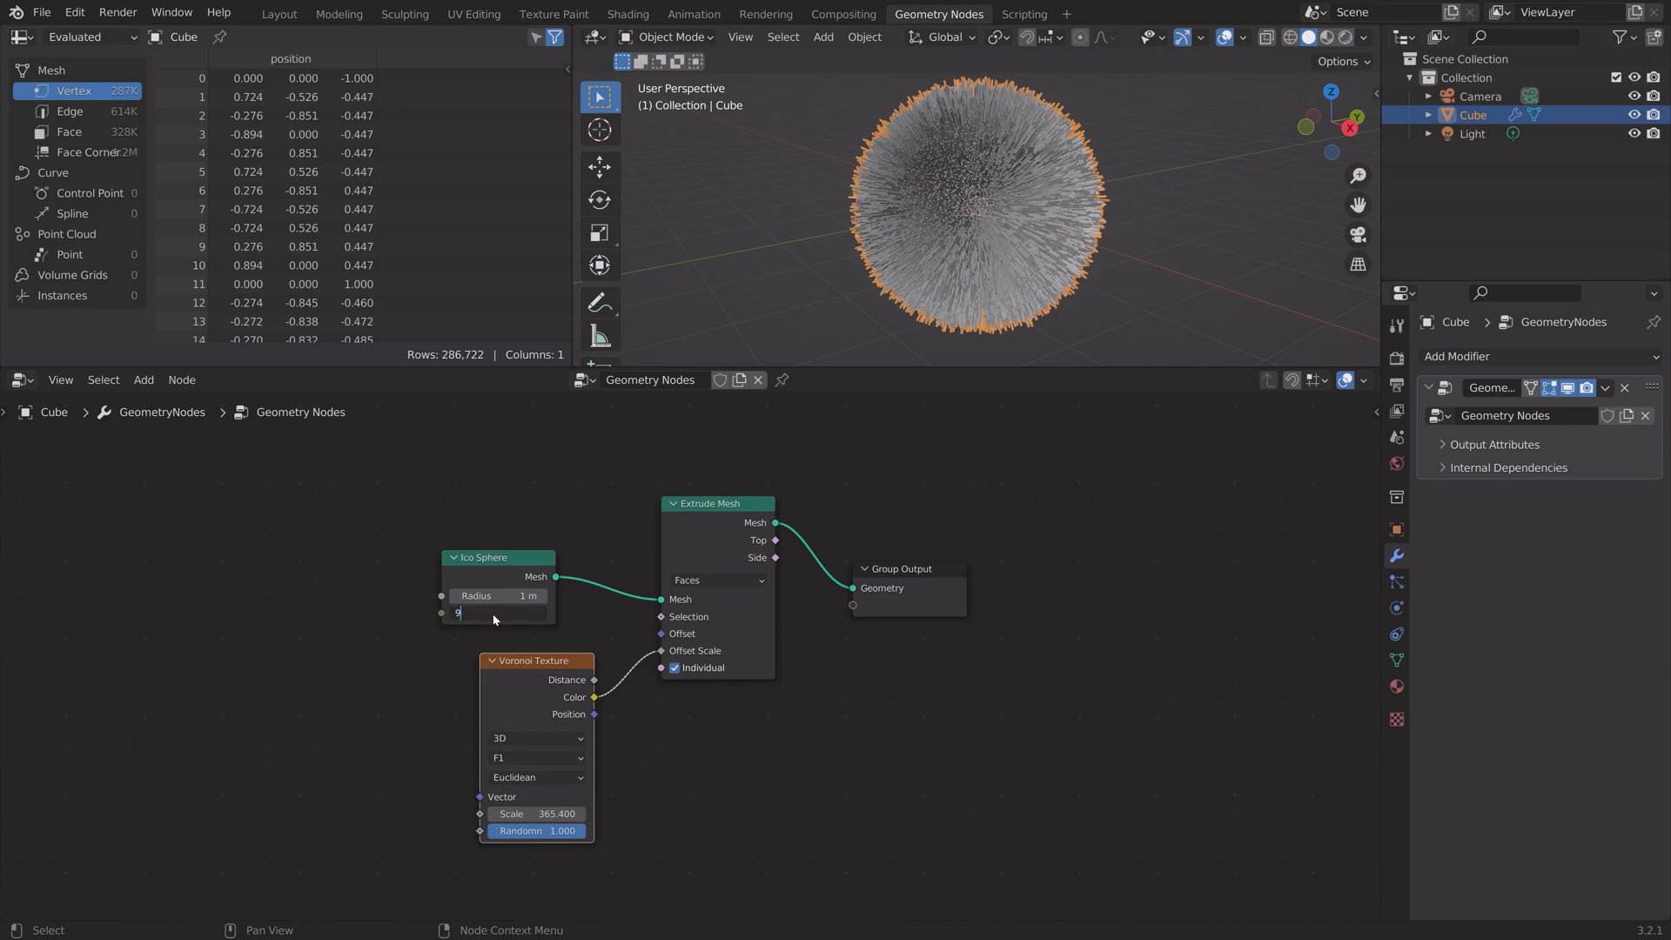
pyautogui.write('9')
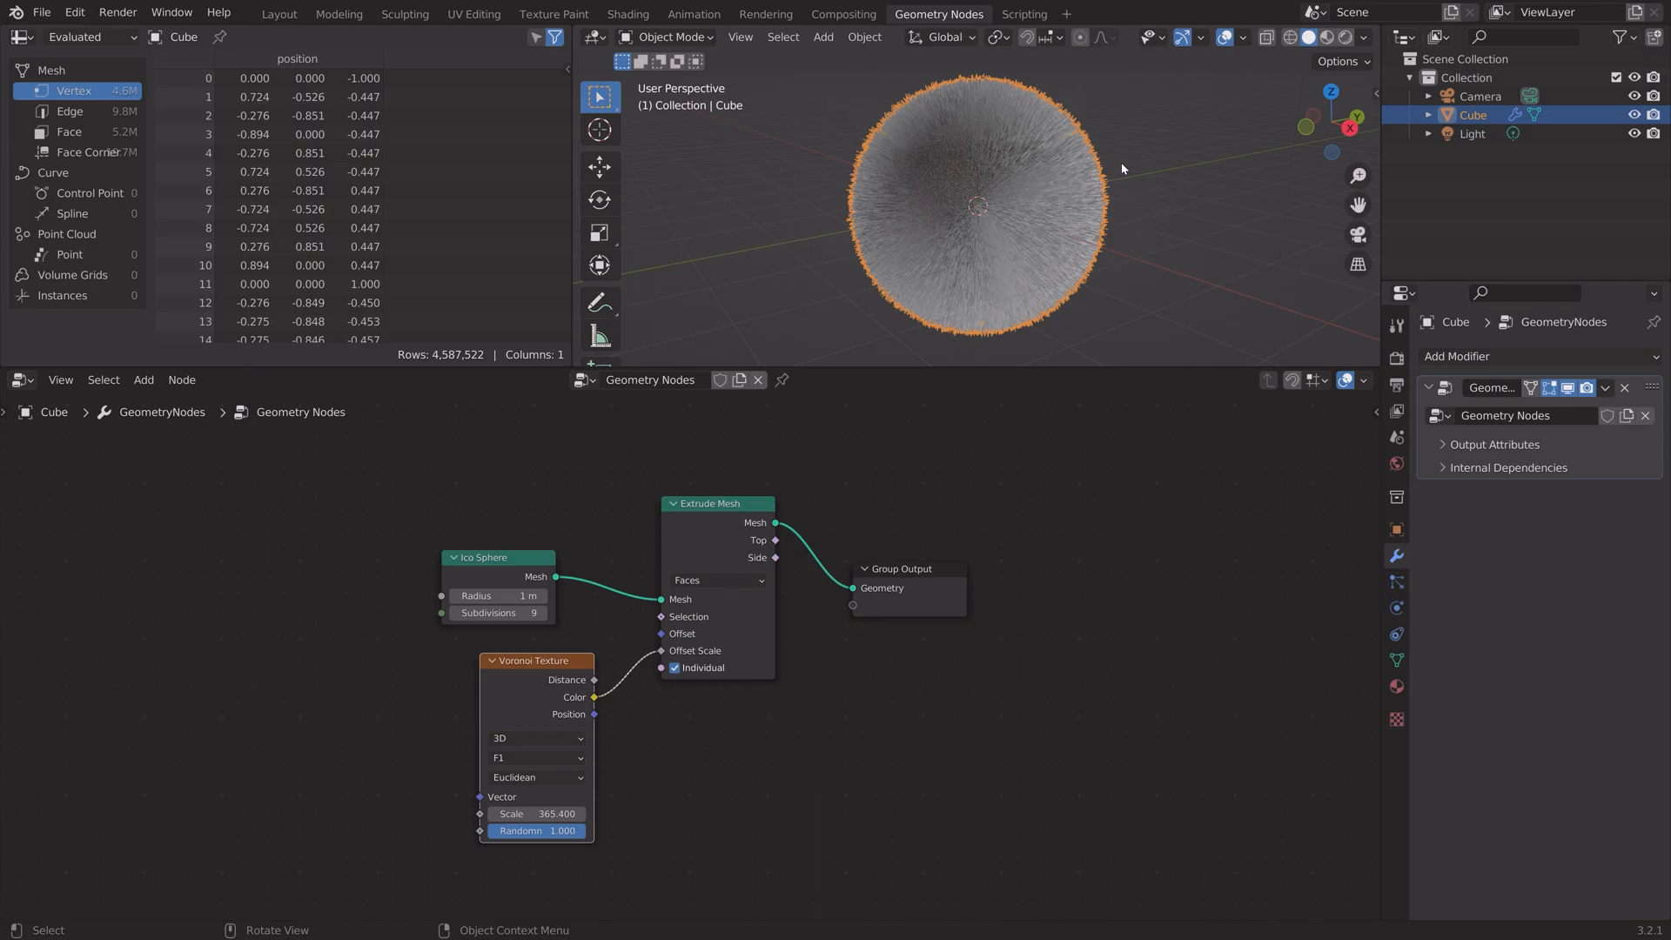
pyautogui.click(537, 738)
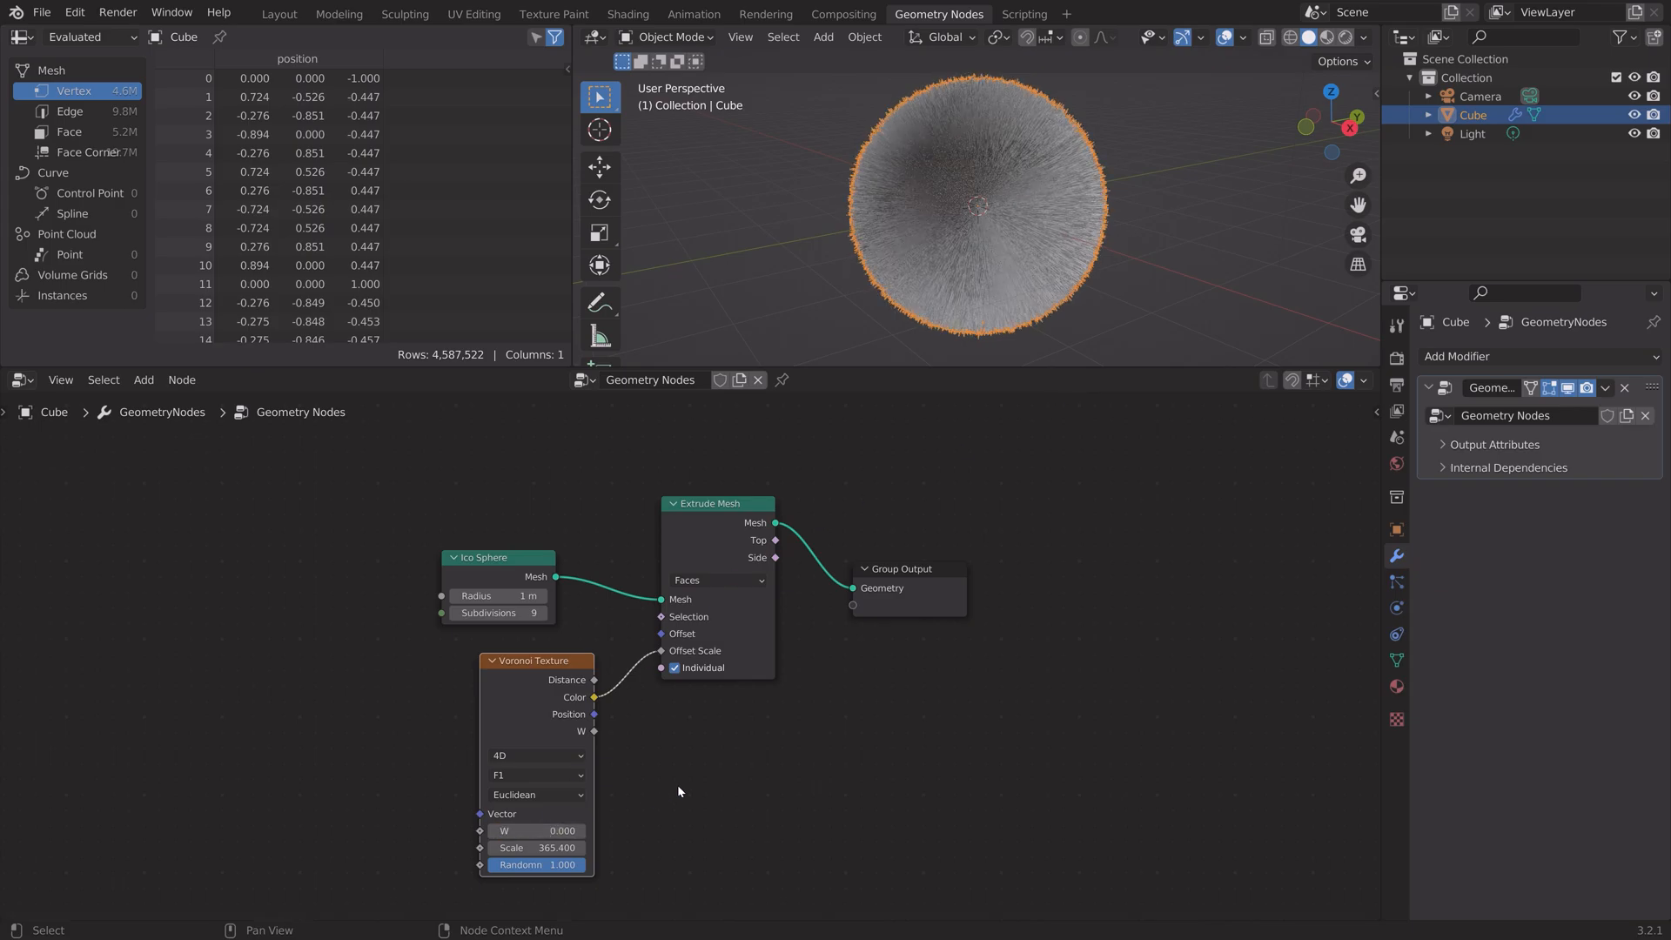
pyautogui.moveTo(789, 710)
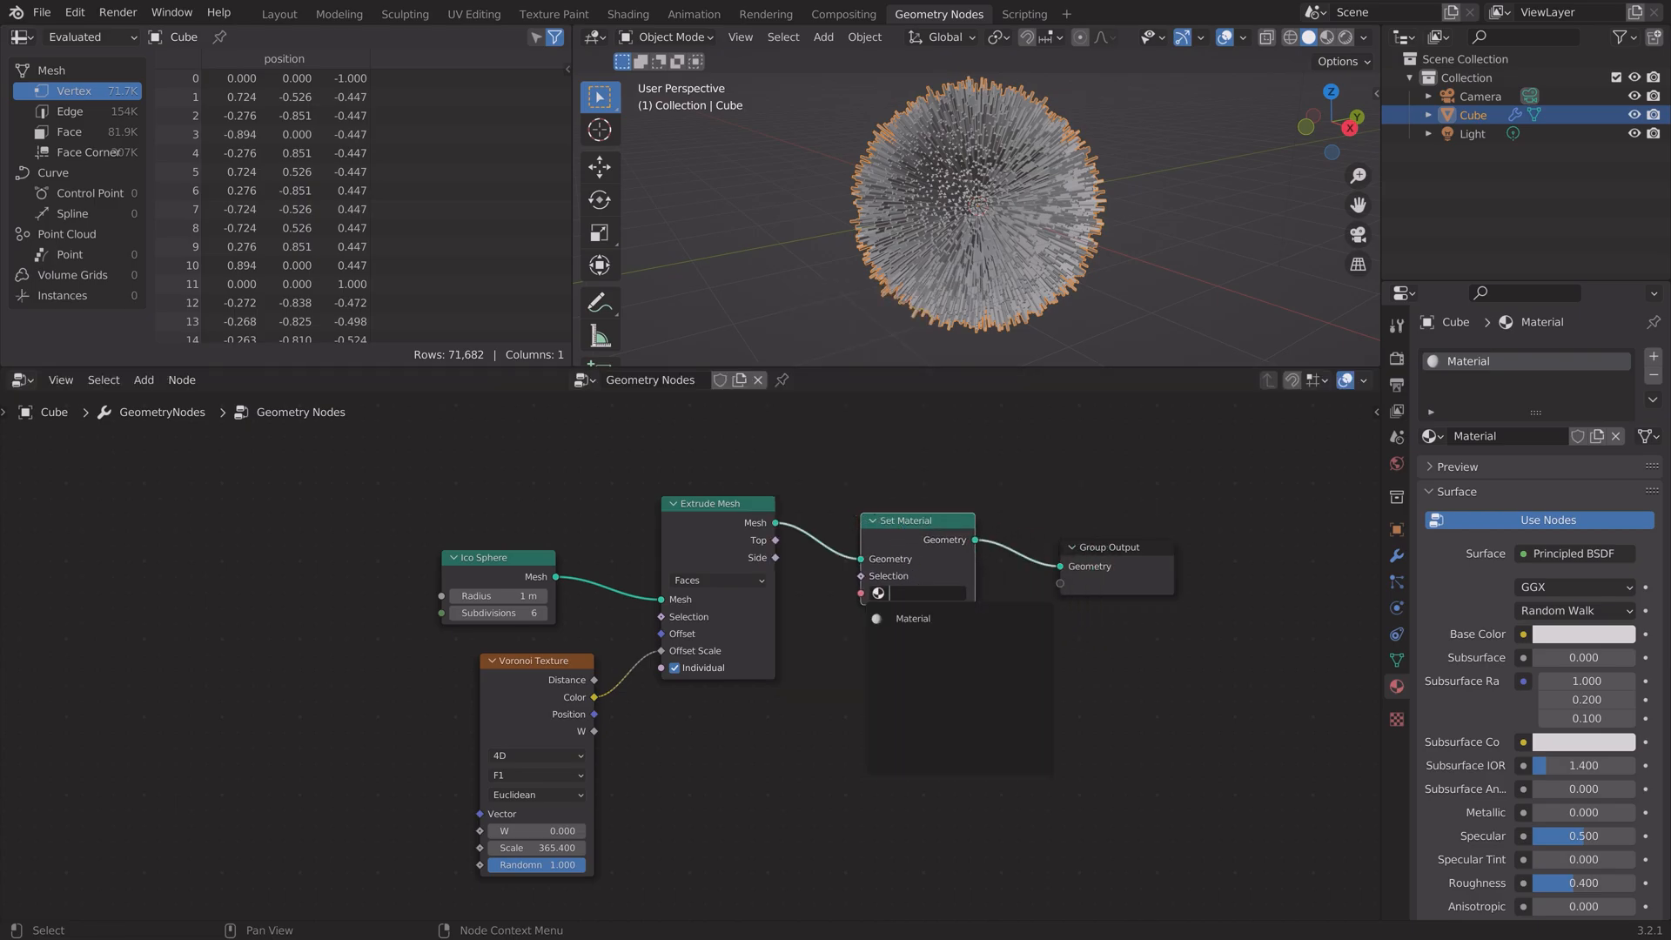
# Step: Assign the existing Material via a Set Material node and save the project as tut.blend
pyautogui.click(911, 592)
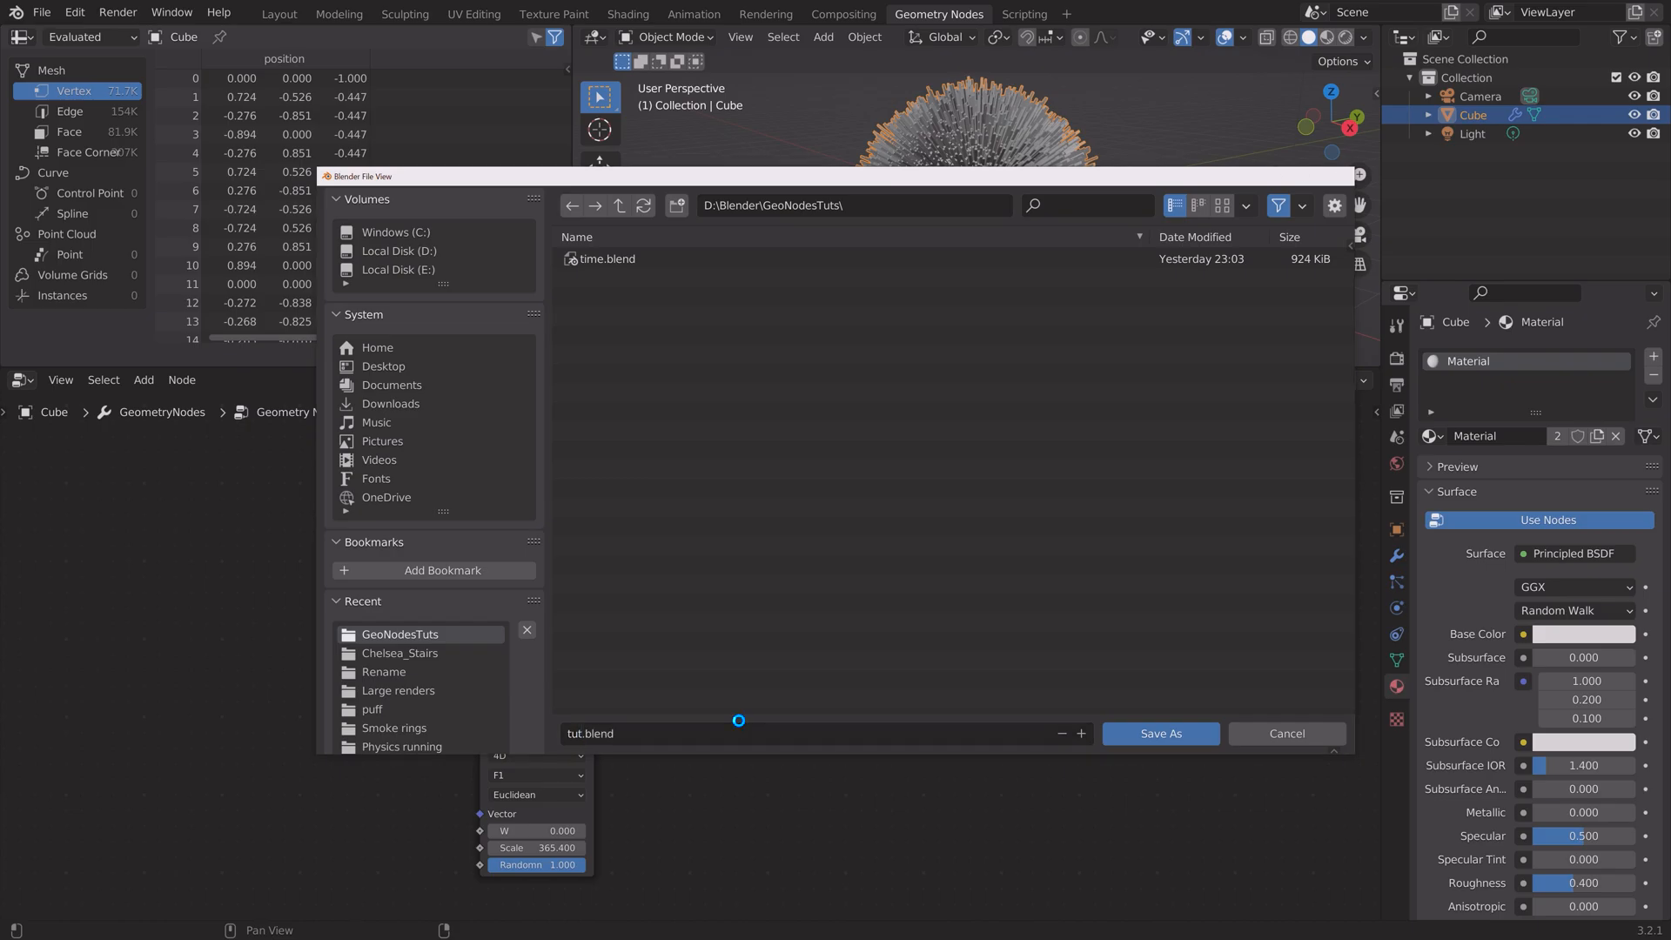
pyautogui.click(1160, 733)
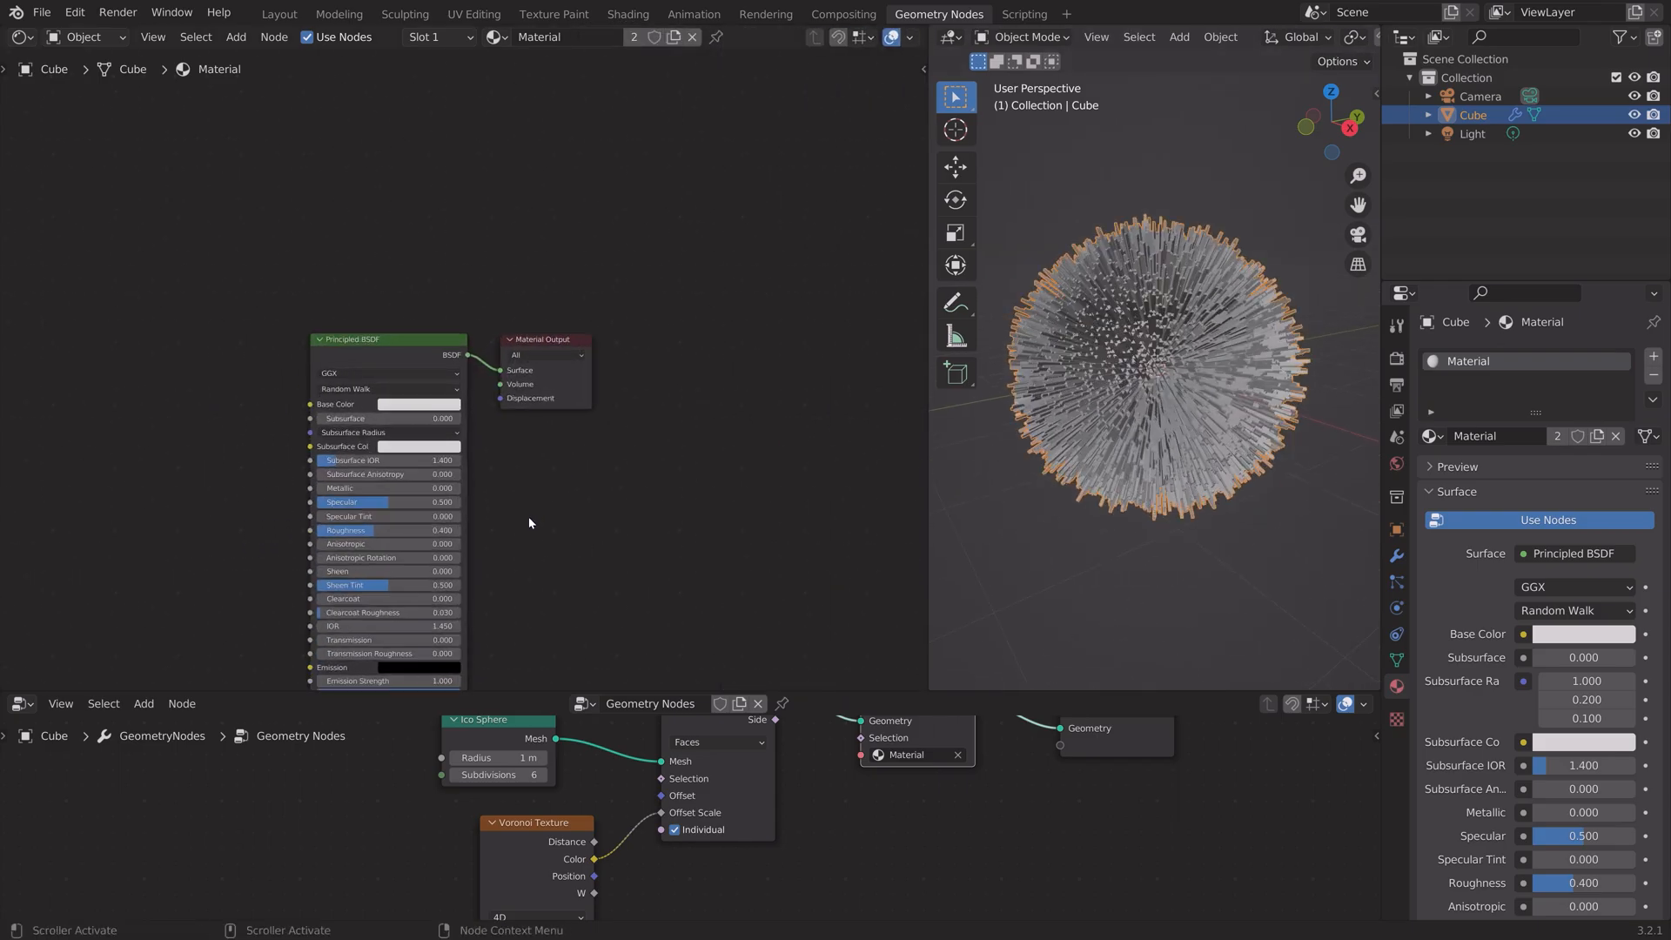
# Step: Set the render engine to Cycles with GPU Compute and select the scene light for editing
pyautogui.click(1395, 357)
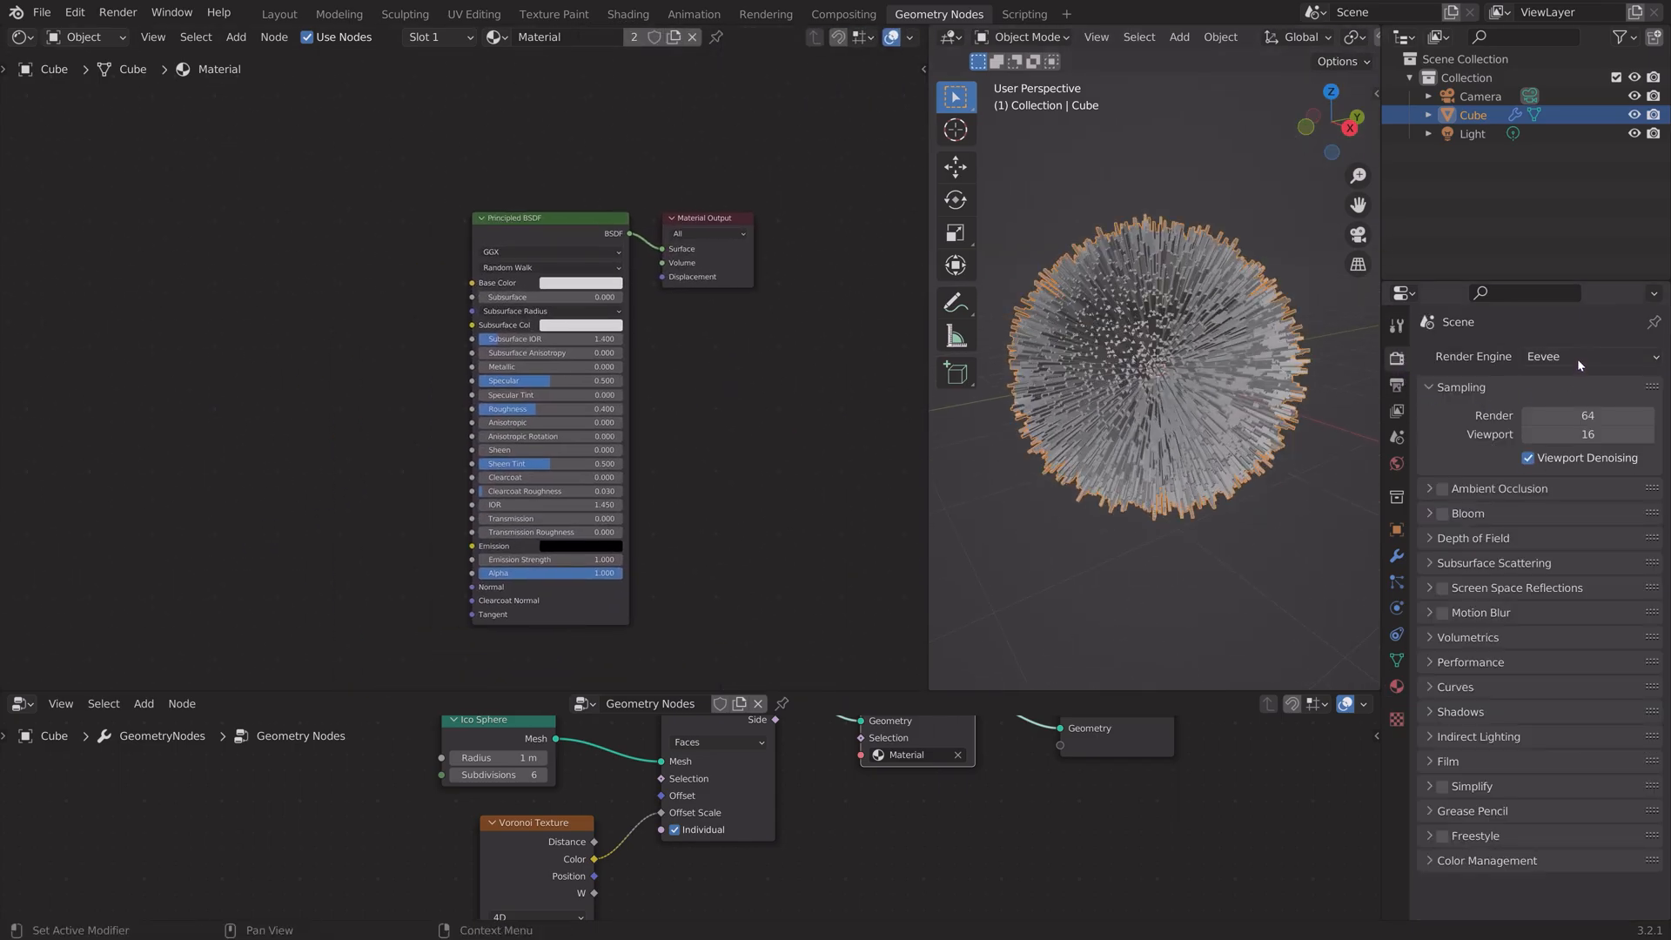
pyautogui.click(1587, 355)
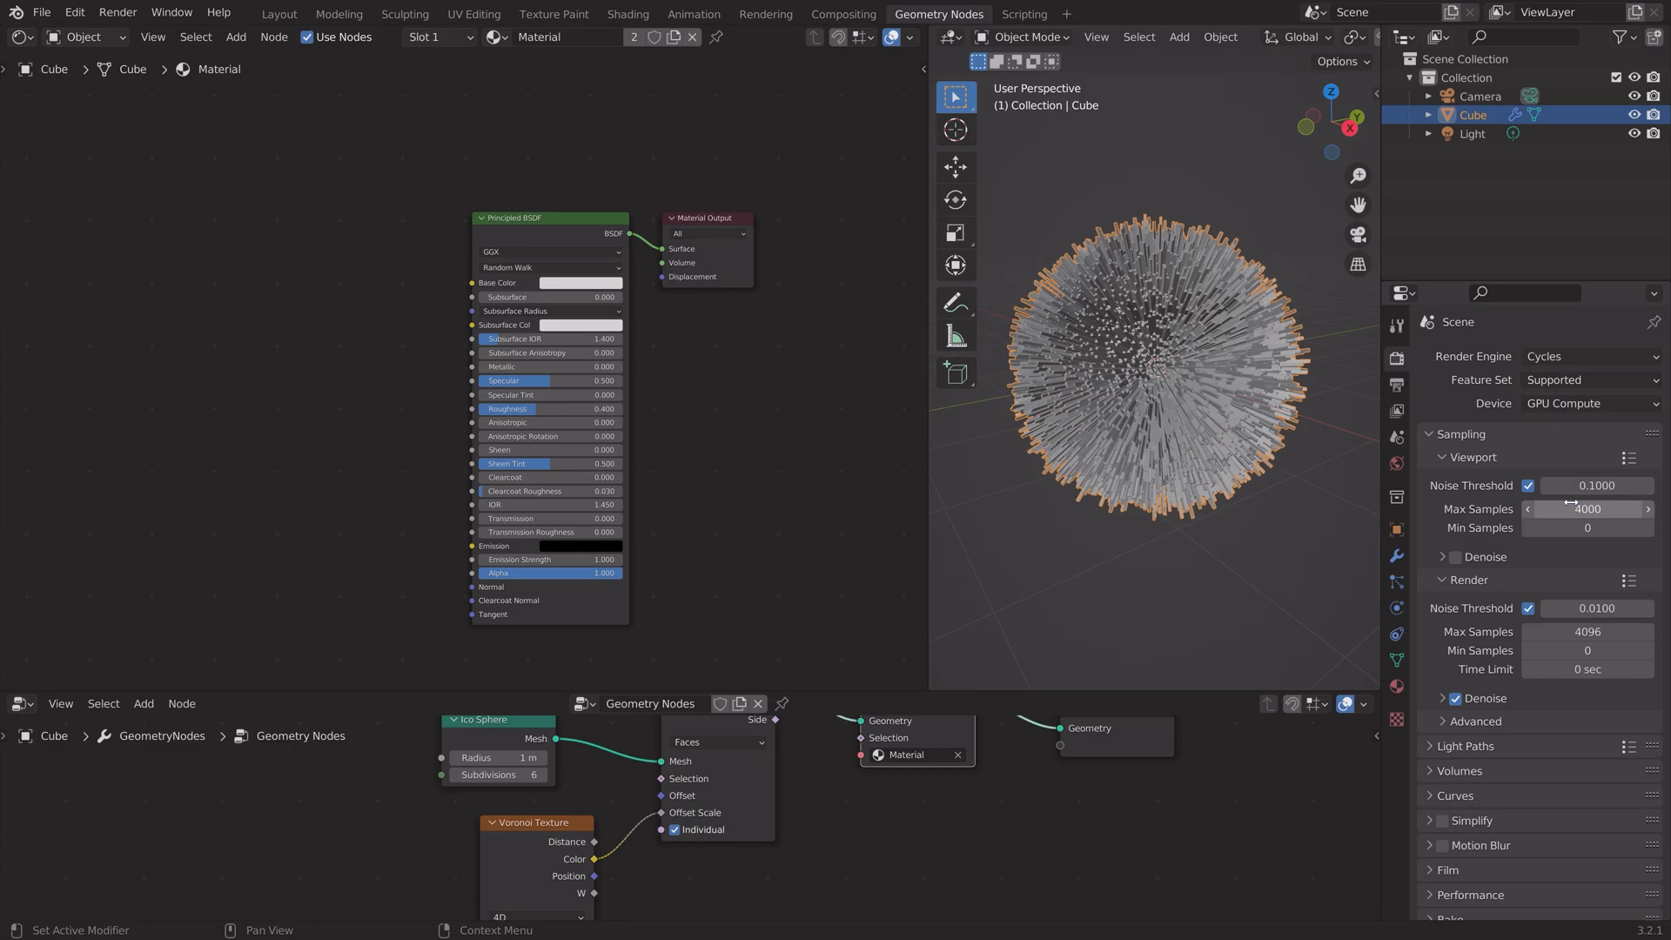
pyautogui.click(1473, 134)
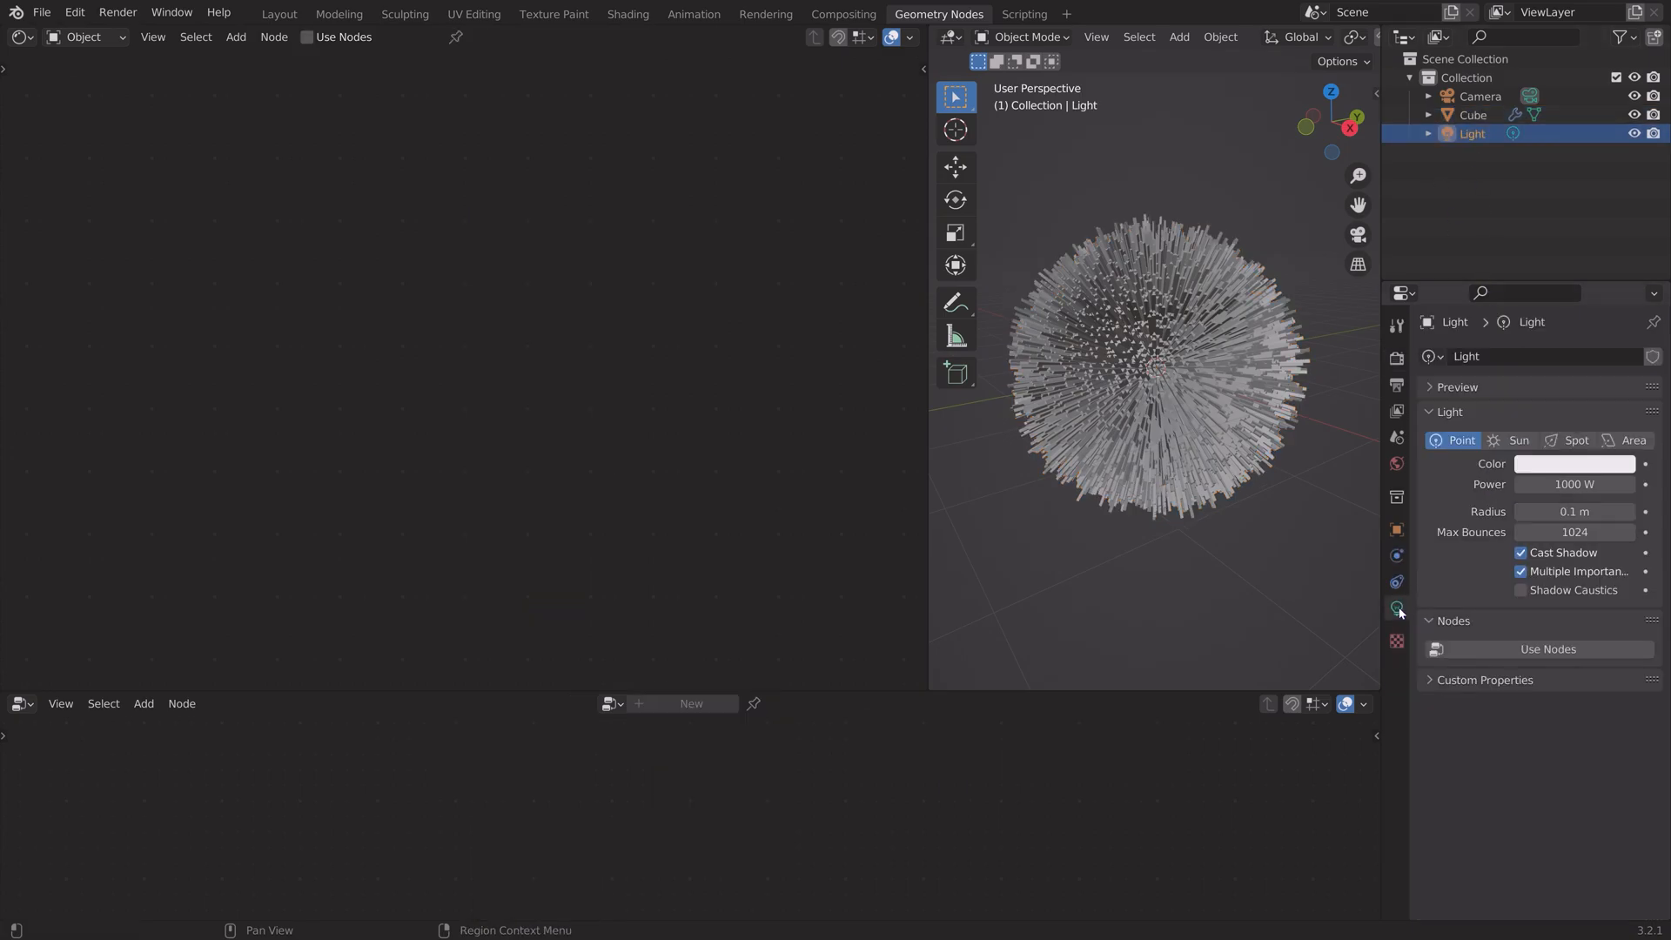
# Step: Turn the light into a Sun at strength 5 and rotate it to a new direction
pyautogui.click(1518, 440)
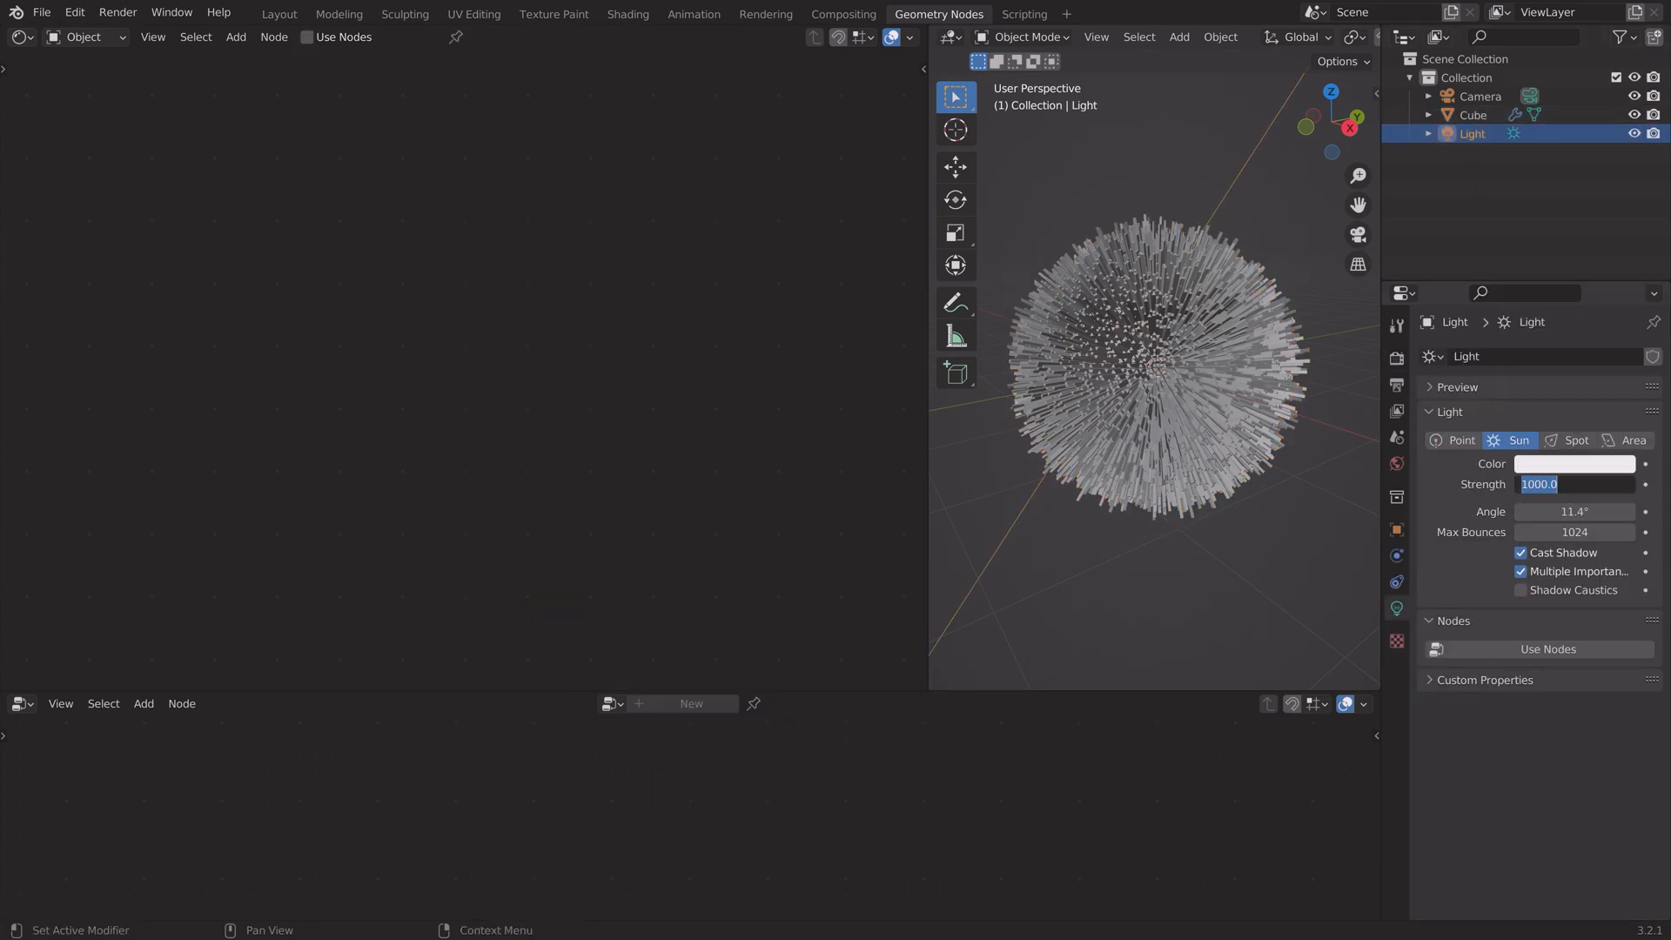
pyautogui.write('5.000')
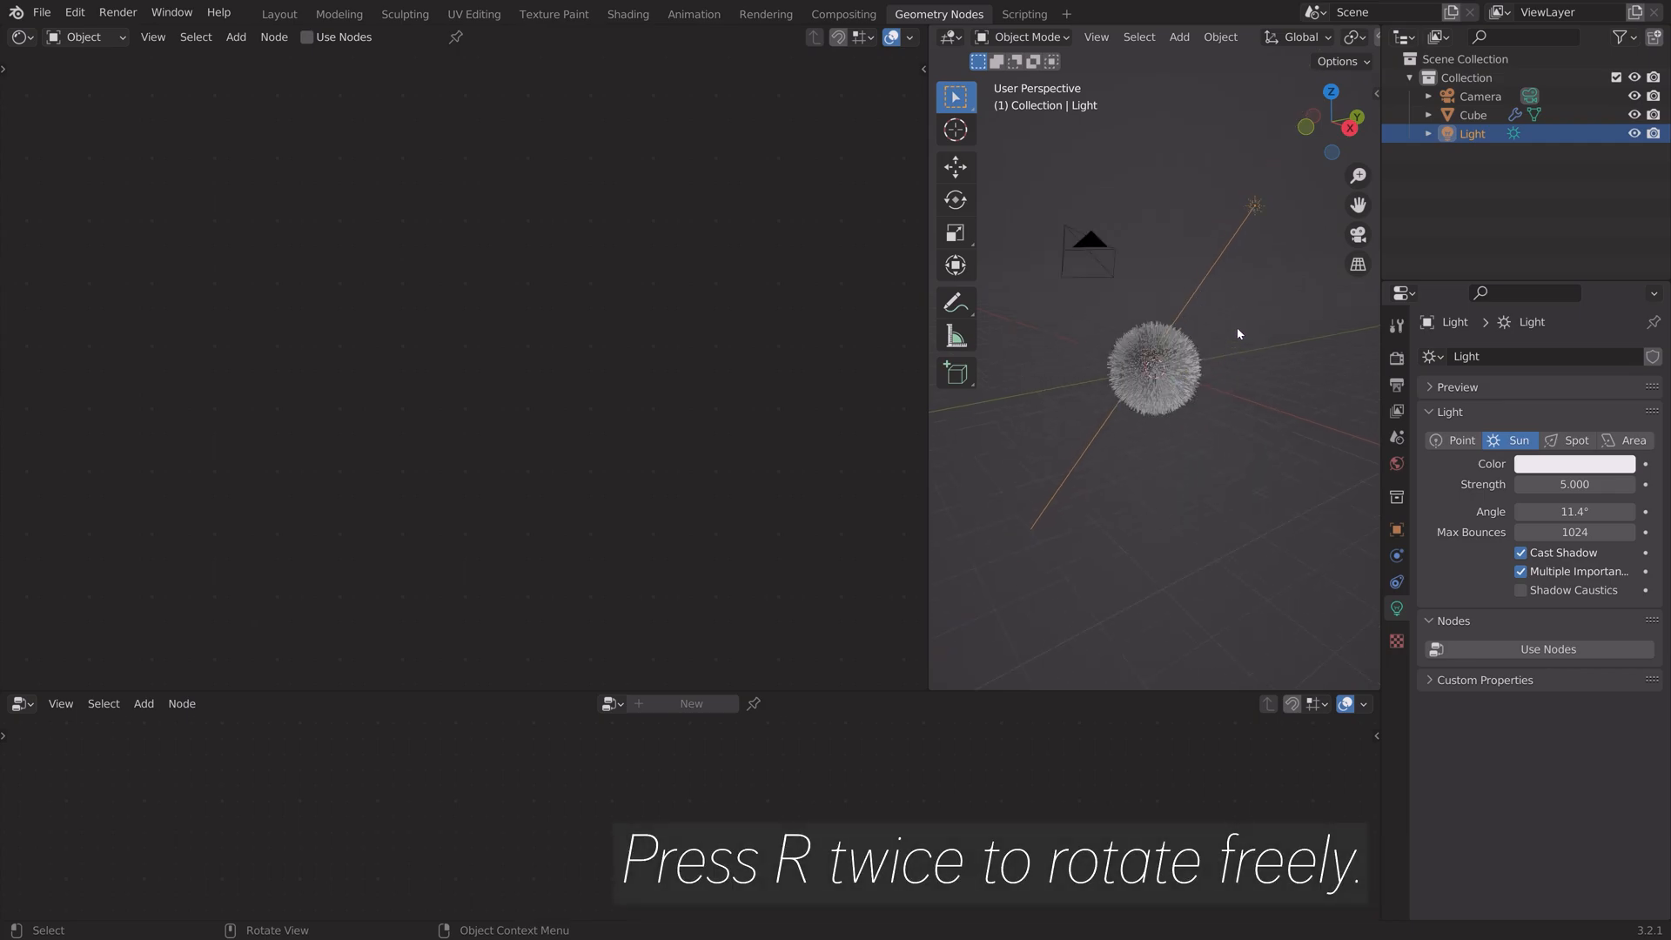
pyautogui.press('r')
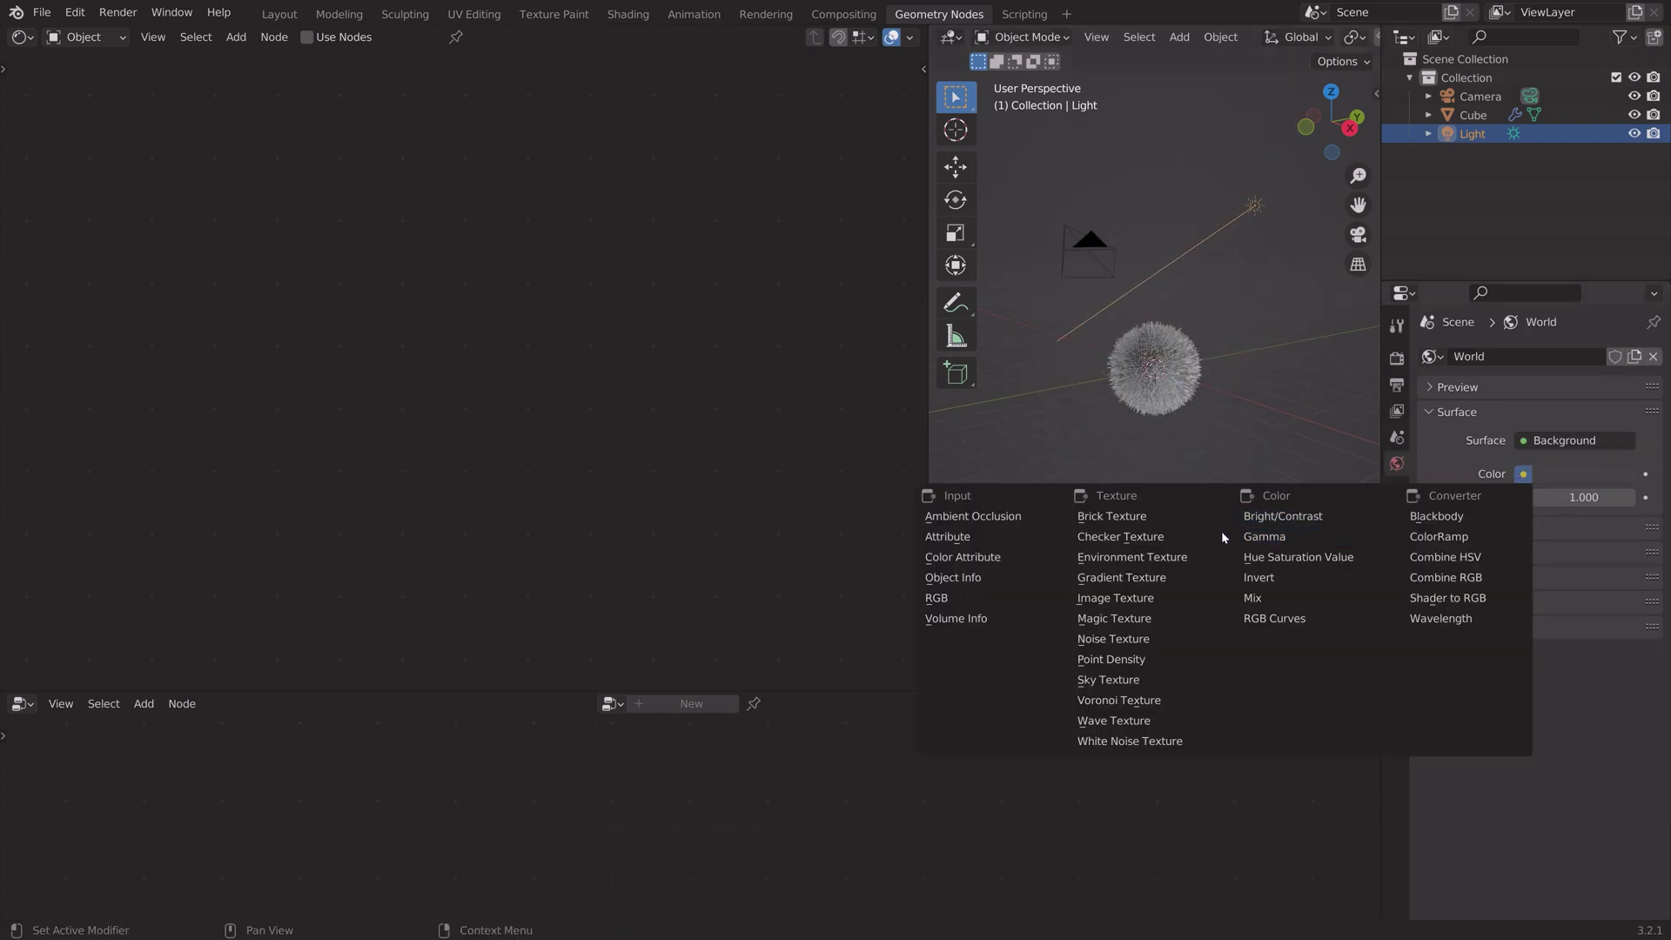
# Step: Light the world with the Chelsea_Stairs_3k.hdr environment, enable transparent film and preview in Rendered shading
pyautogui.click(1132, 557)
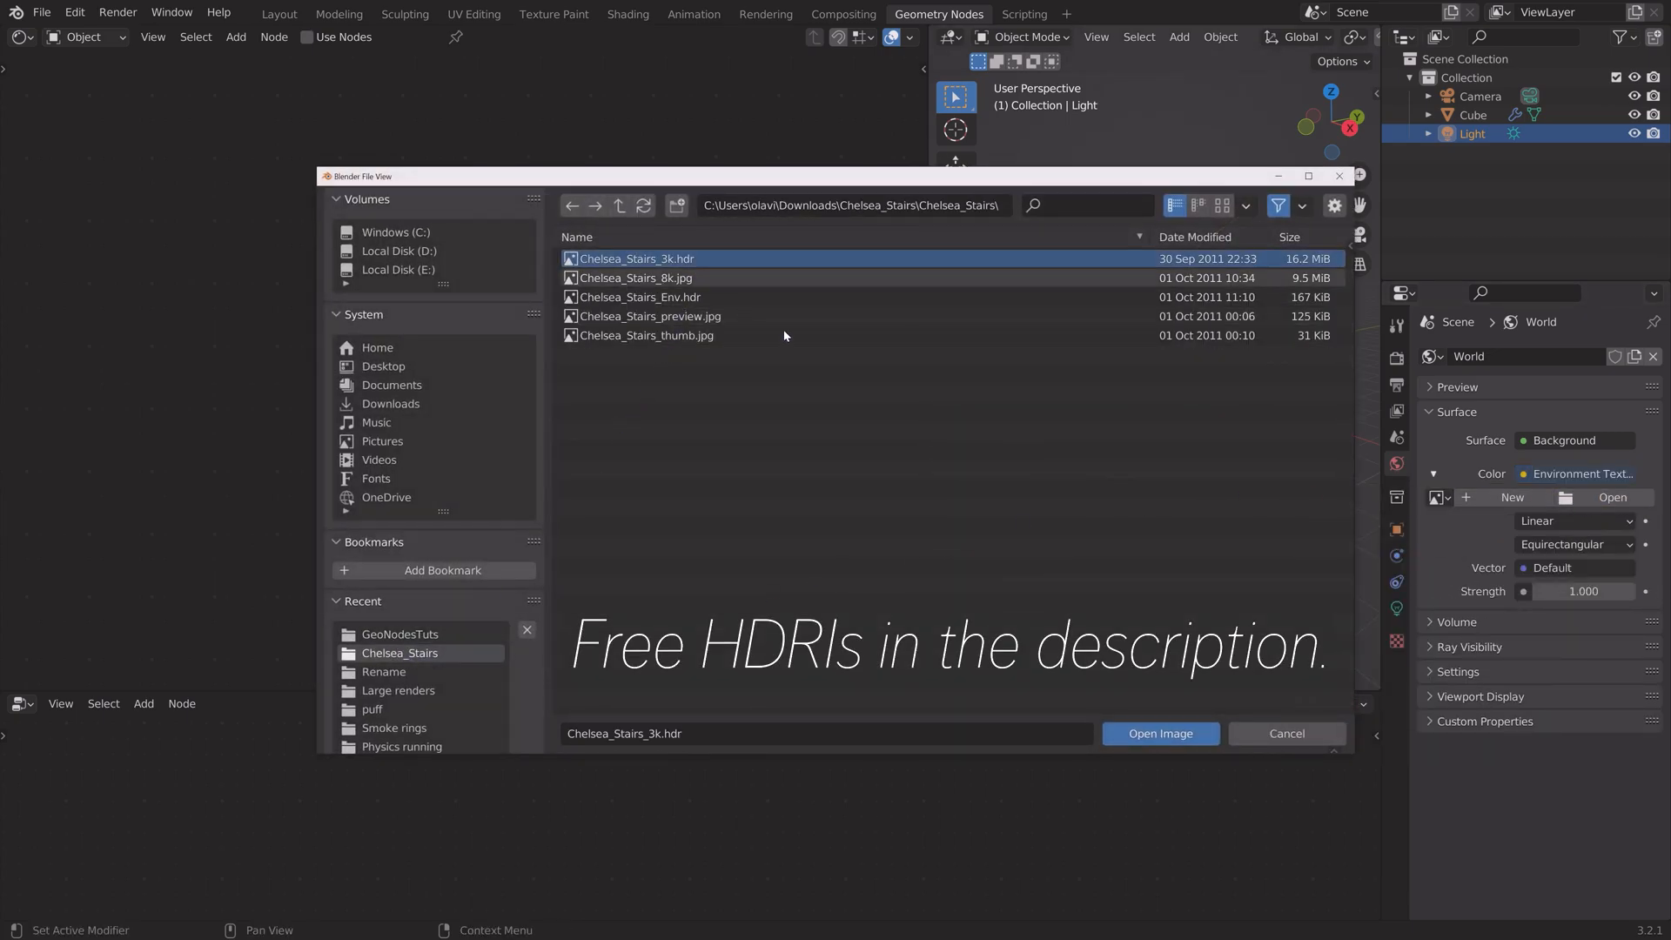
pyautogui.click(1159, 733)
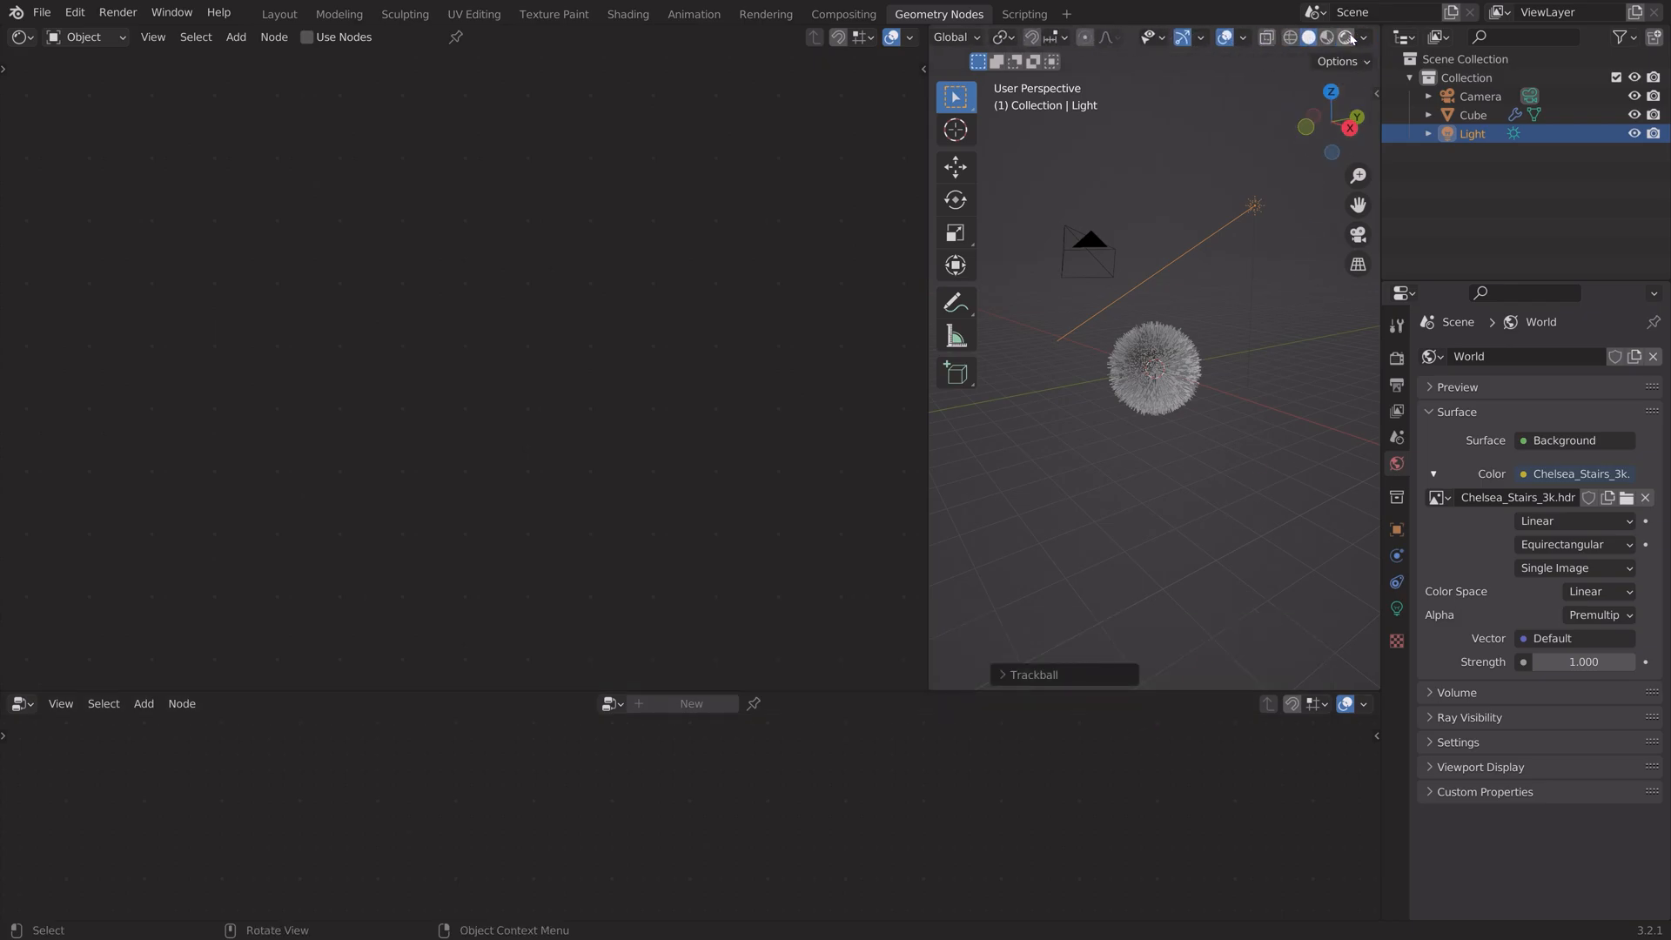
pyautogui.click(1346, 36)
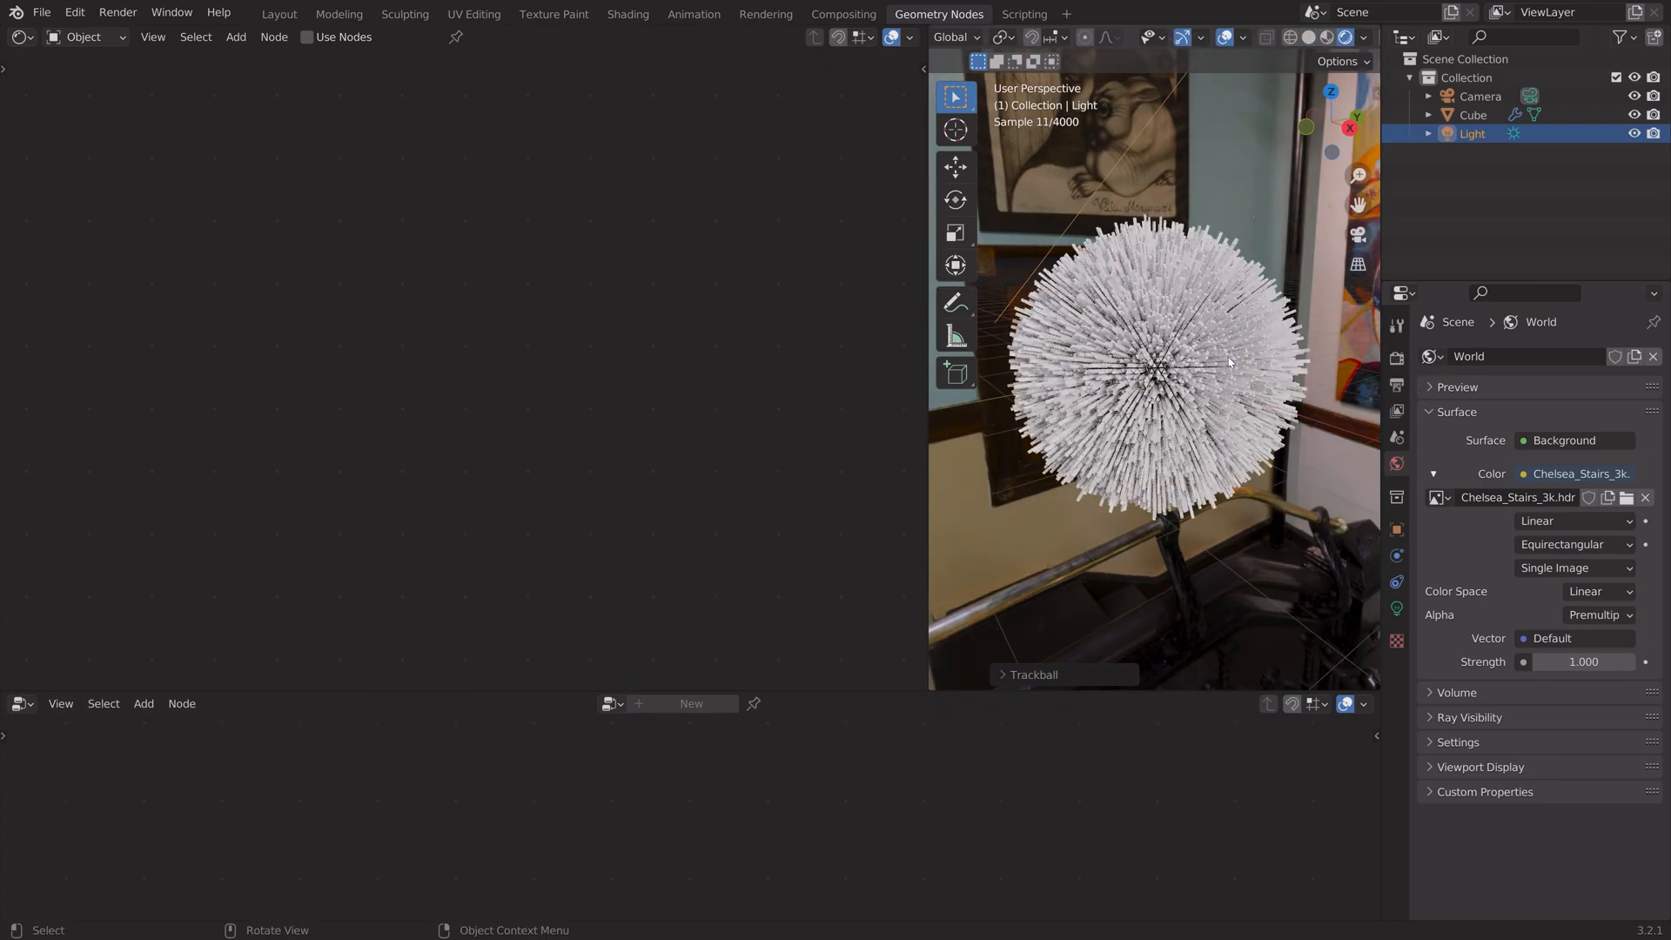
pyautogui.click(1396, 385)
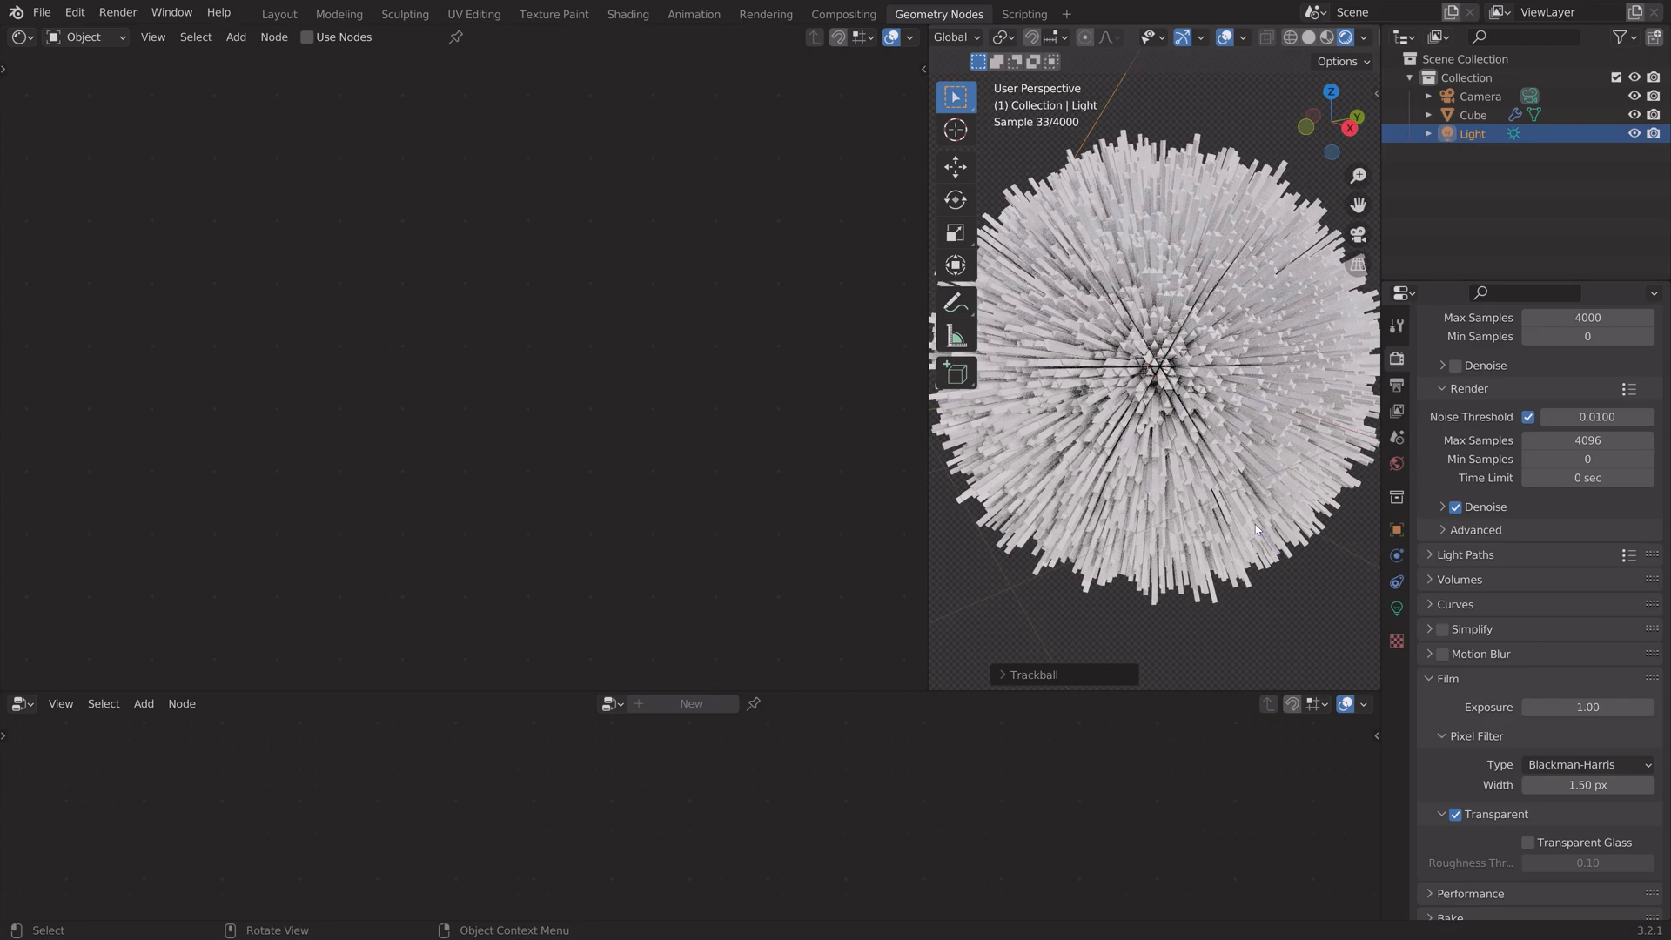
pyautogui.click(310, 37)
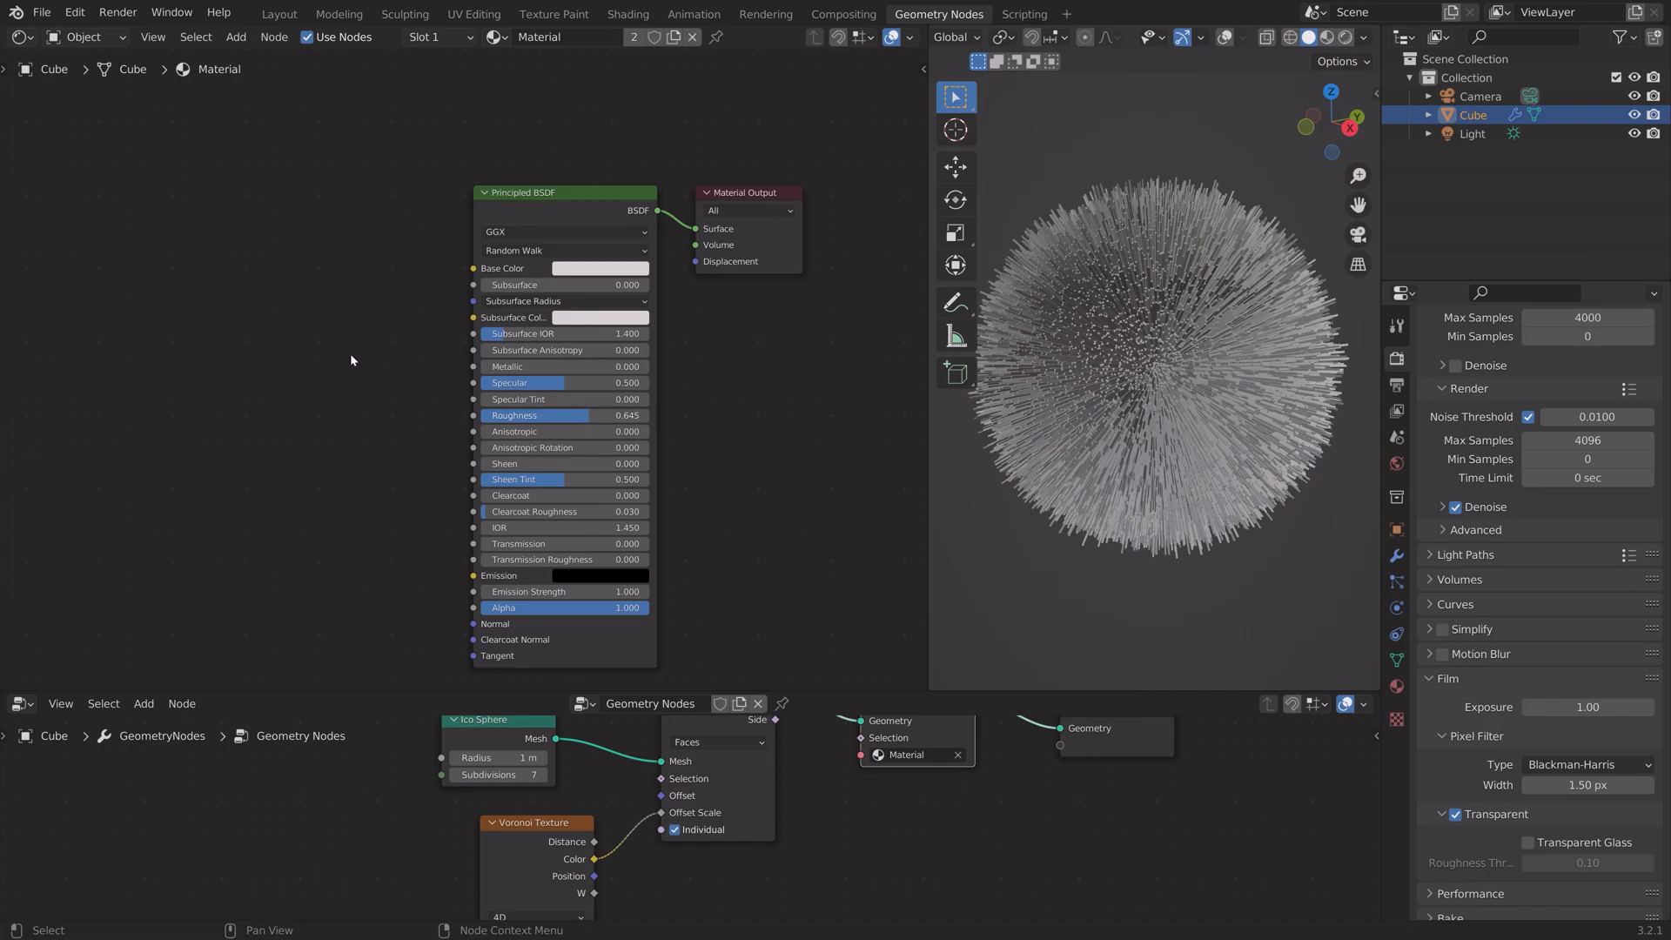
# Step: Add a Geometry input node and a Mapping node to the sphere's material, left of the shader
pyautogui.press('shift+a')
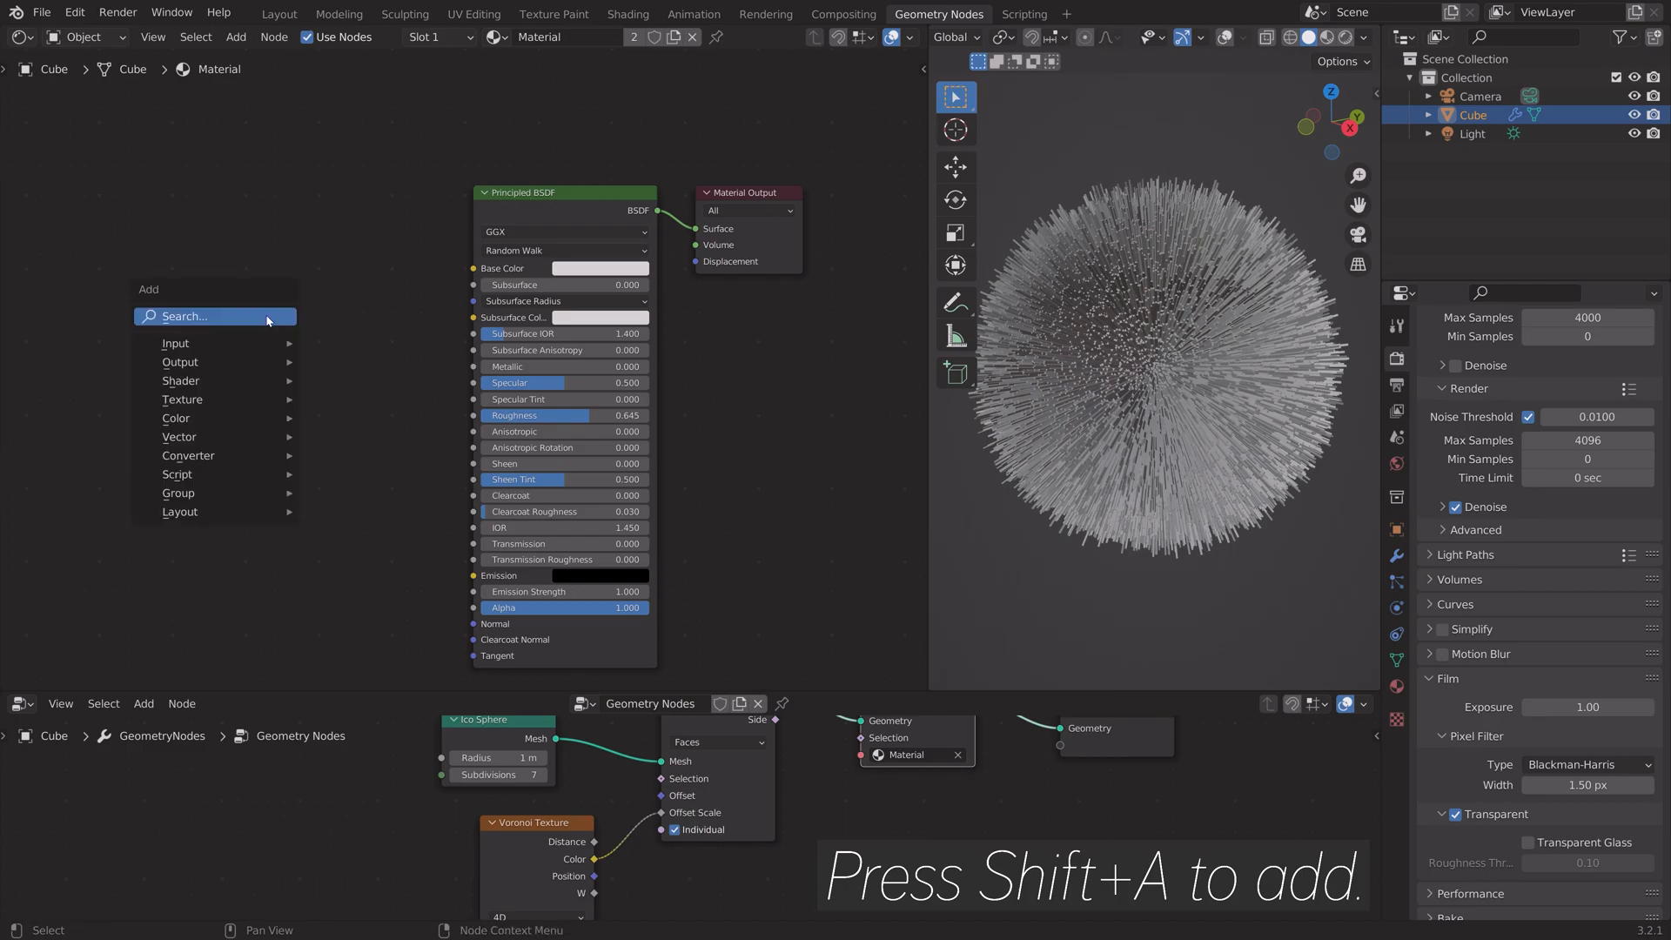
pyautogui.click(174, 343)
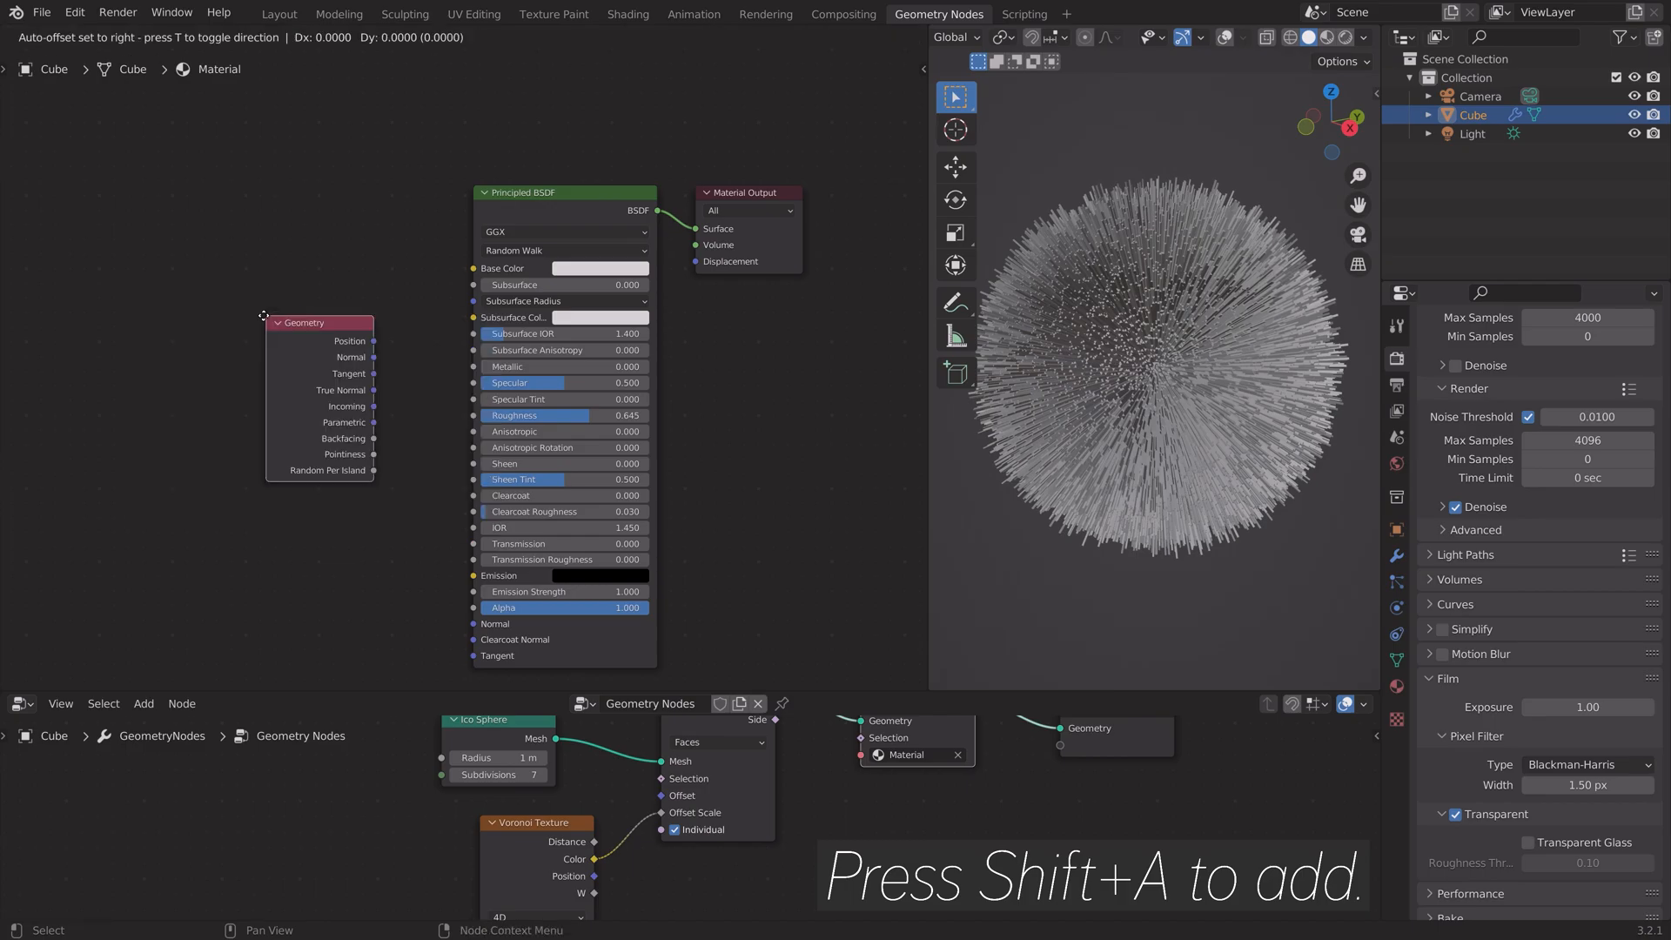
pyautogui.moveTo(317, 322); pyautogui.dragTo(155, 277)
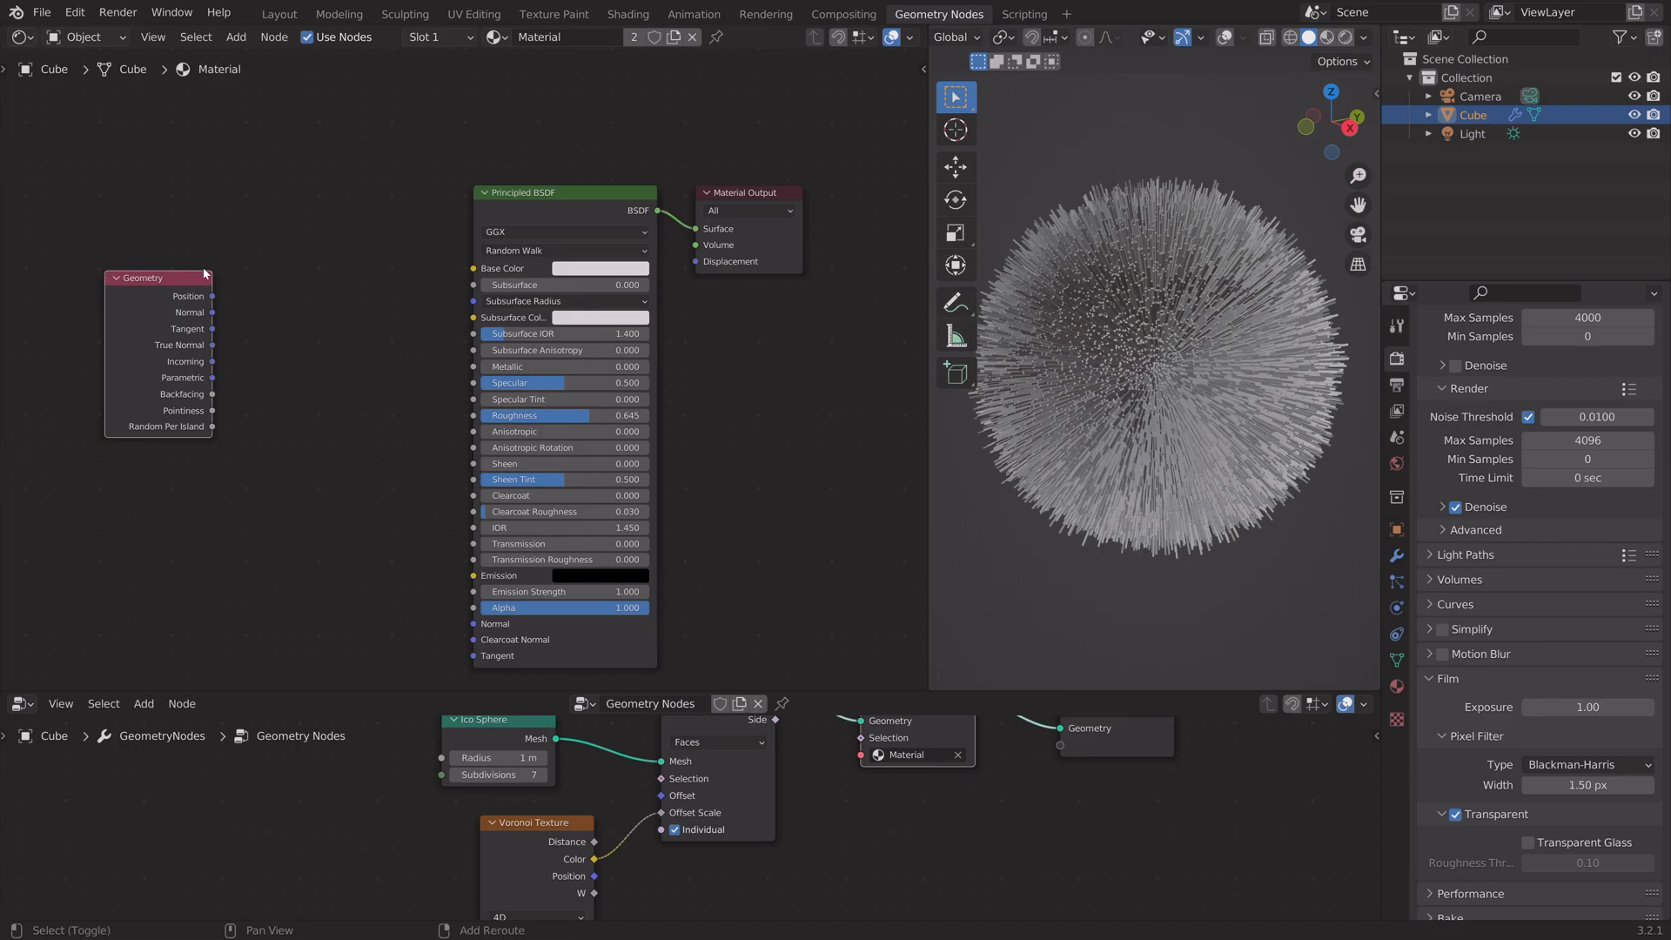
pyautogui.write('mapp')
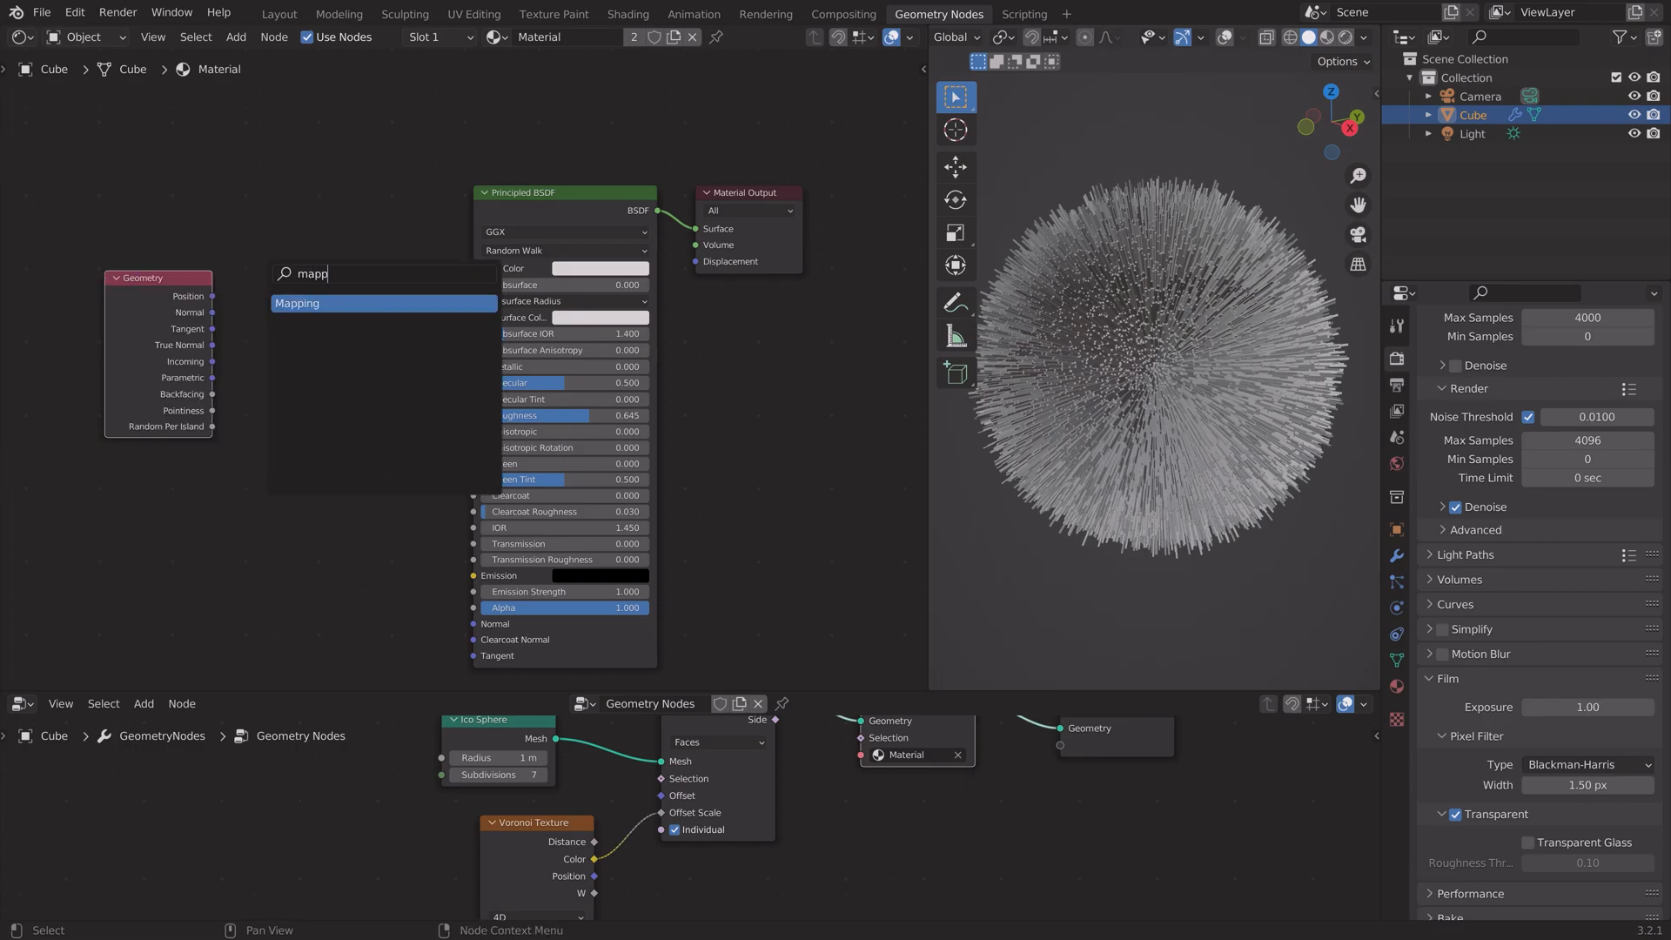
pyautogui.click(299, 303)
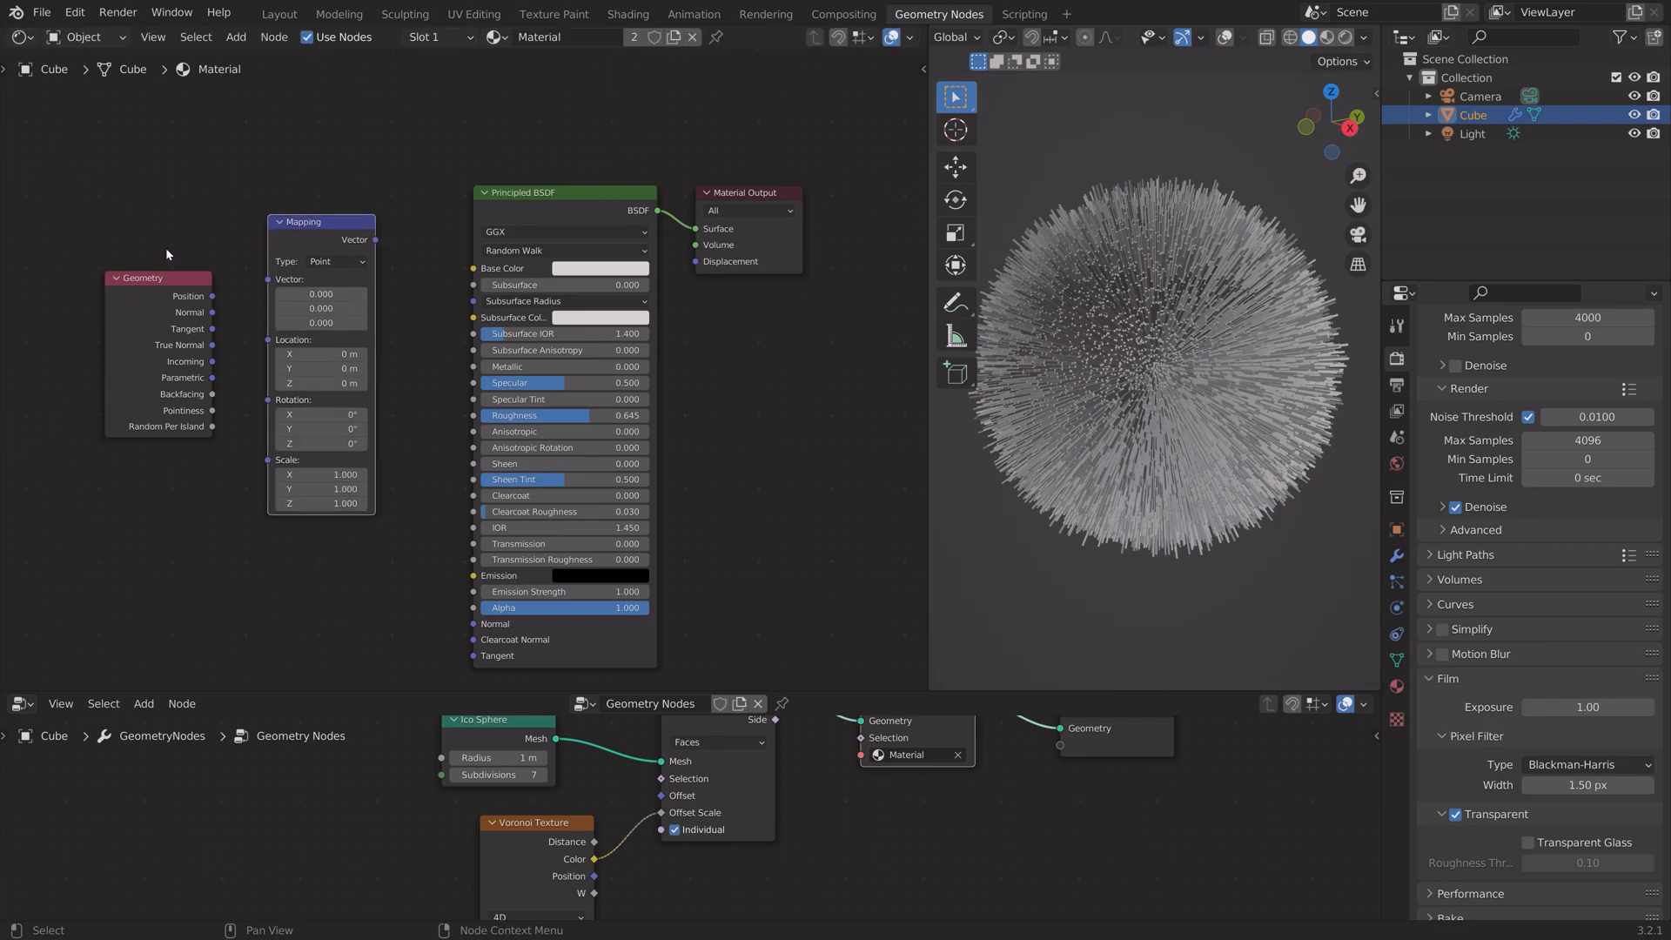
pyautogui.moveTo(191, 310)
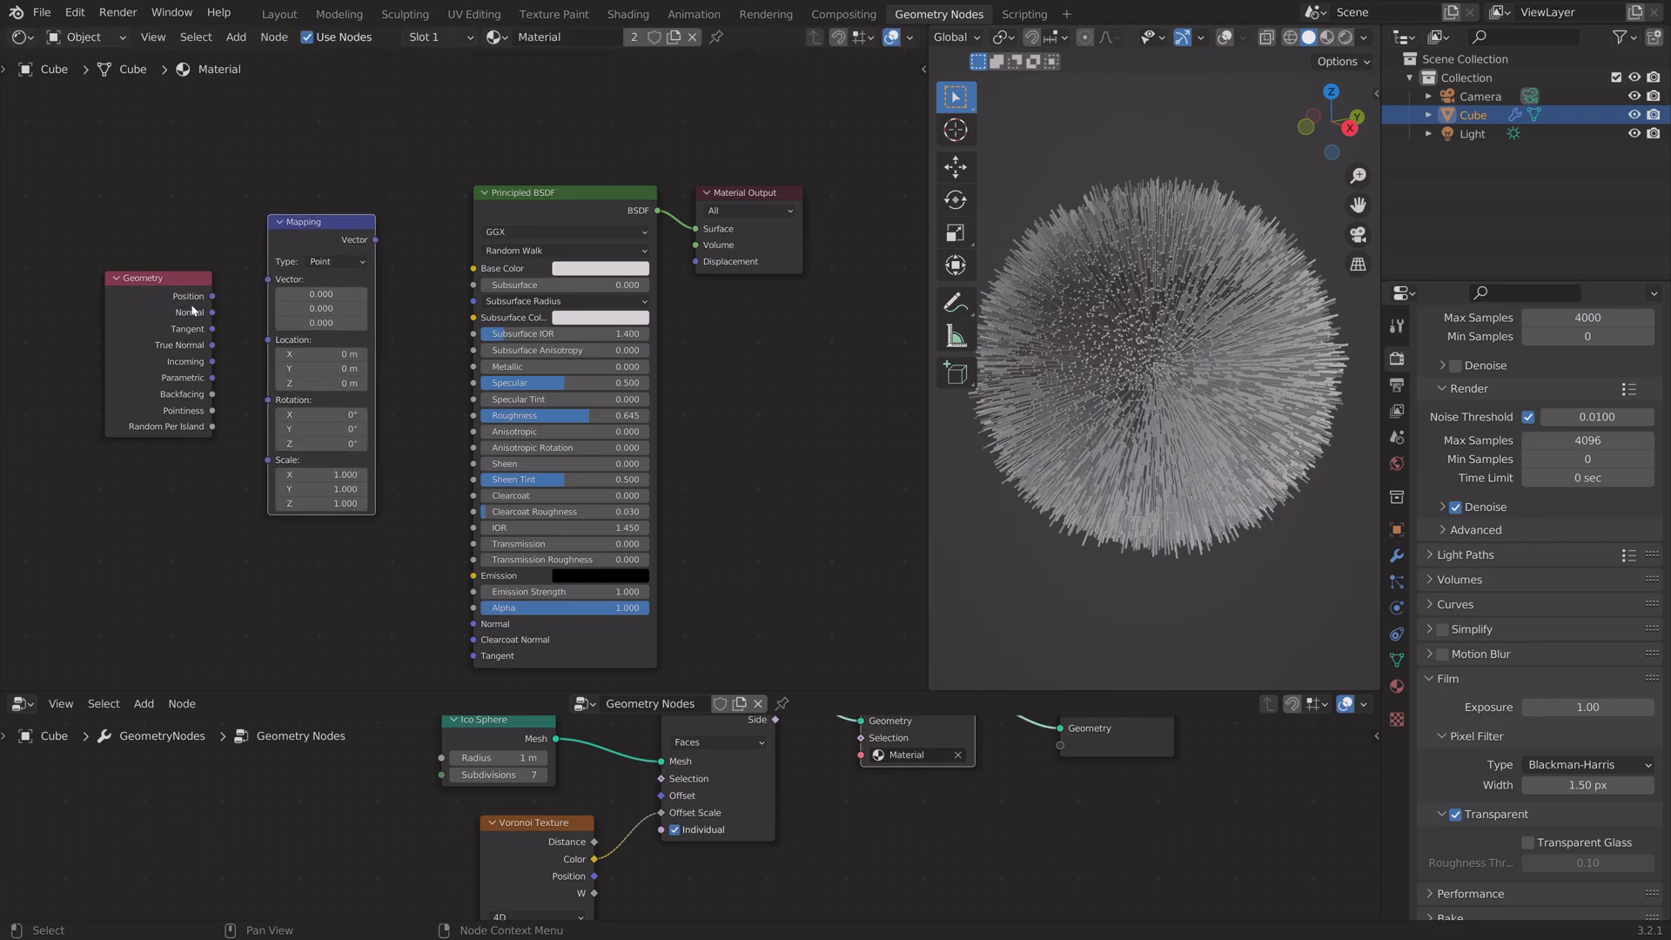
pyautogui.moveTo(220, 317)
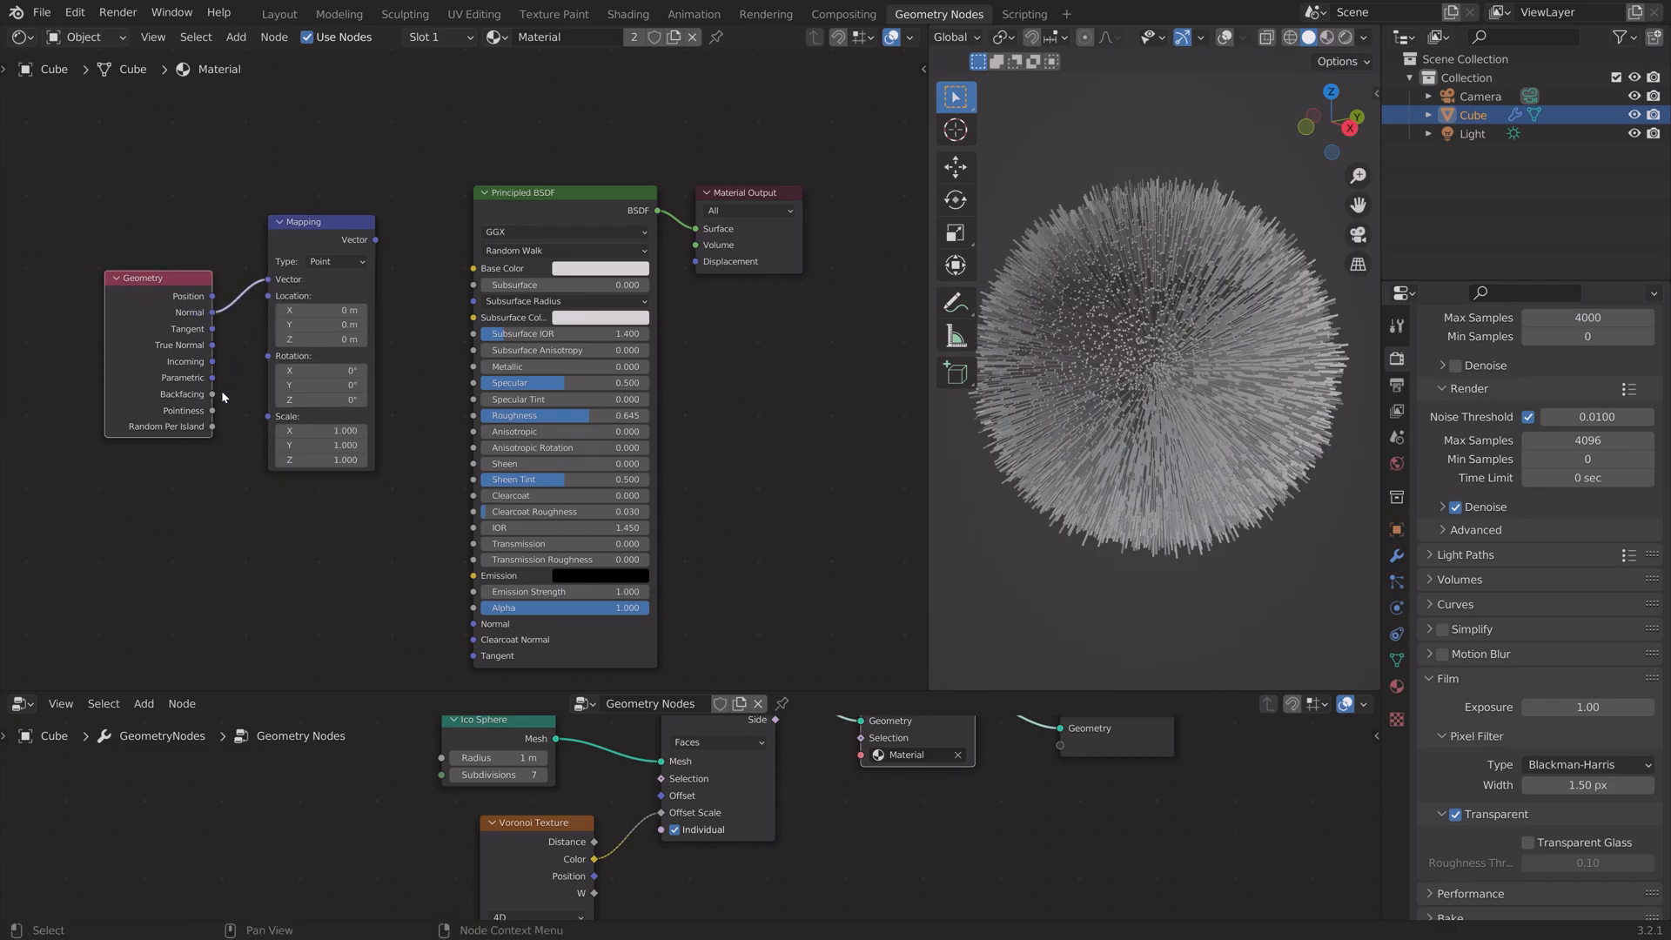
pyautogui.moveTo(210, 439)
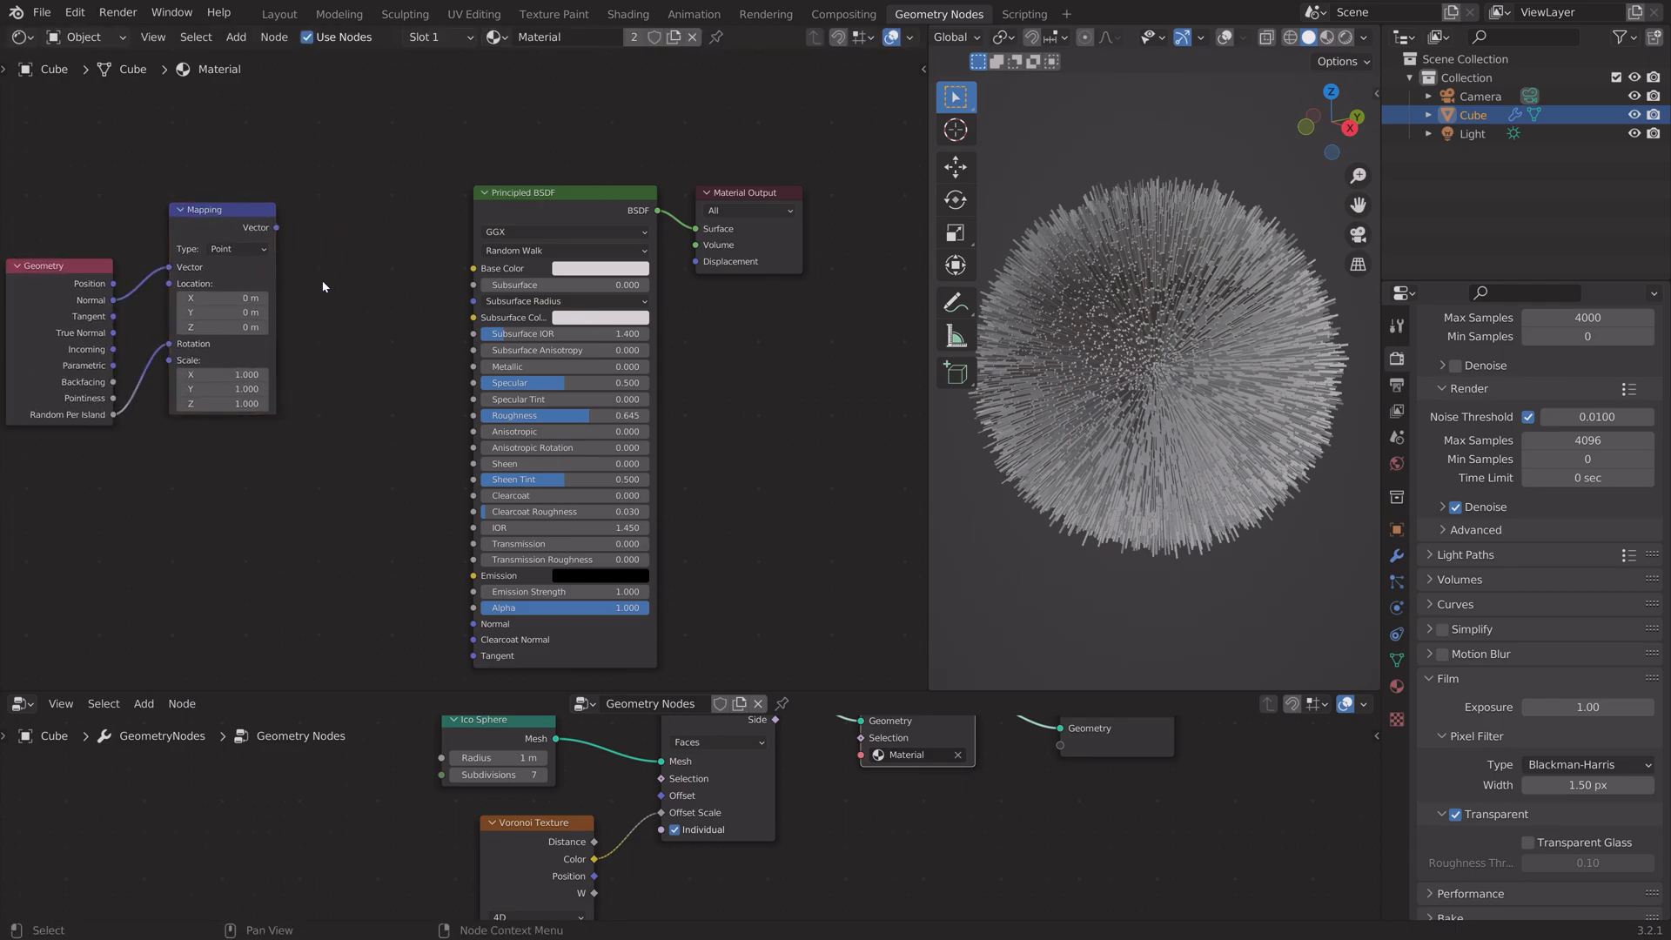
pyautogui.moveTo(310, 289)
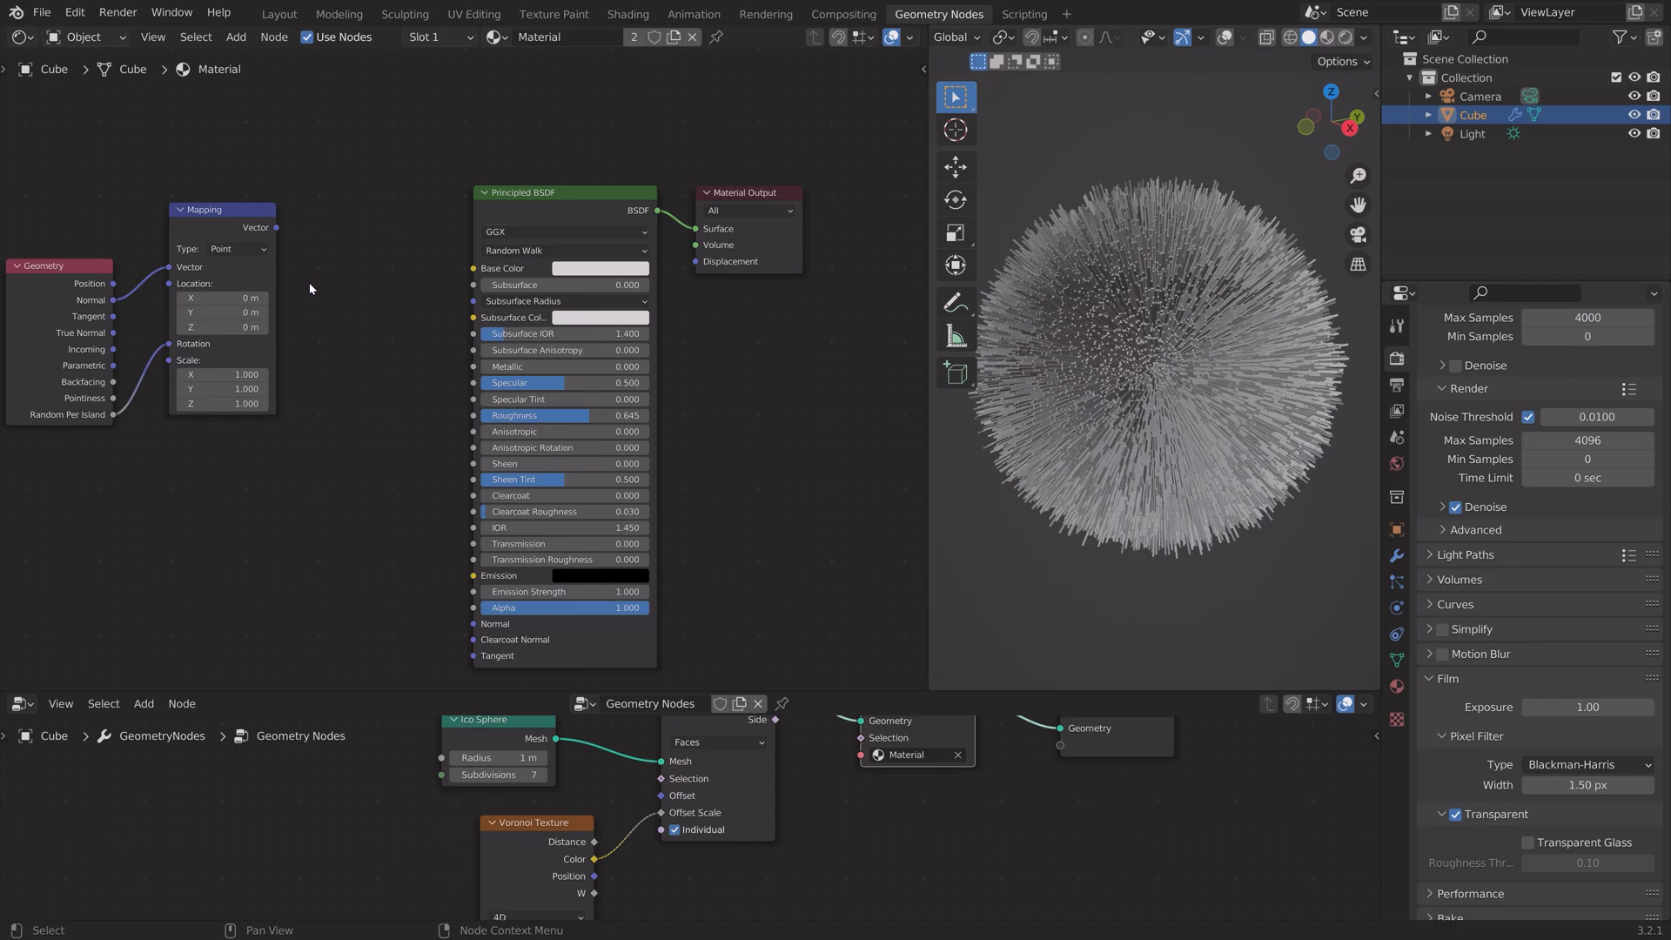
# Step: Add a ColorRamp node feeding the Principled BSDF's Base Color from the Mapping output
pyautogui.write('color')
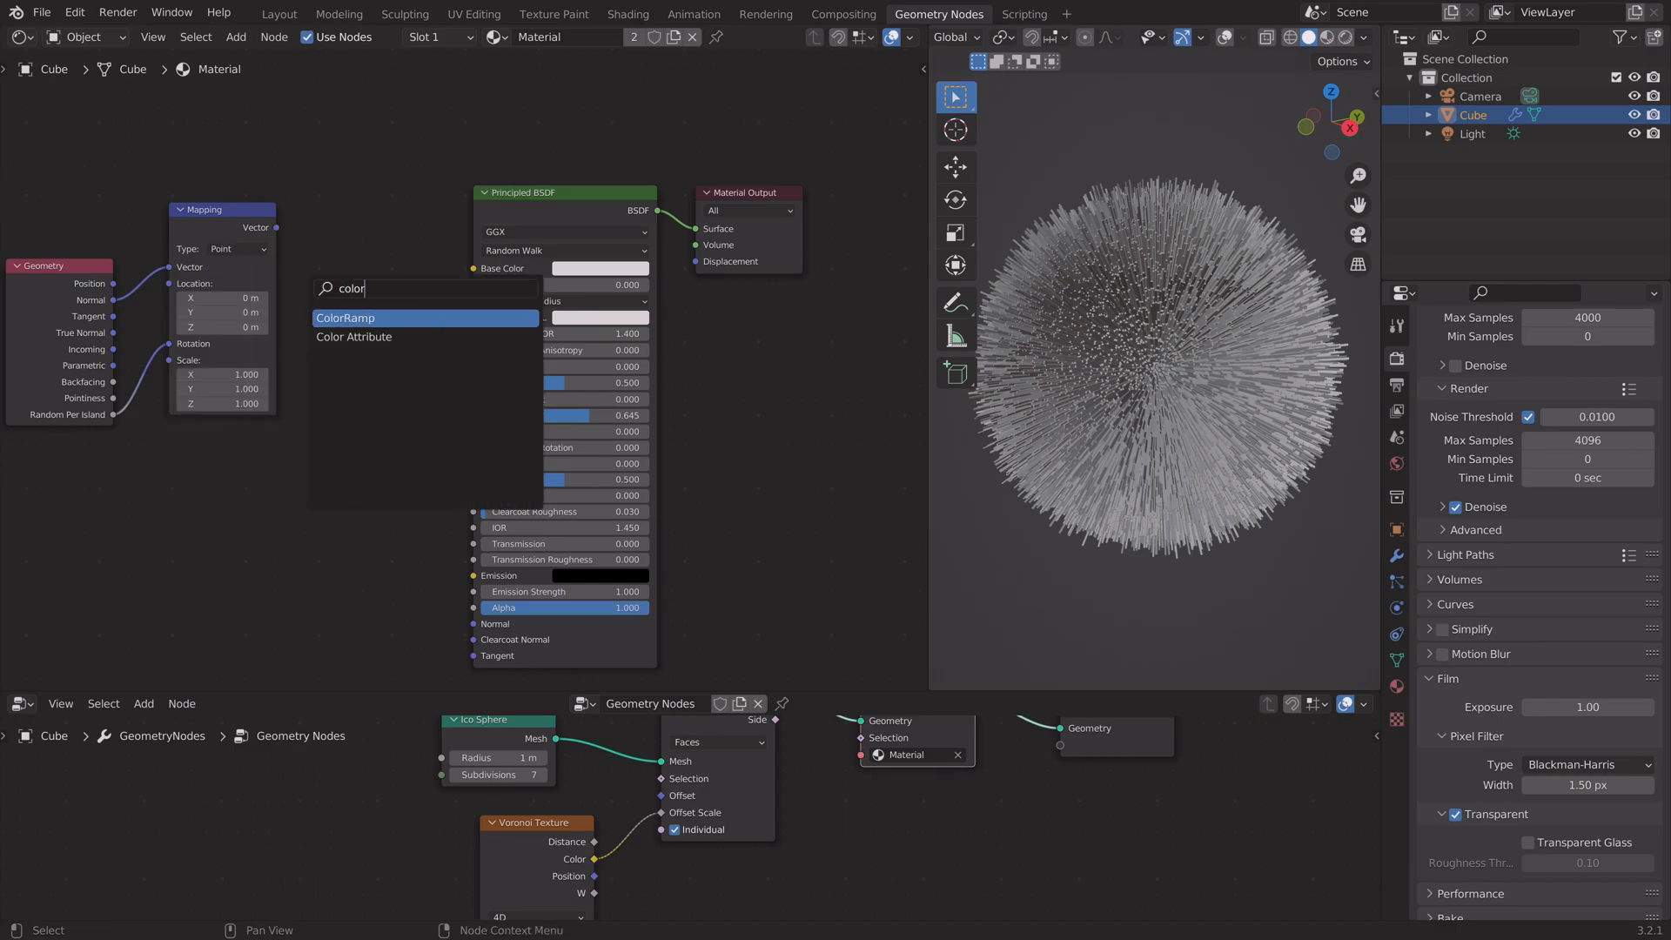
pyautogui.click(345, 317)
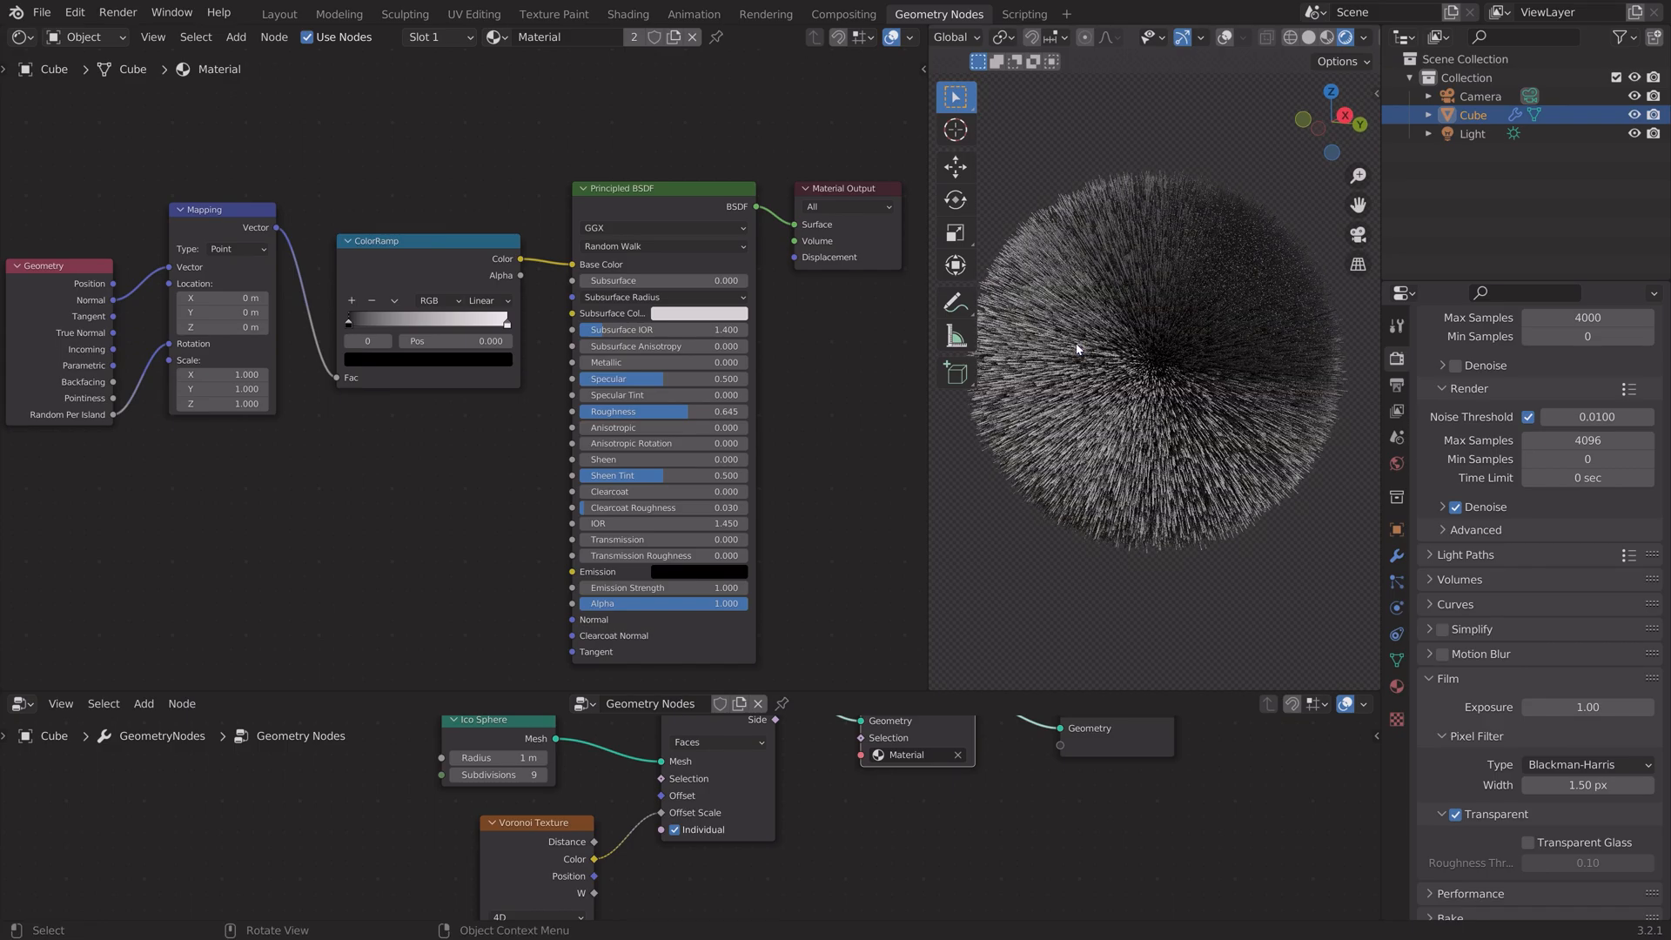
# Step: Place rainbow stops on the ColorRamp: blue near 0.15, green around 0.36, and red further along
pyautogui.moveTo(348, 320); pyautogui.dragTo(392, 320)
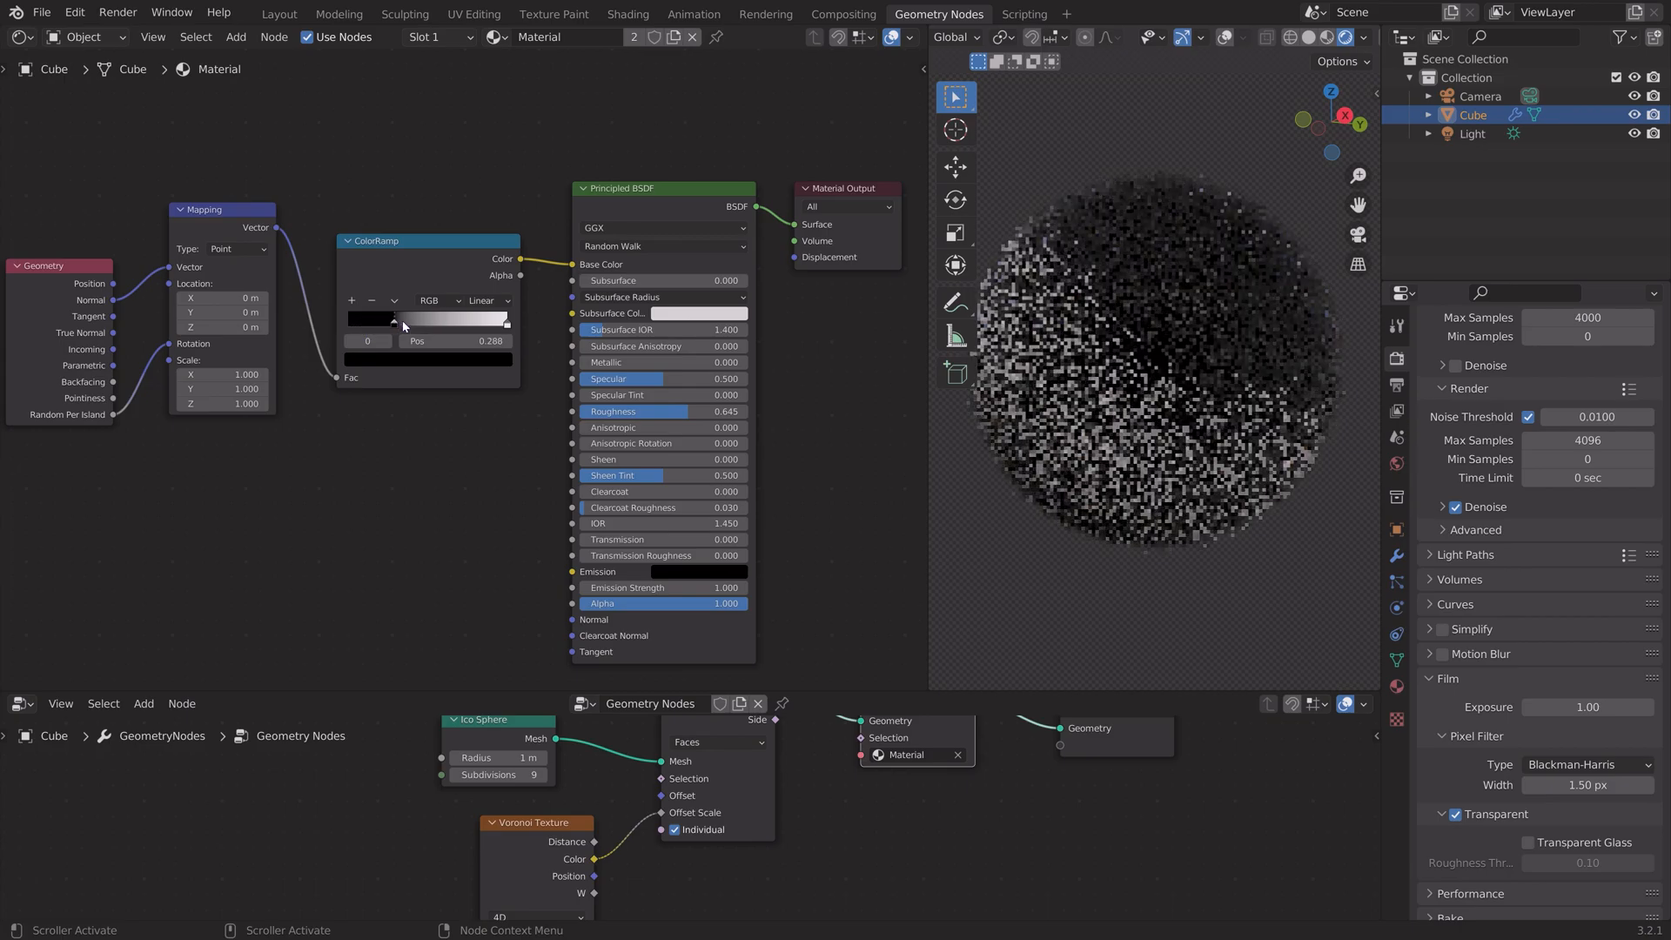
pyautogui.moveTo(395, 320); pyautogui.dragTo(373, 320)
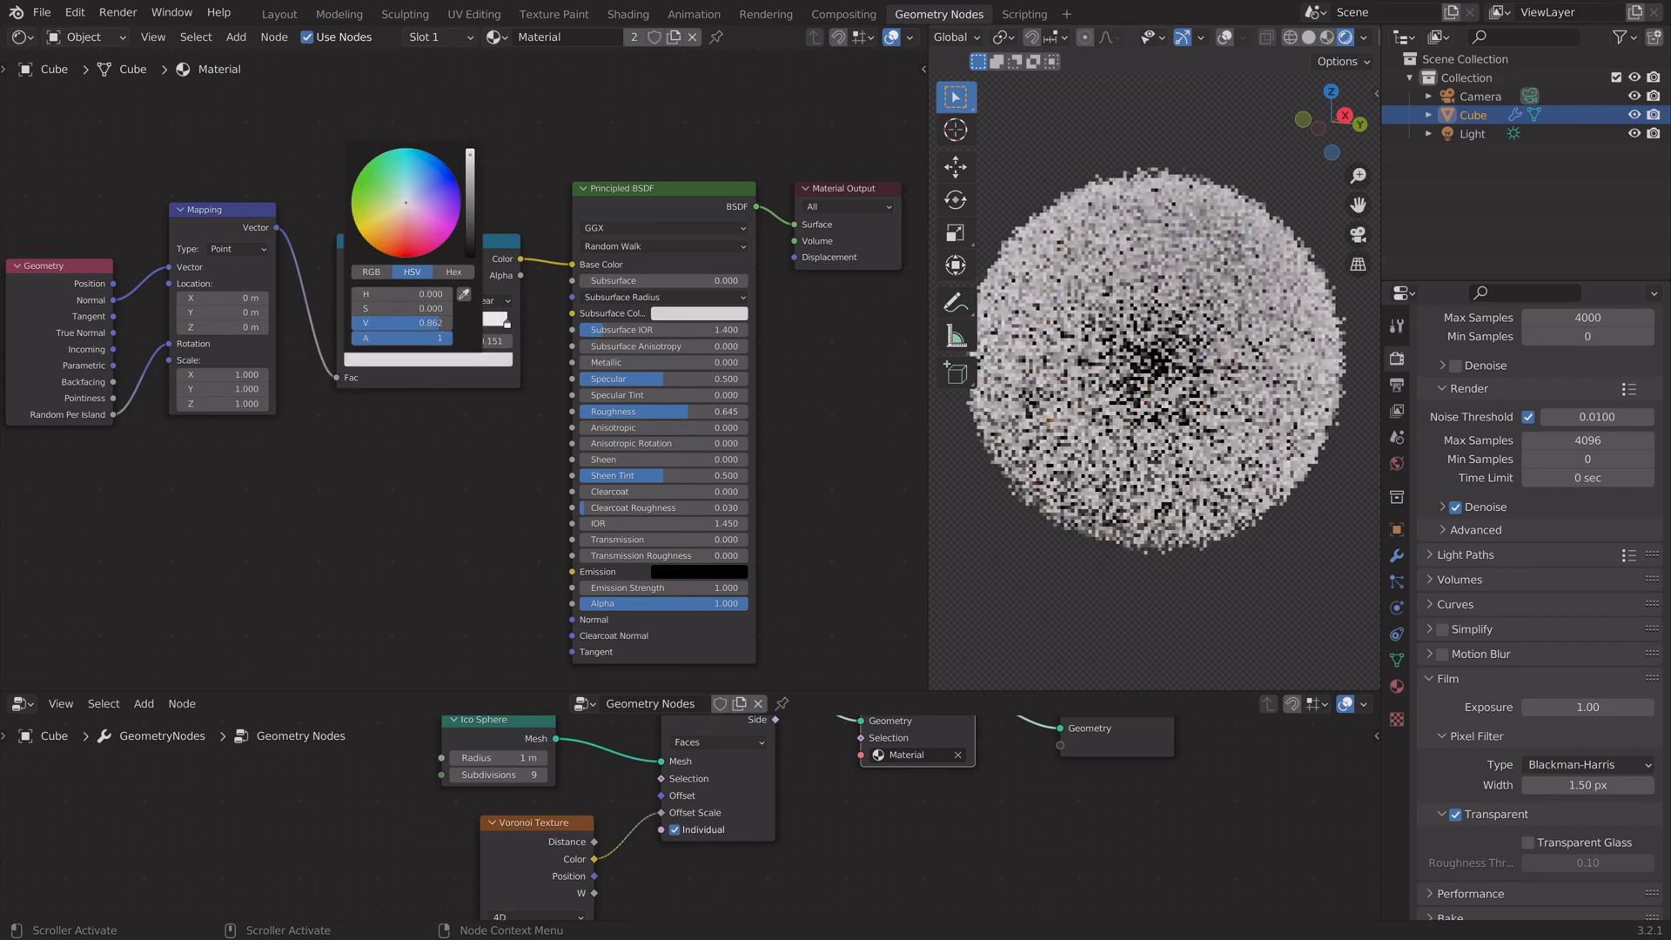
pyautogui.click(420, 173)
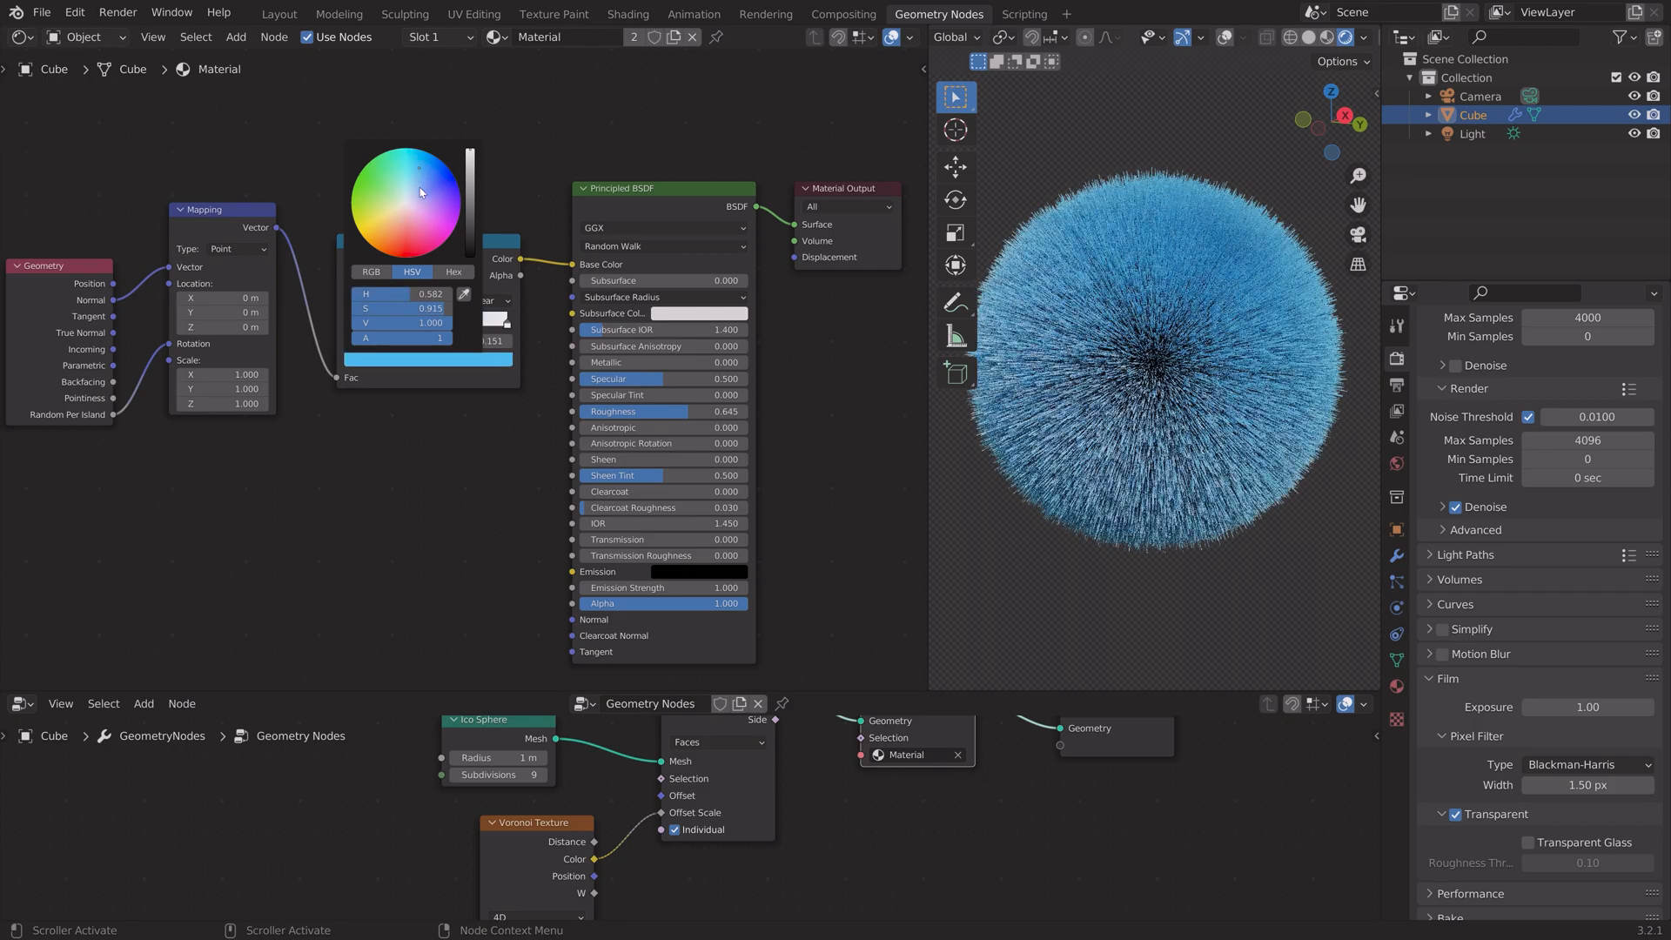
pyautogui.click(375, 428)
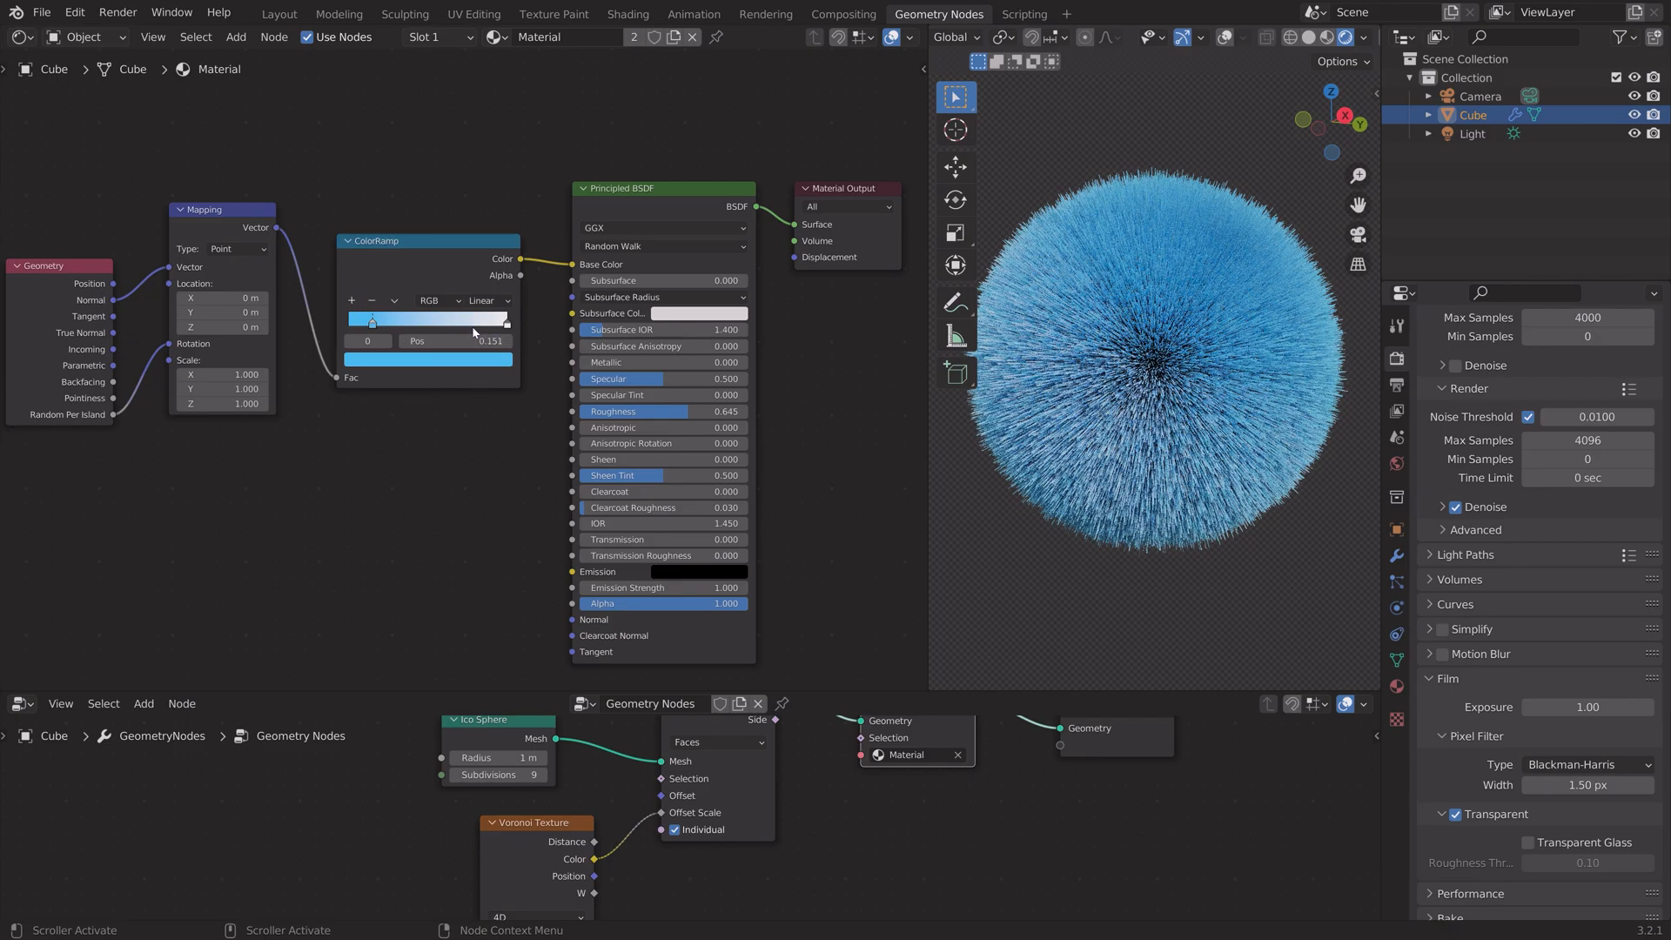
pyautogui.moveTo(372, 320); pyautogui.dragTo(406, 320)
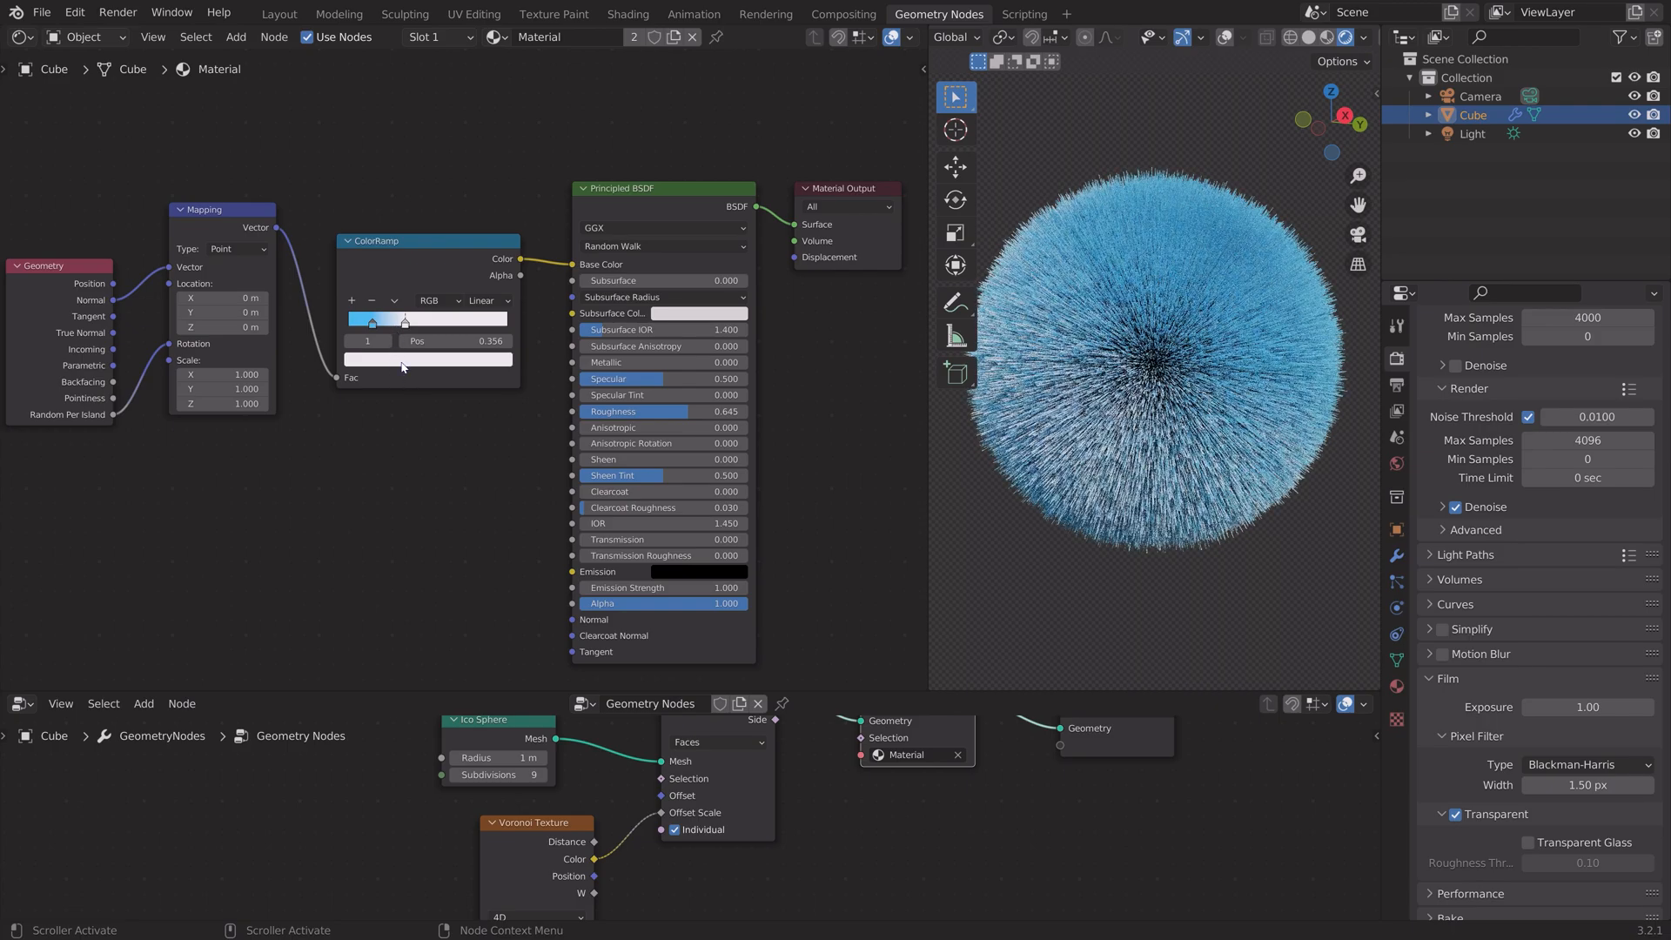
pyautogui.click(426, 350)
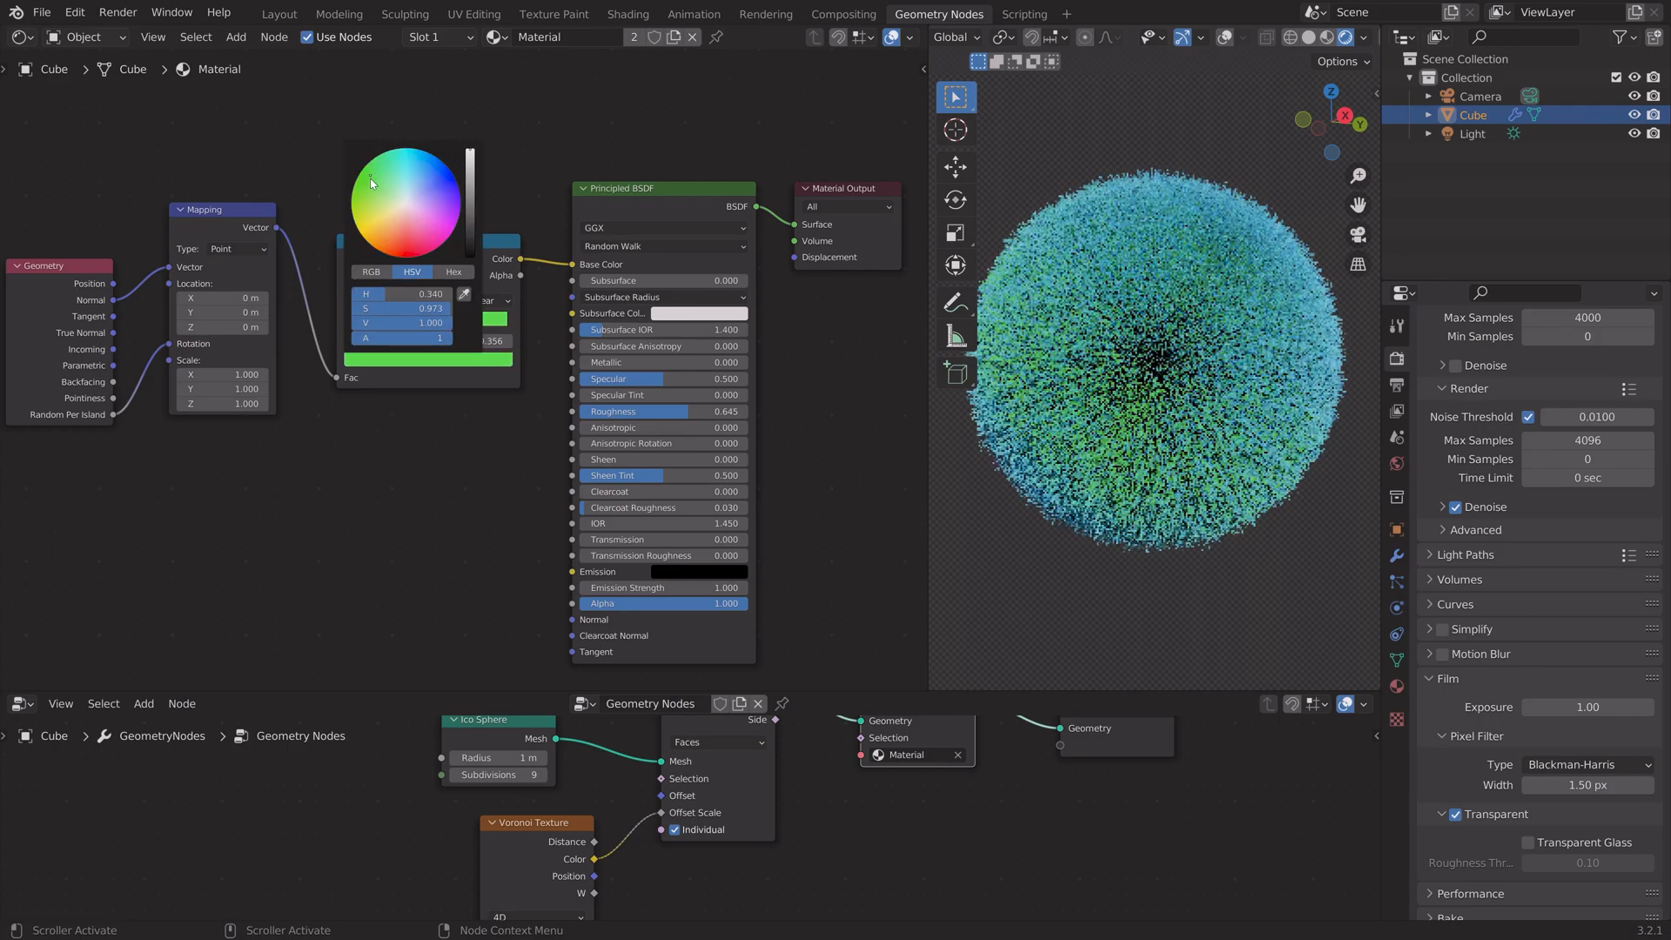
pyautogui.click(403, 251)
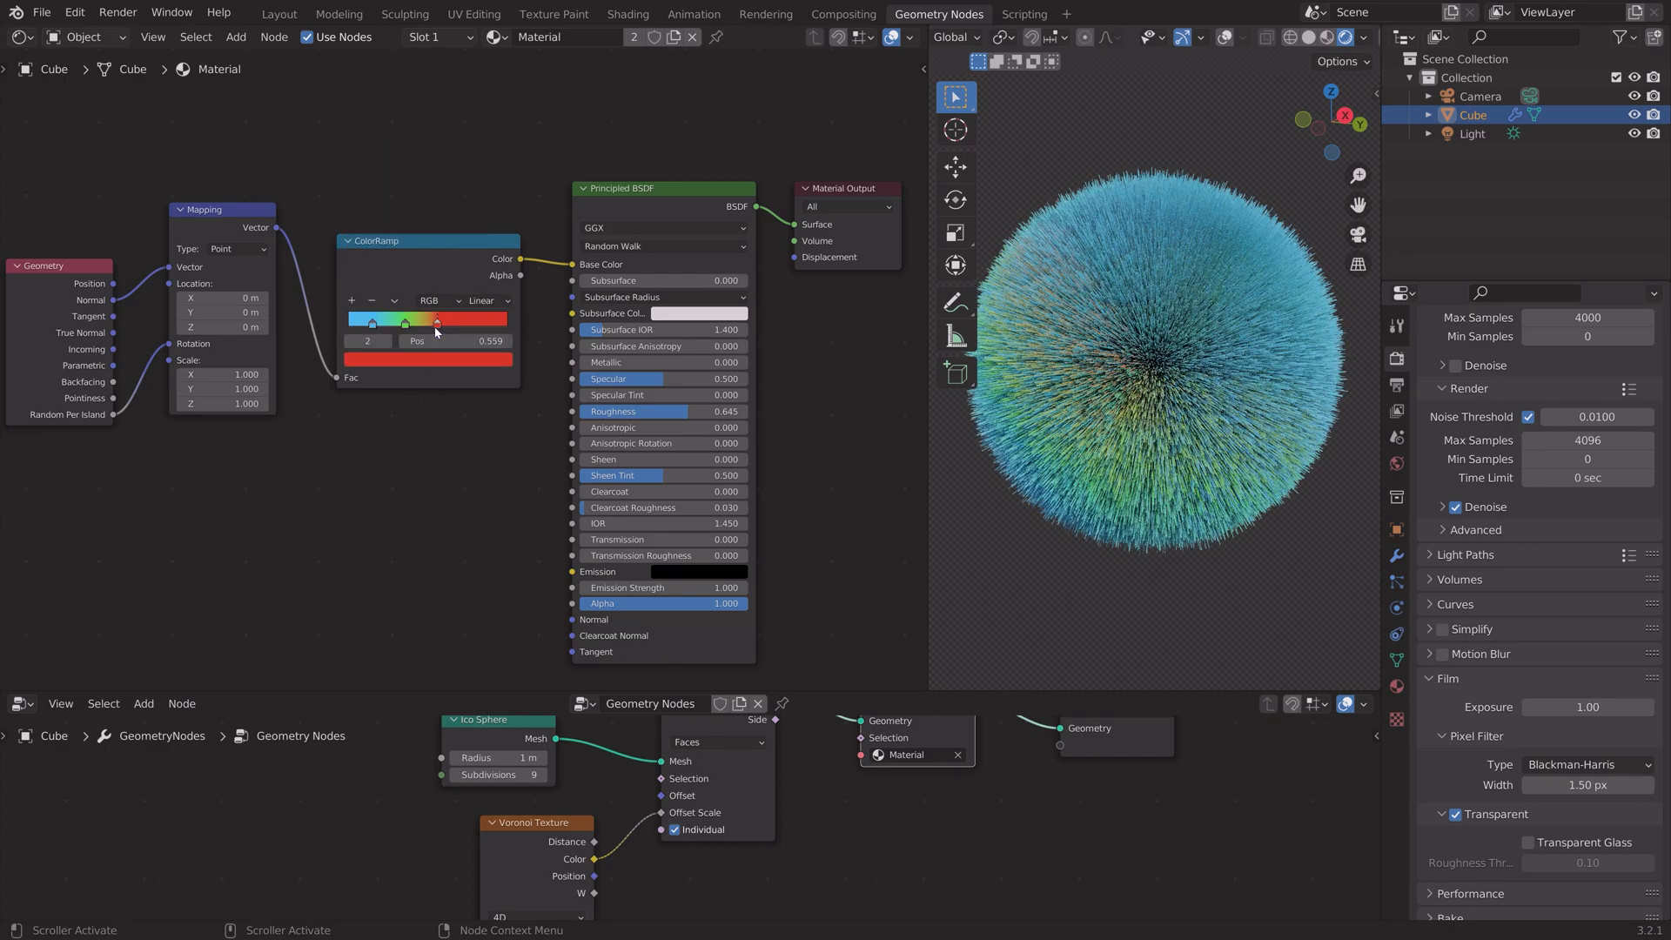
pyautogui.moveTo(437, 321); pyautogui.dragTo(419, 321)
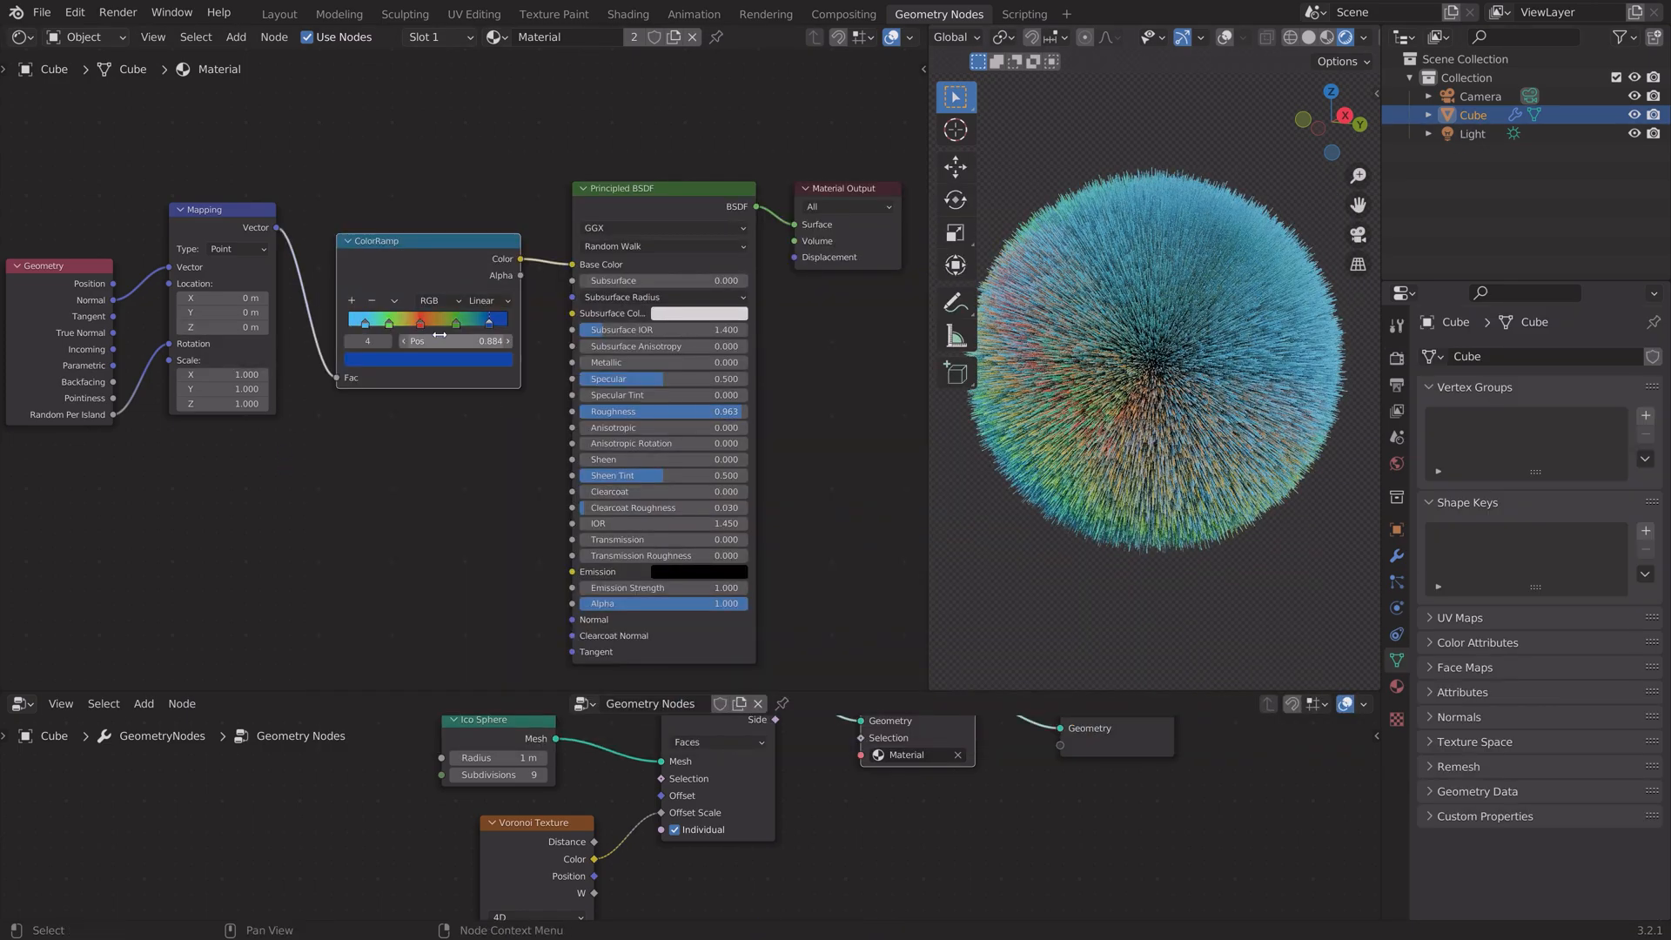
# Step: Set the ColorRamp interpolation to Ease to smooth the rainbow gradient
pyautogui.click(488, 301)
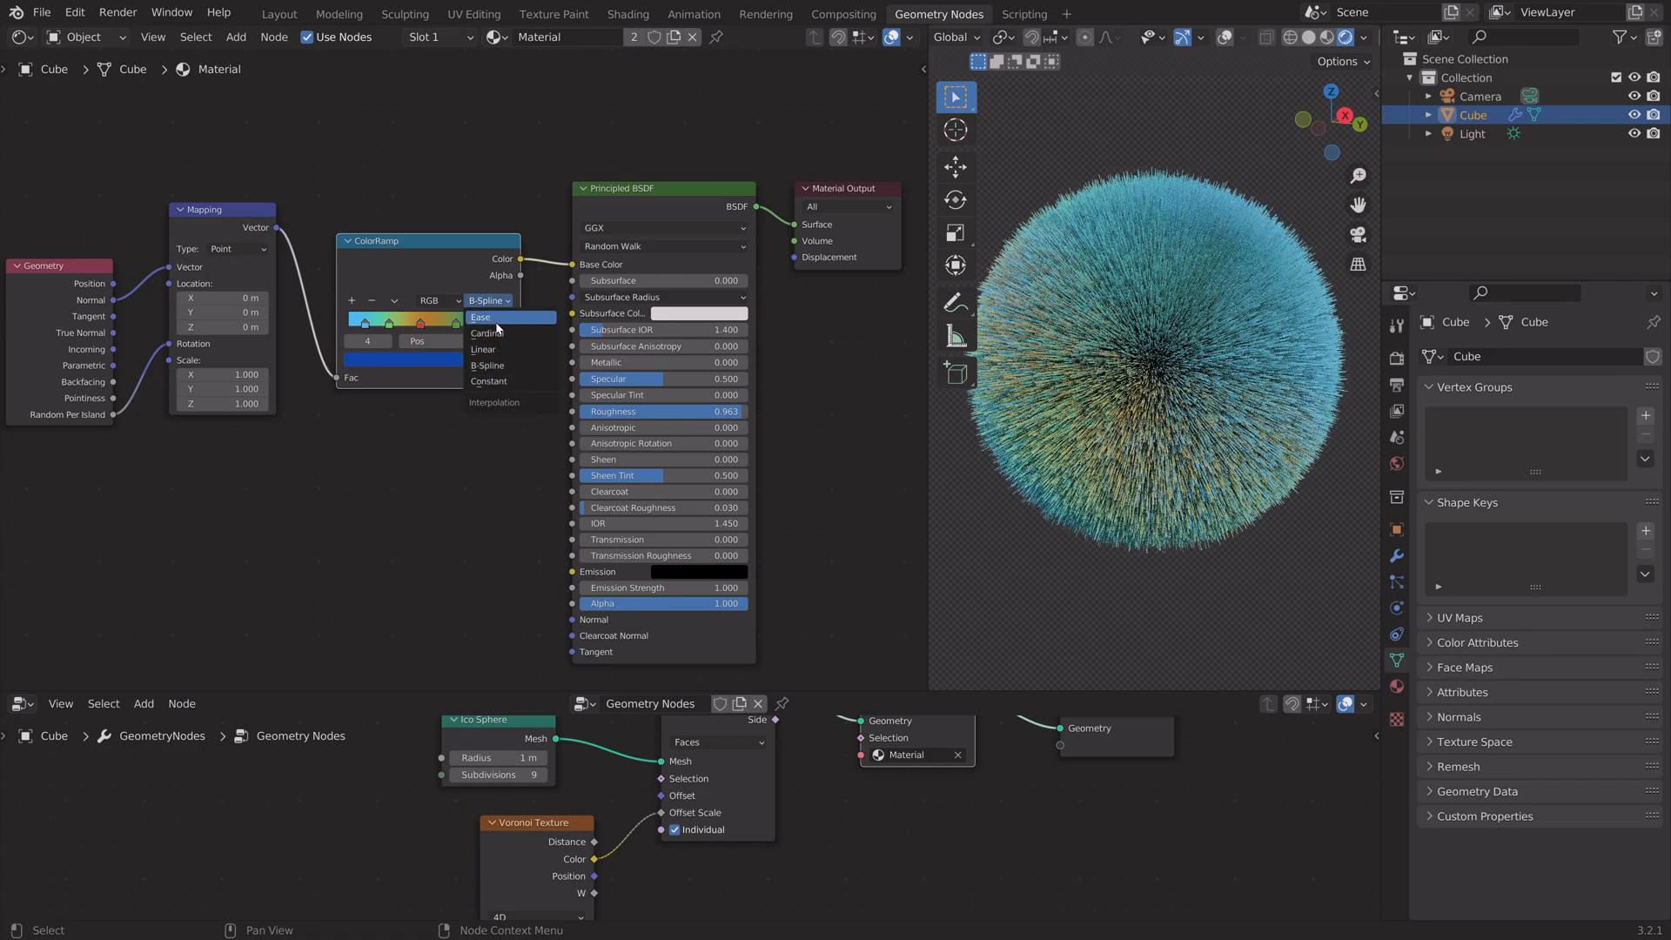
pyautogui.click(480, 317)
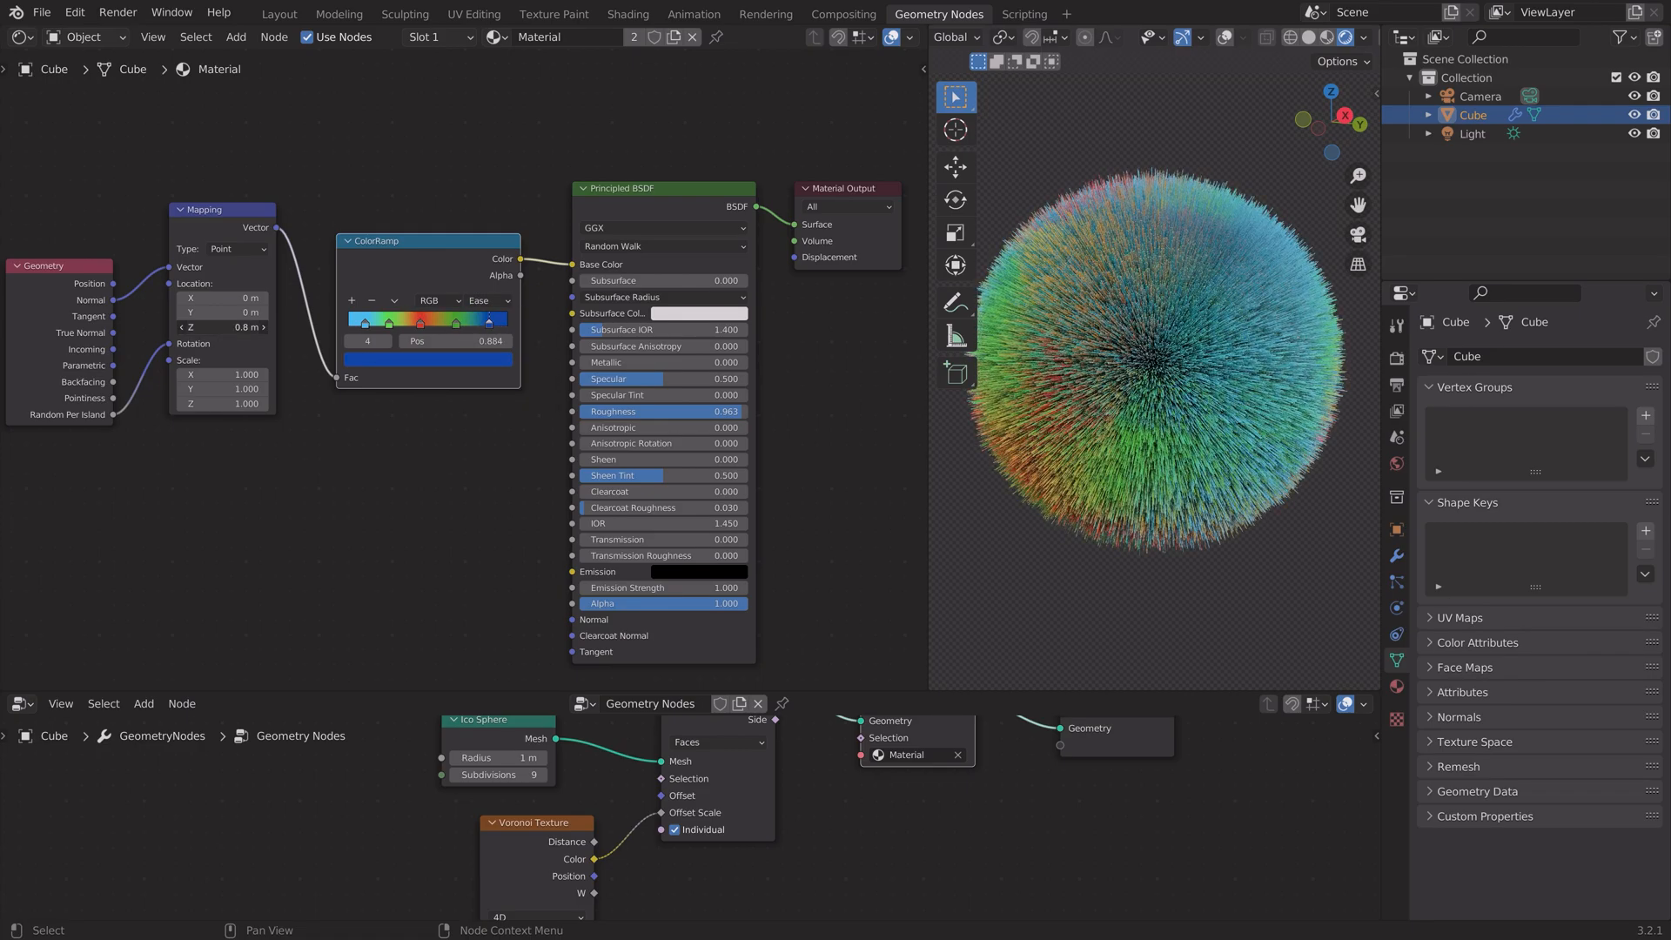